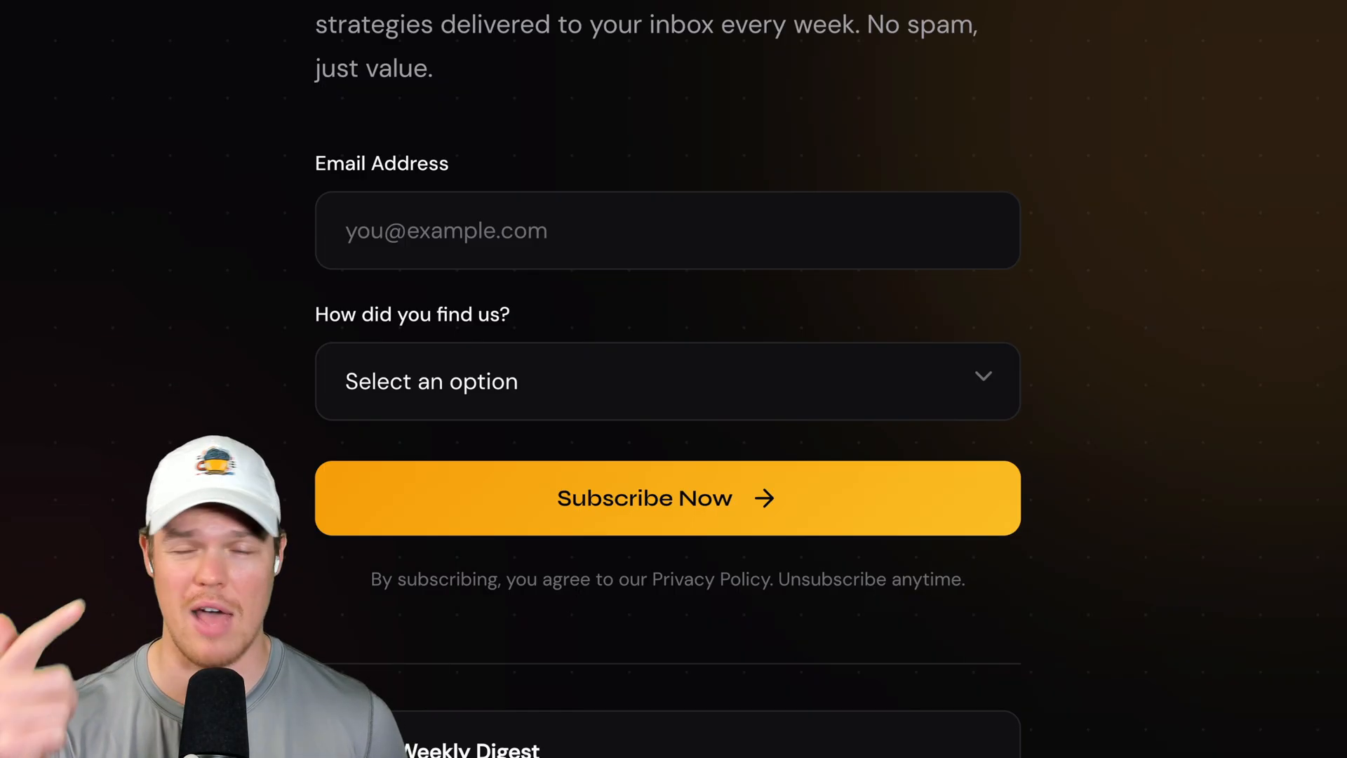
Review the GitHub README with the landing page screenshot, scrolling through it.
left_click(667, 381)
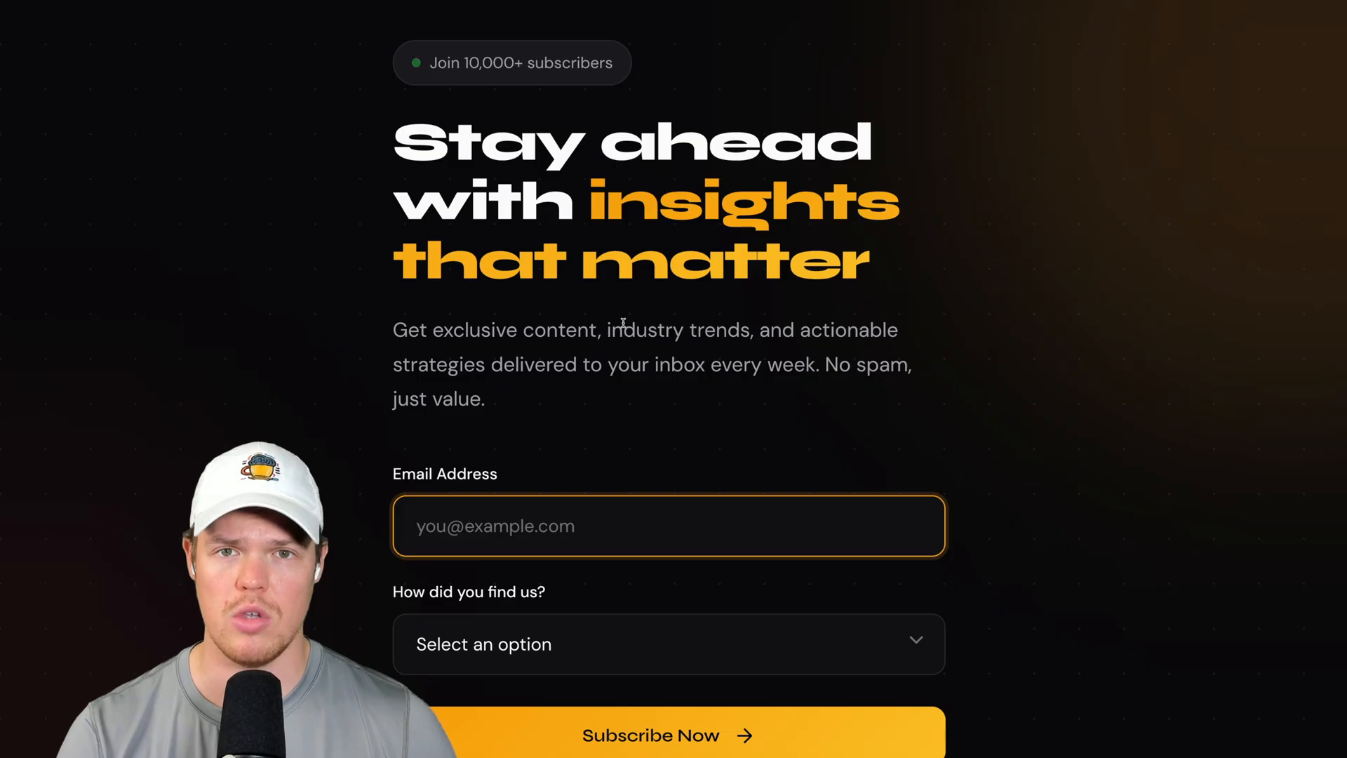
scroll("up", 3)
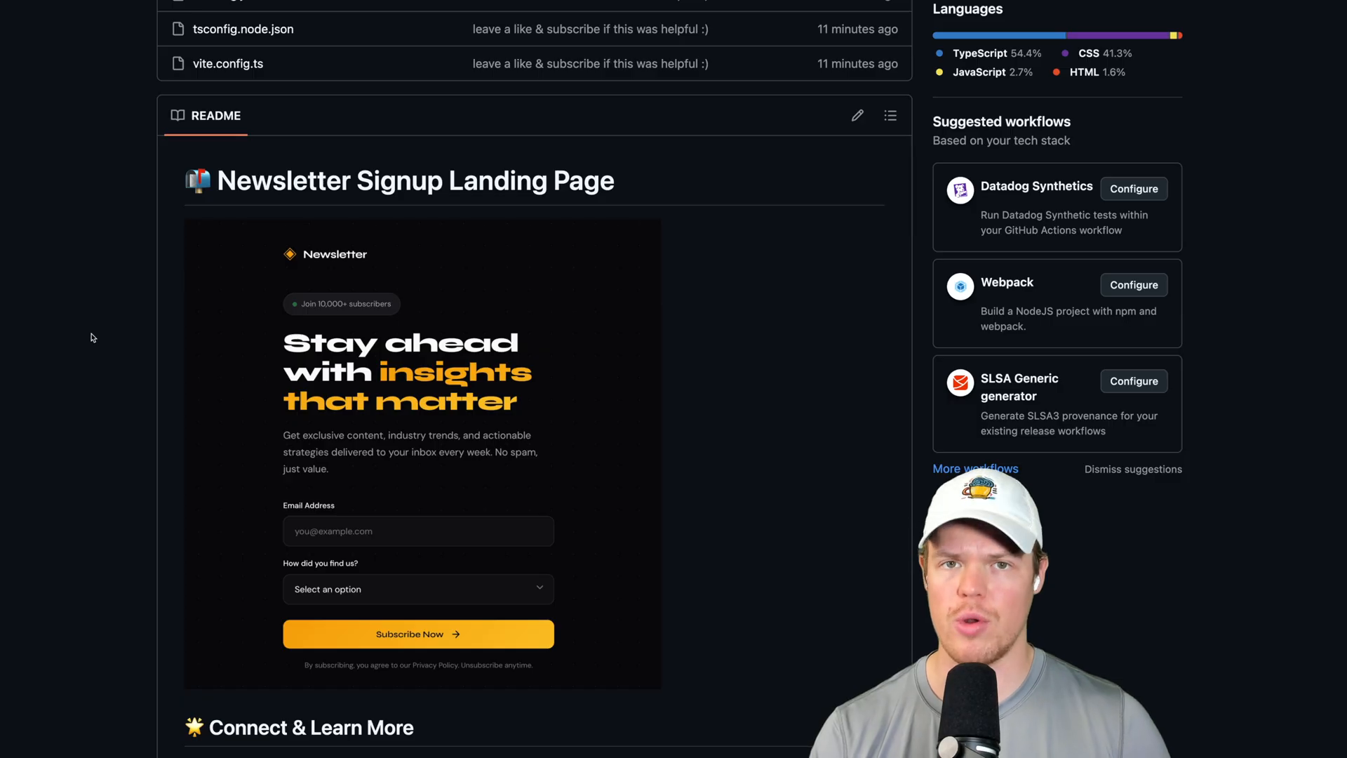
scroll("down", 3)
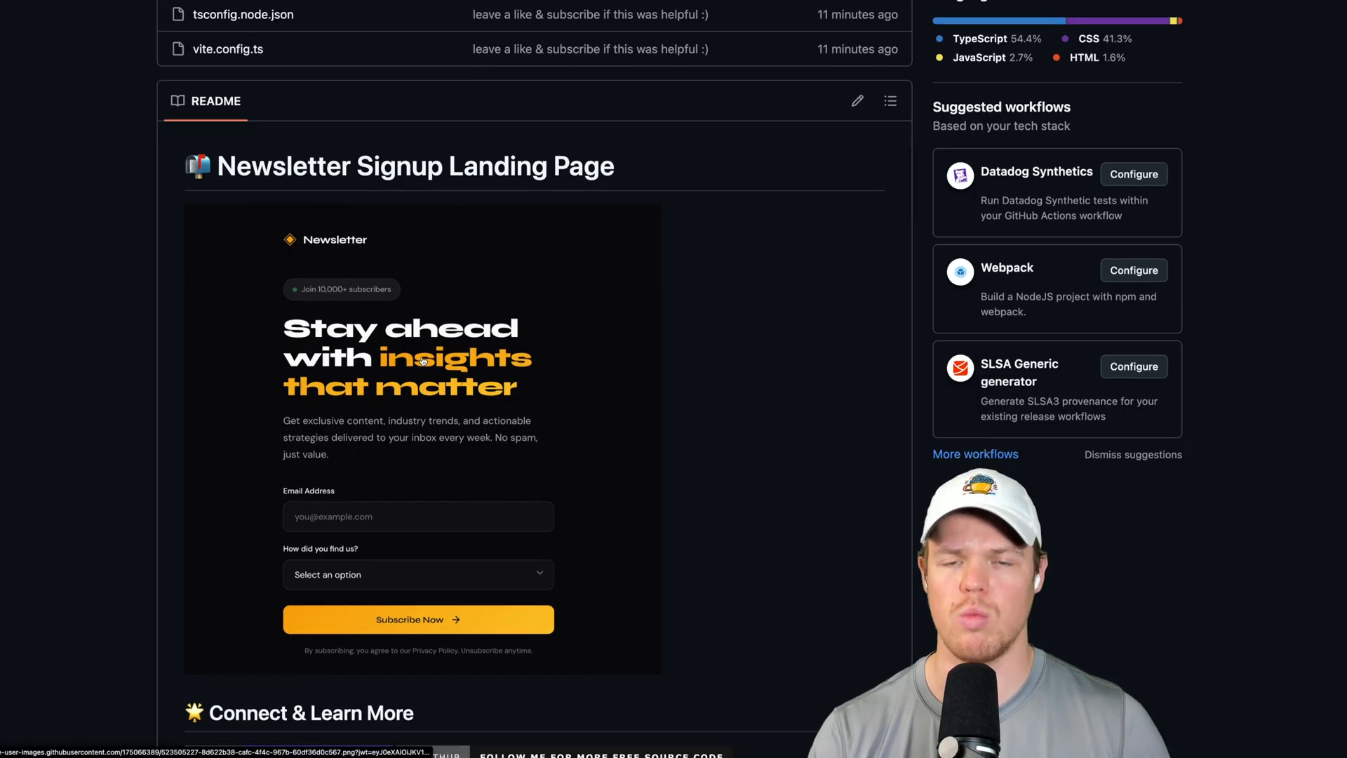
scroll("up", 3)
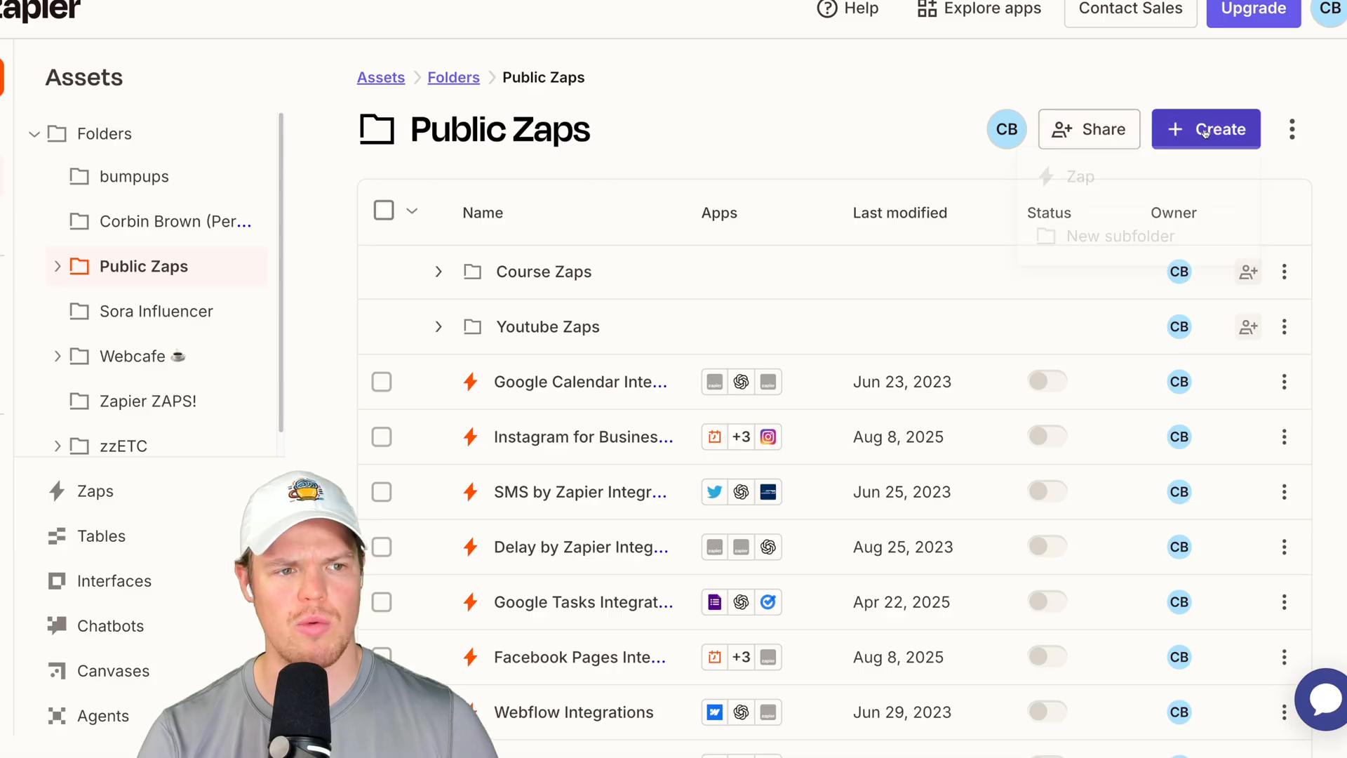
Create a new Zap with a Webhooks by Zapier Catch Hook trigger and continue.
left_click(1075, 177)
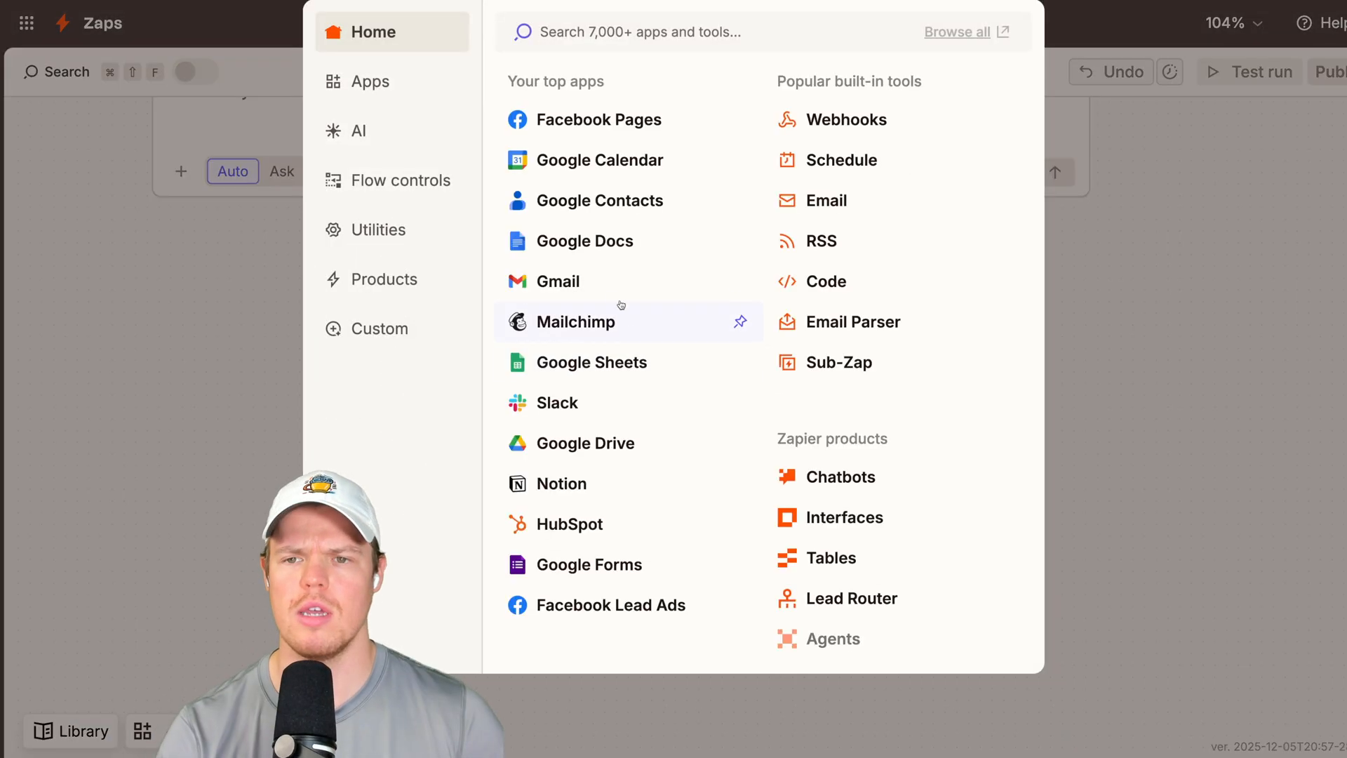
mouse_move(613, 50)
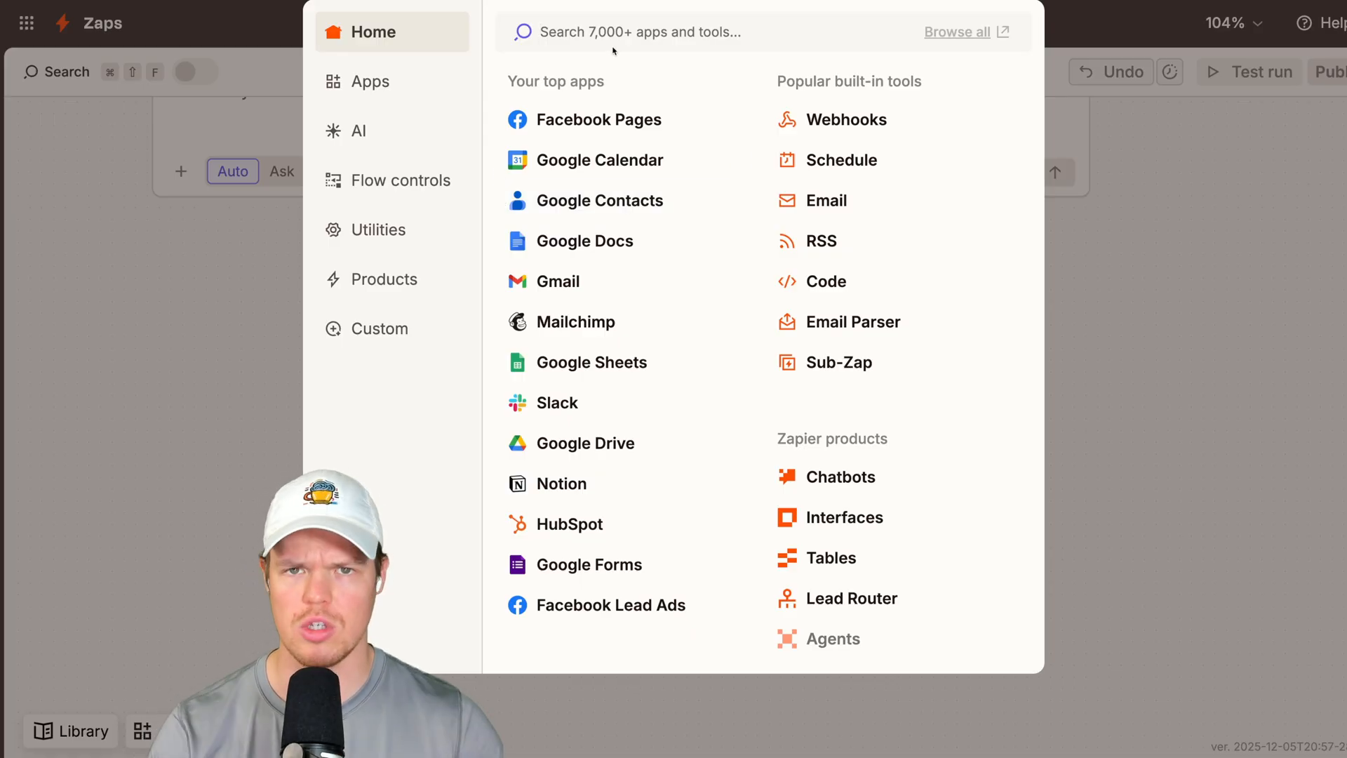
mouse_move(633, 66)
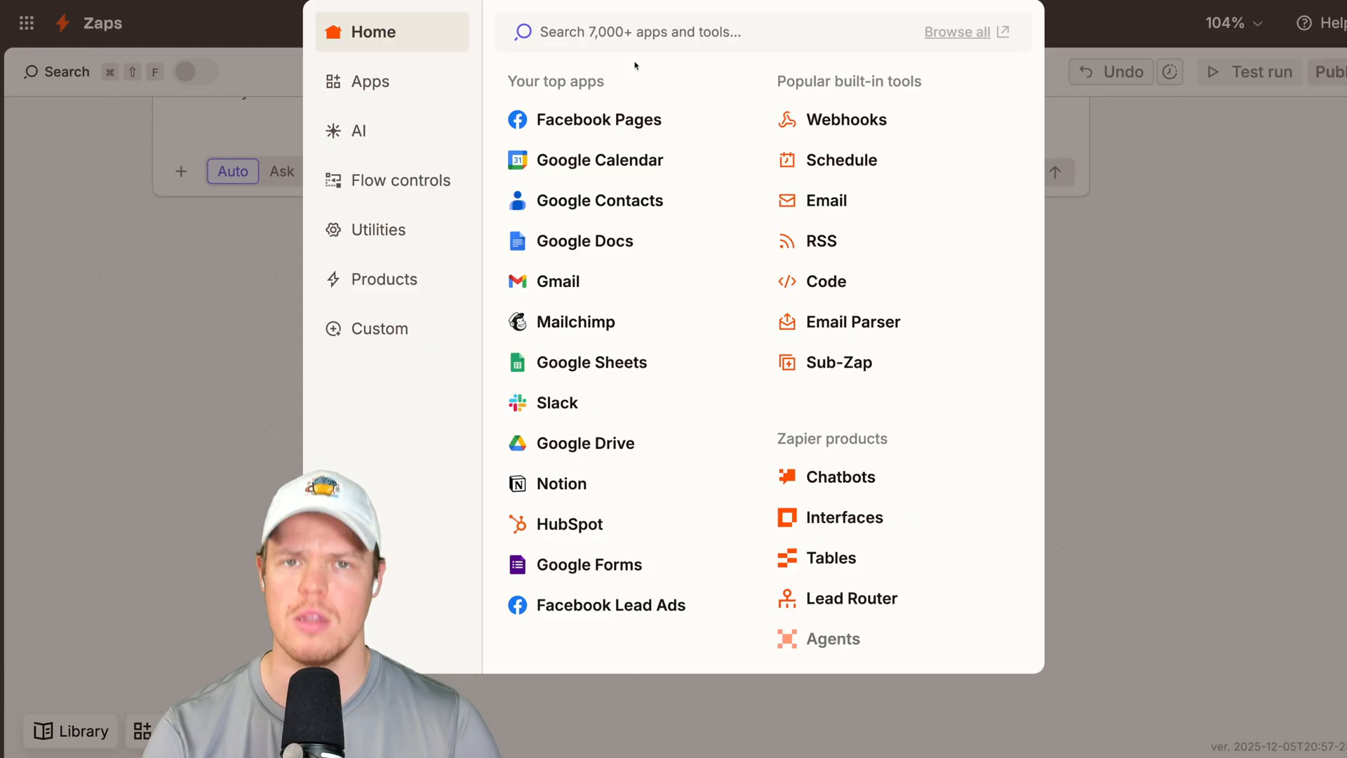
left_click(847, 119)
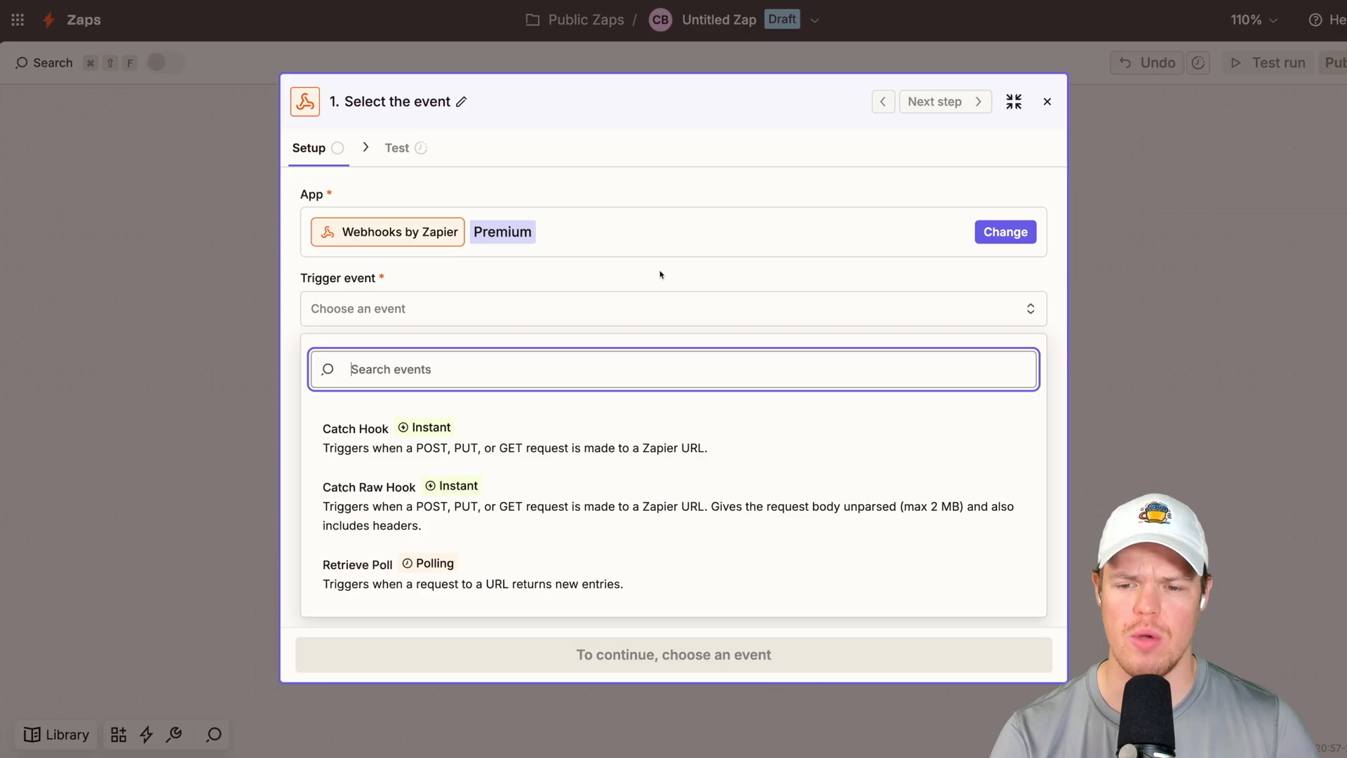
left_click(355, 430)
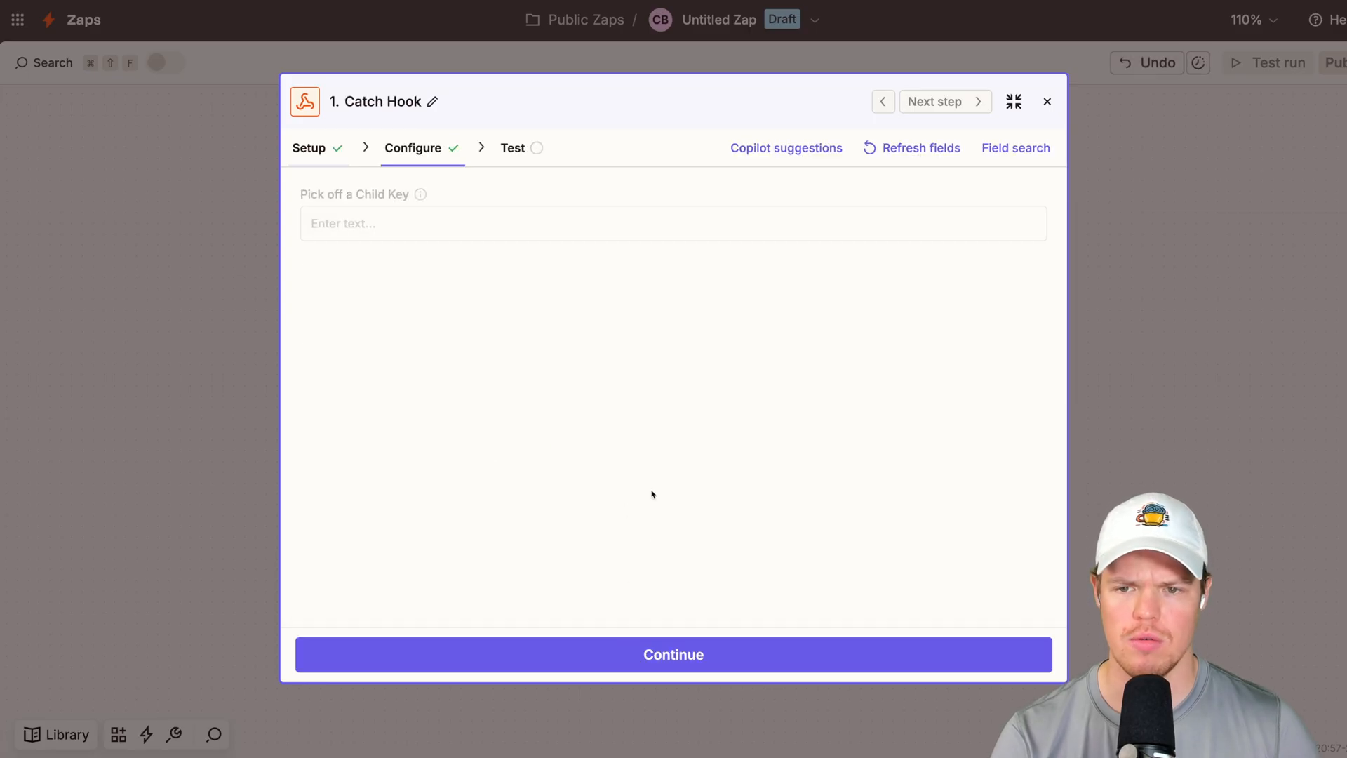
left_click(673, 654)
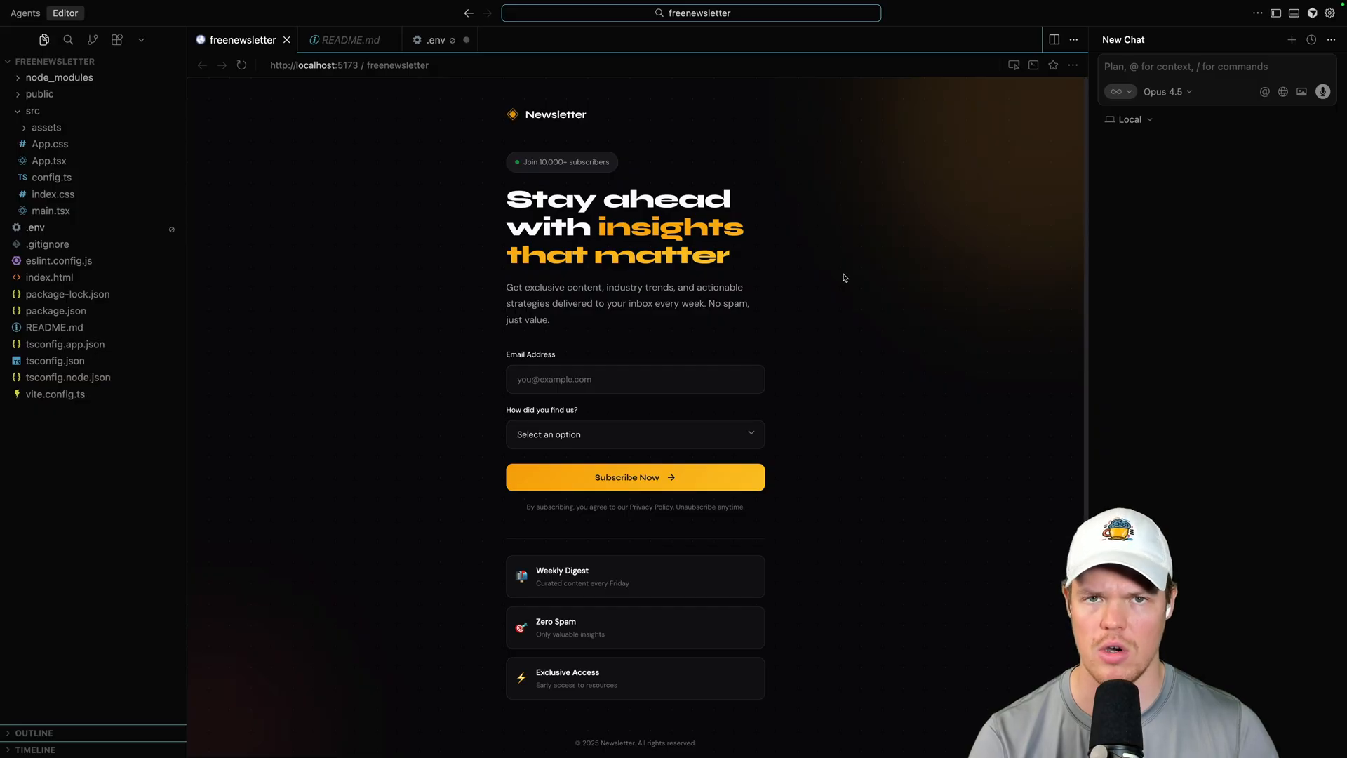
mouse_move(1002, 174)
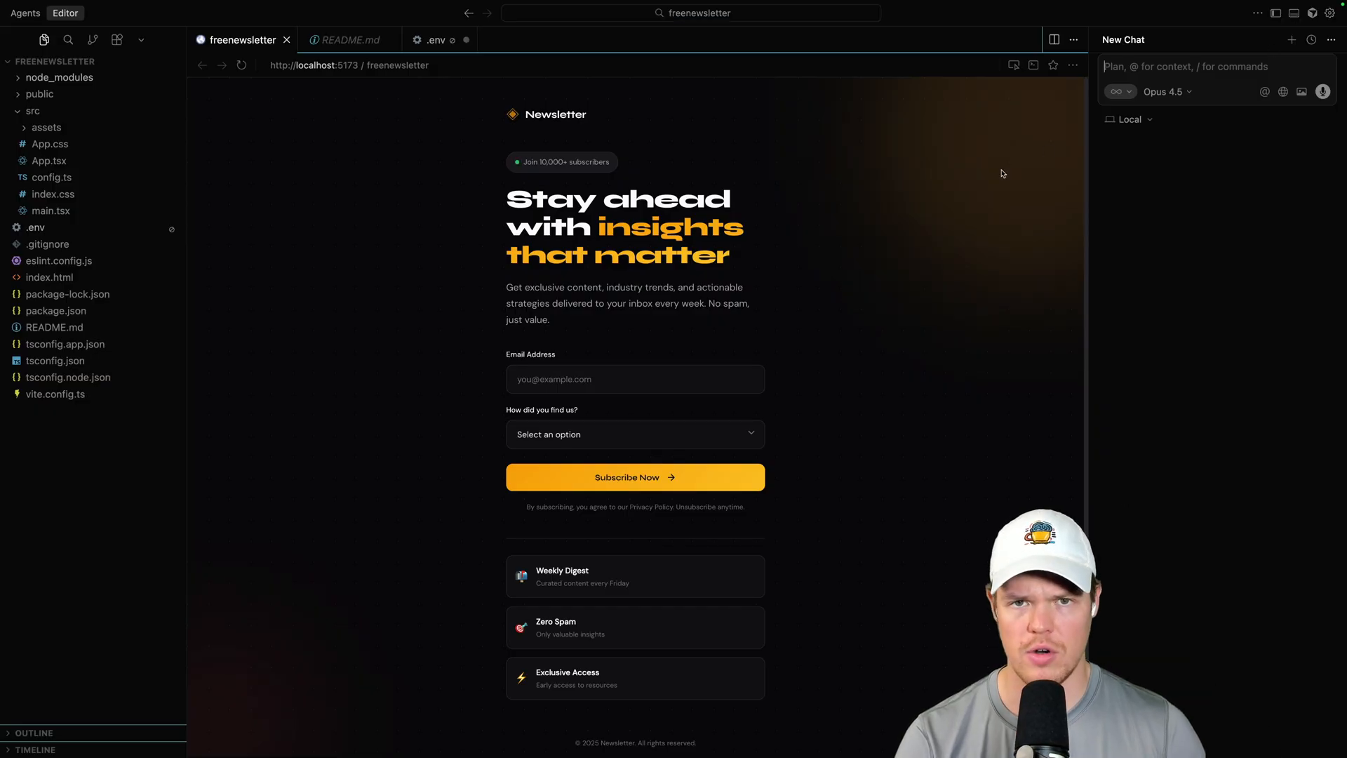
mouse_move(971, 181)
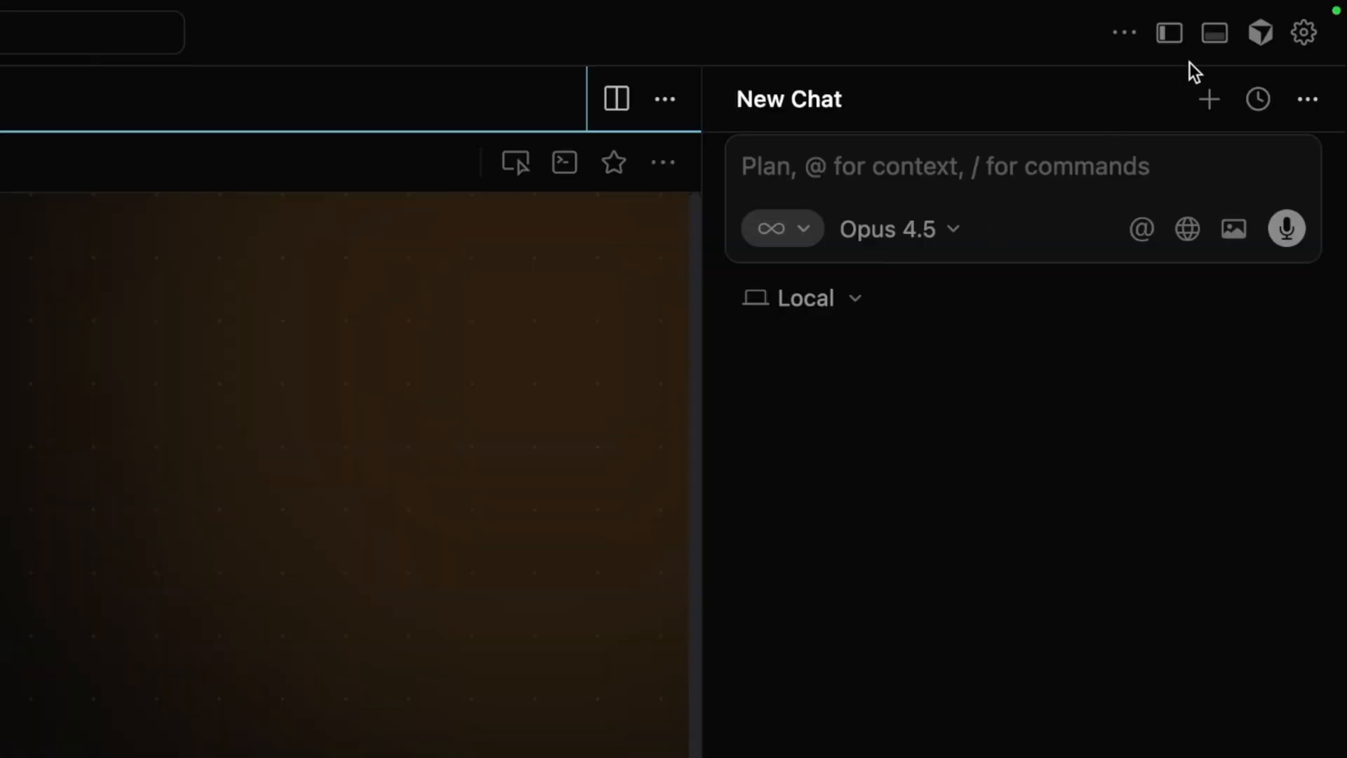
mouse_move(1215, 32)
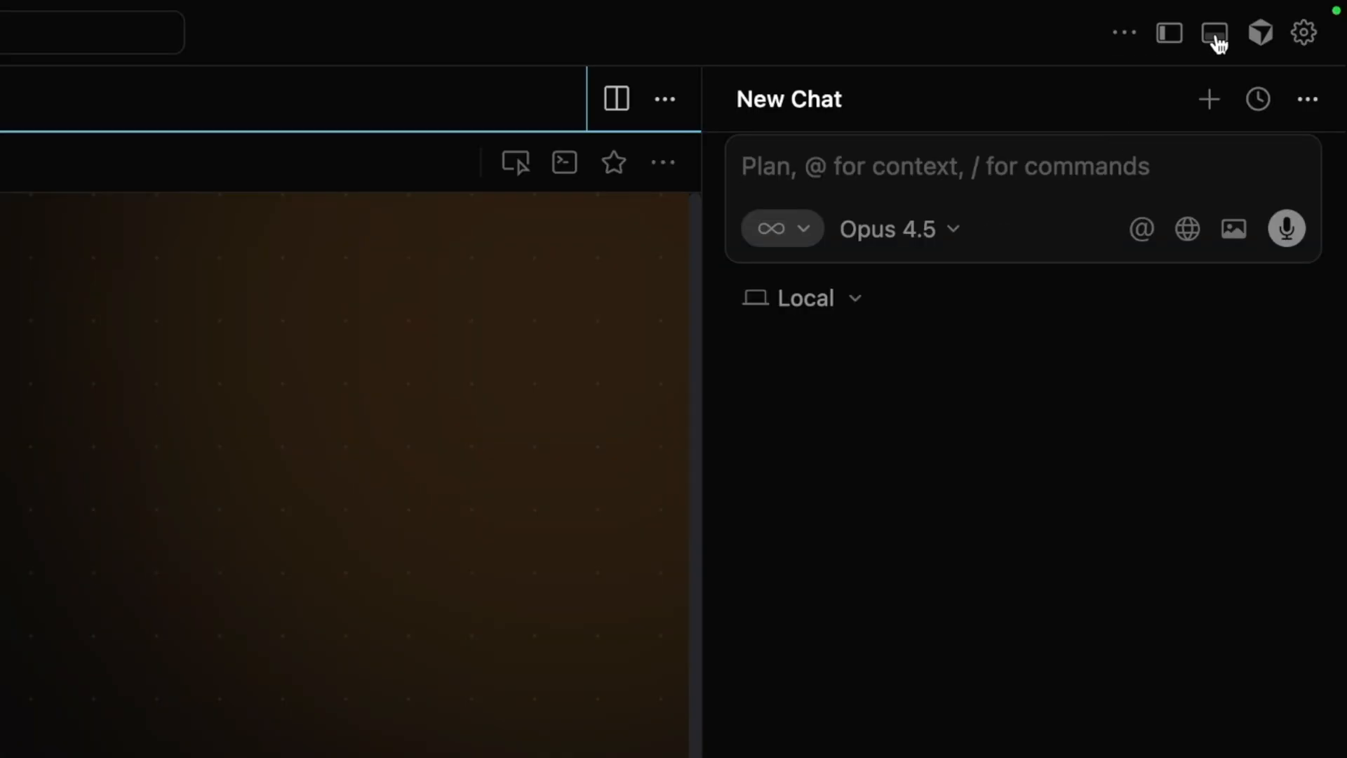
Start the Vite dev server with npm run dev in Cursor's terminal.
left_click(1213, 32)
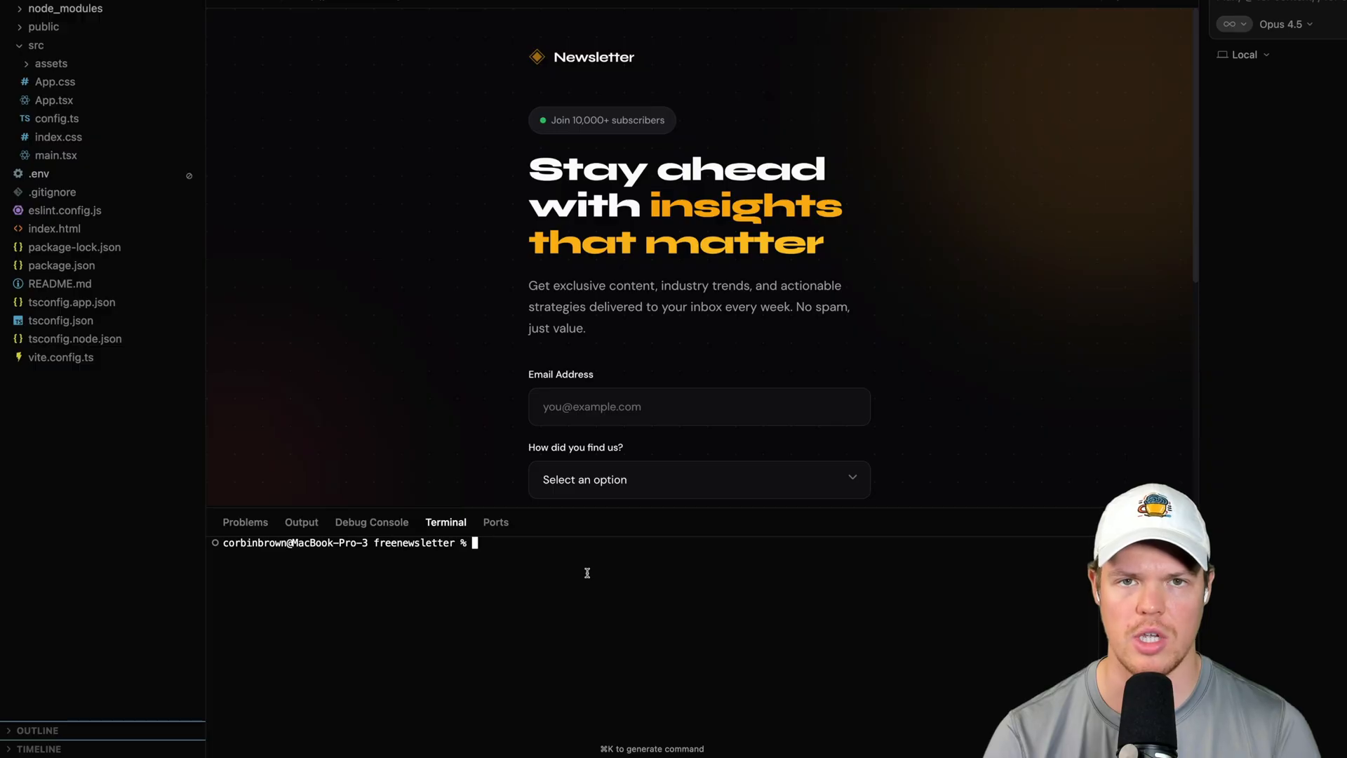
type("npm")
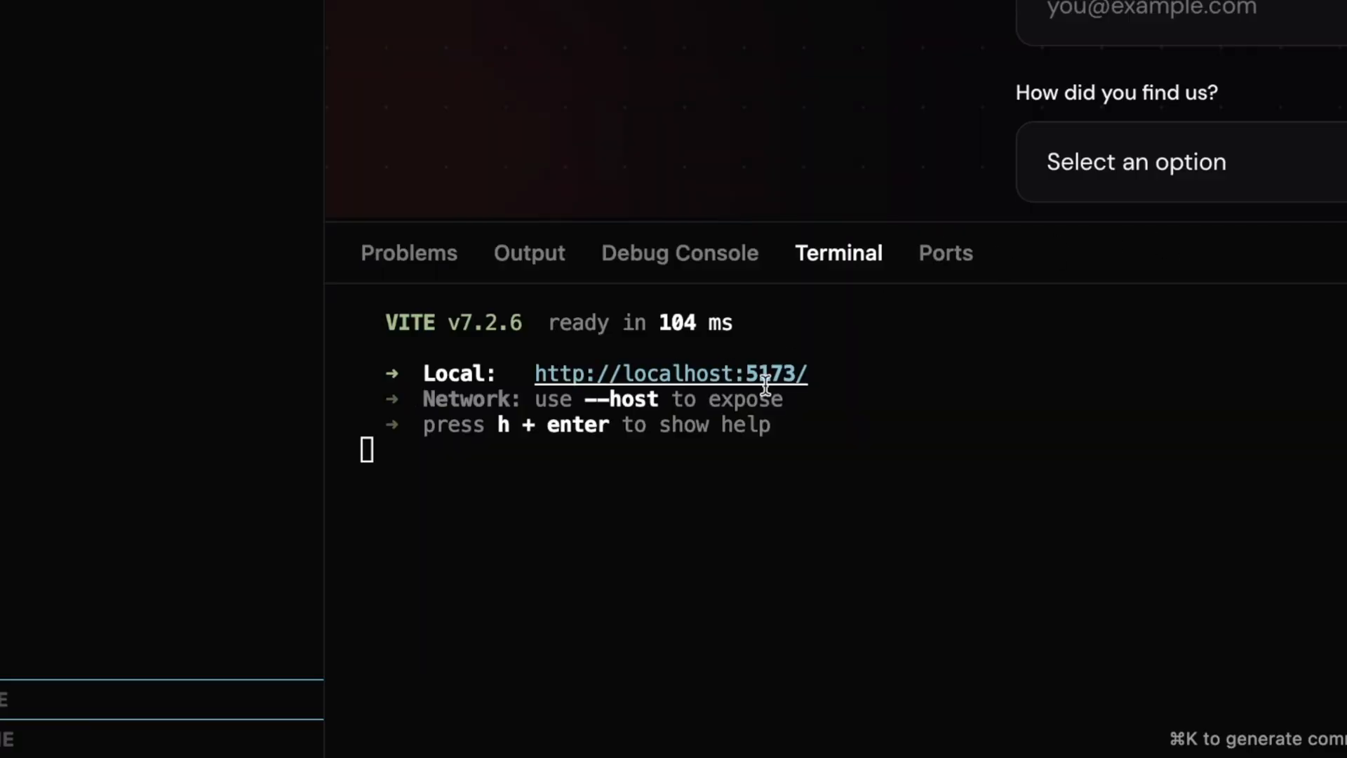
mouse_move(756, 373)
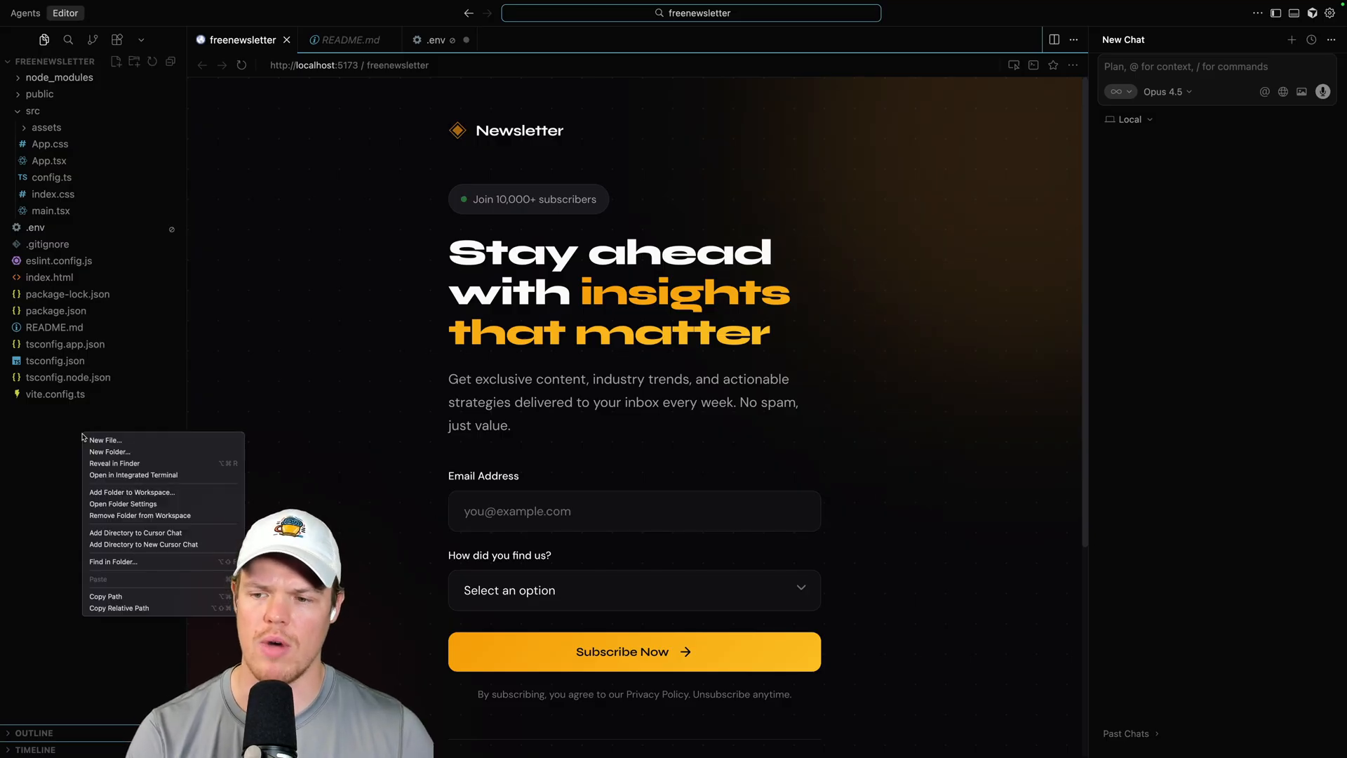
Replace the .env VITE_ZAPIER_WEBHOOK_URL placeholder with the Zapier catch-hook URL.
left_click(104, 439)
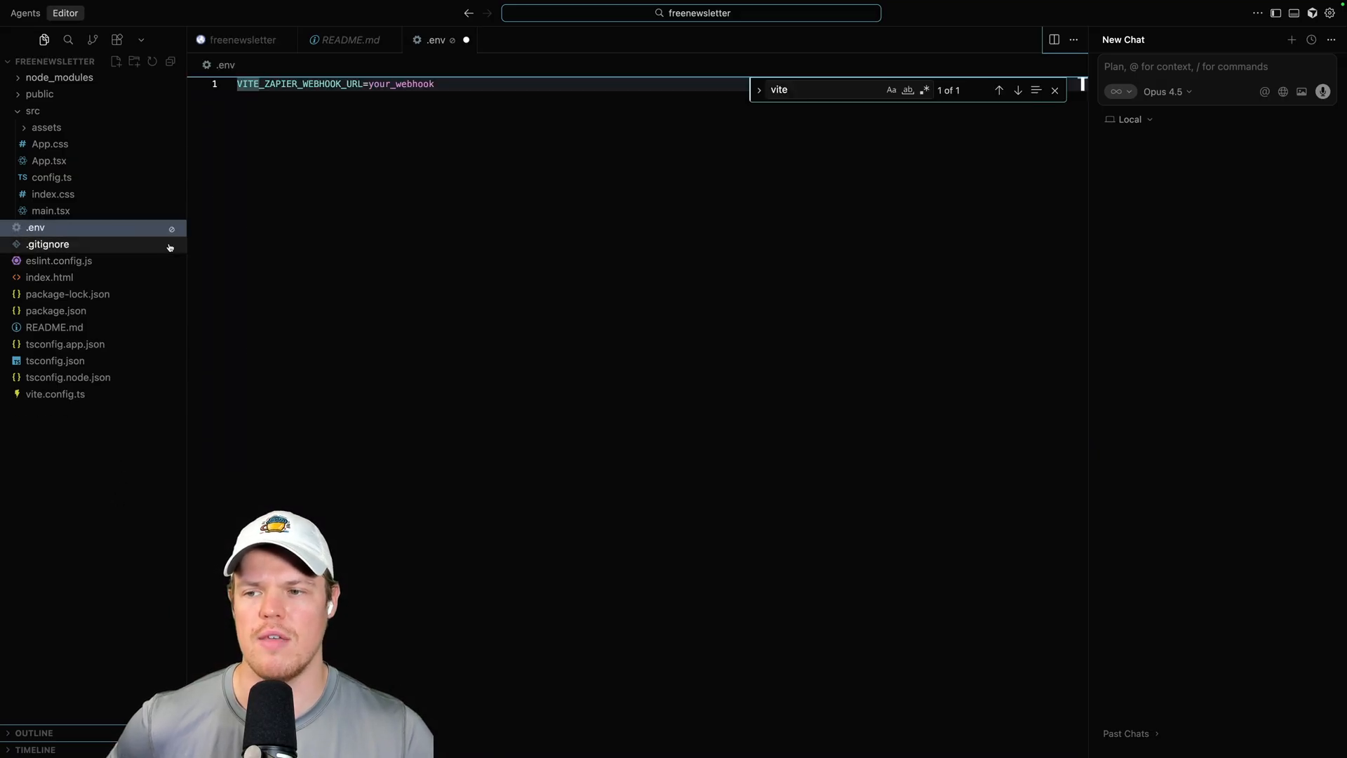
double_click(399, 83)
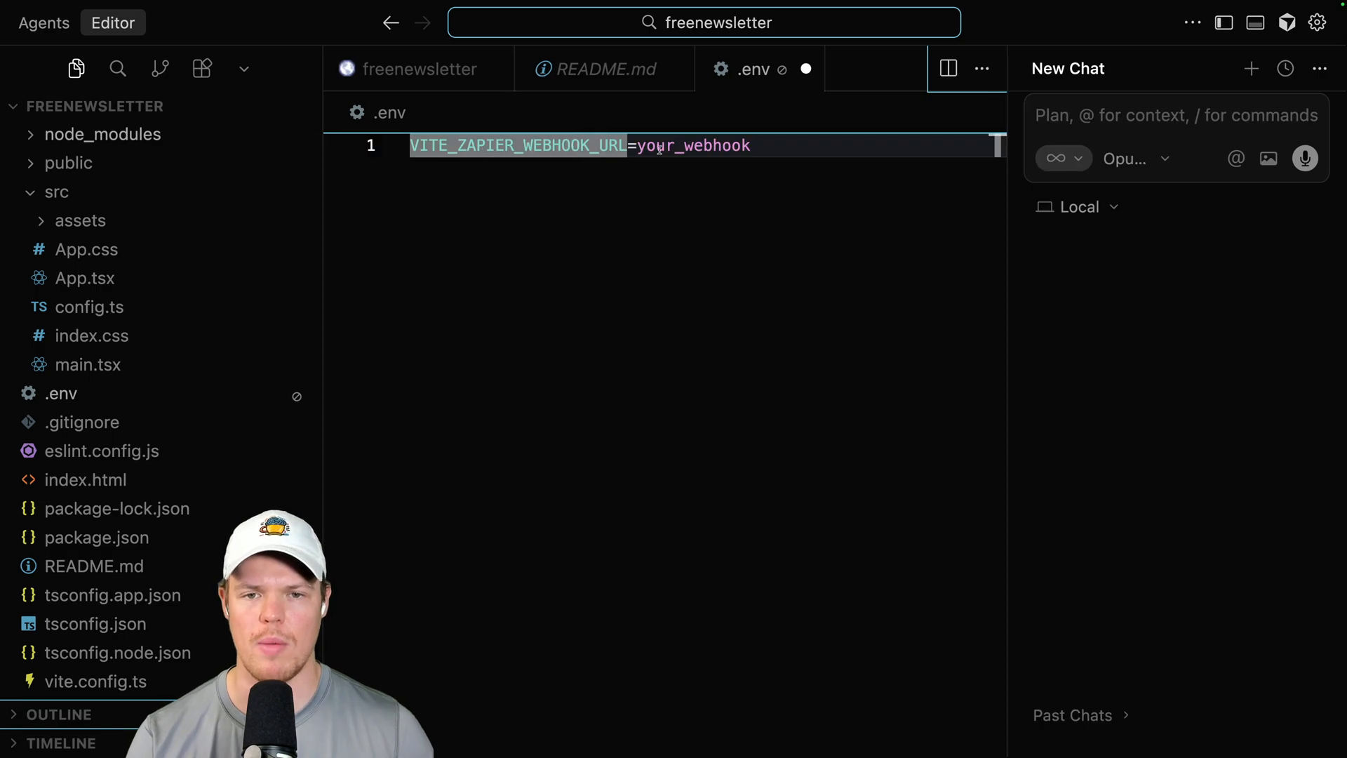
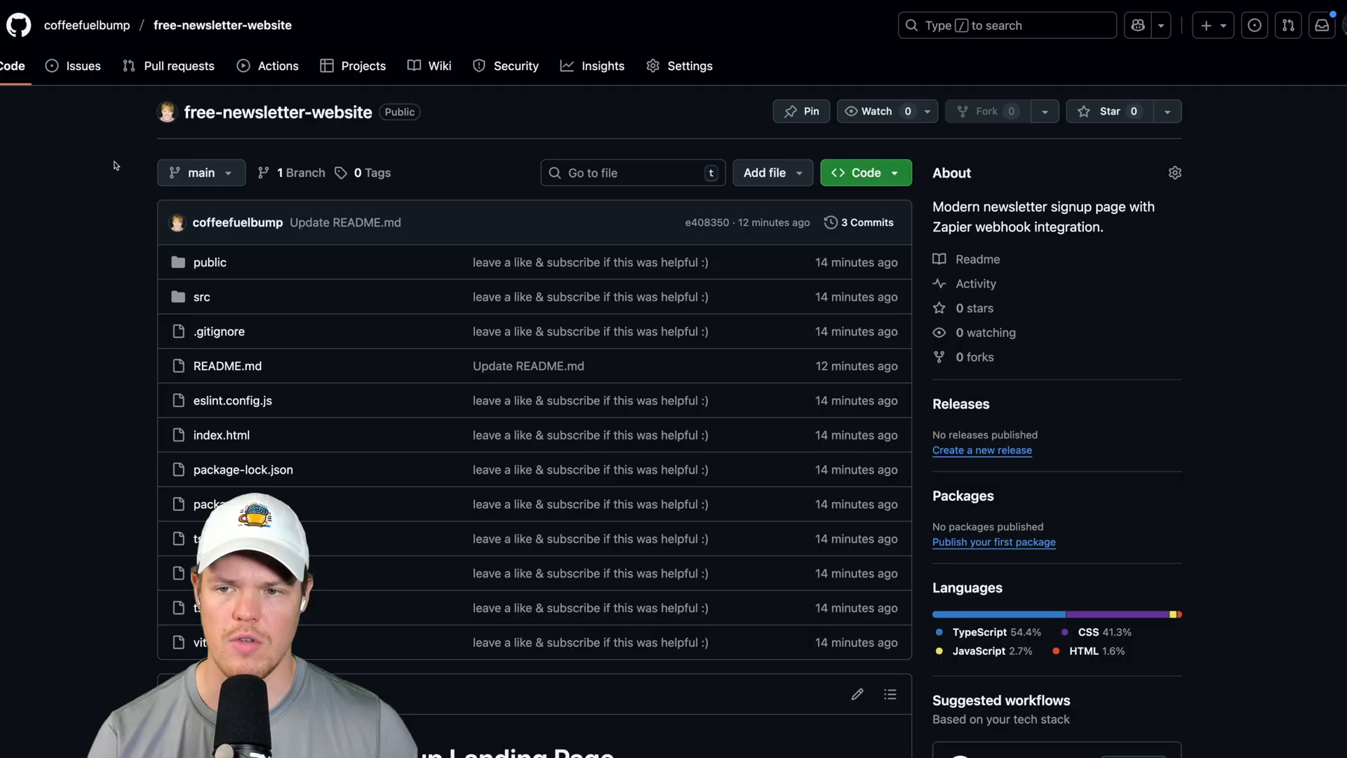
scroll("down", 3)
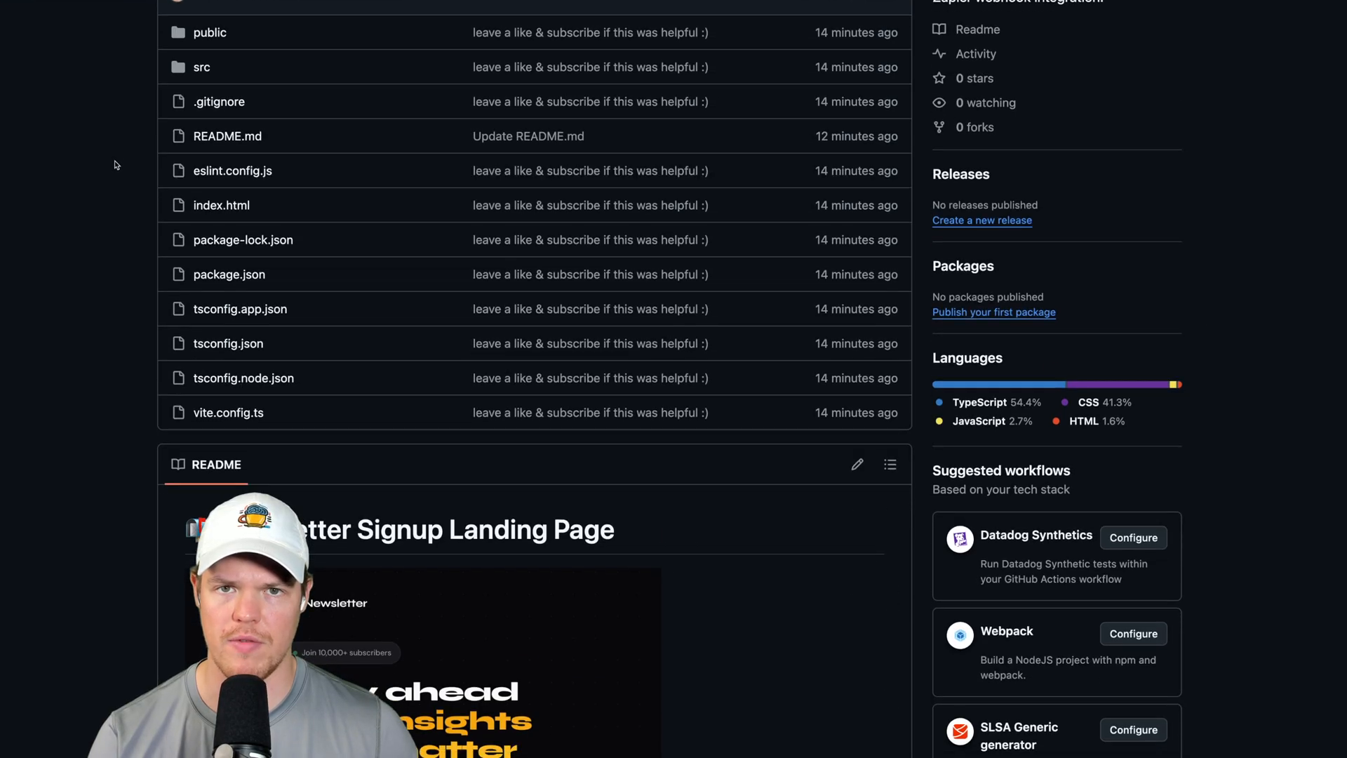
scroll("up", 3)
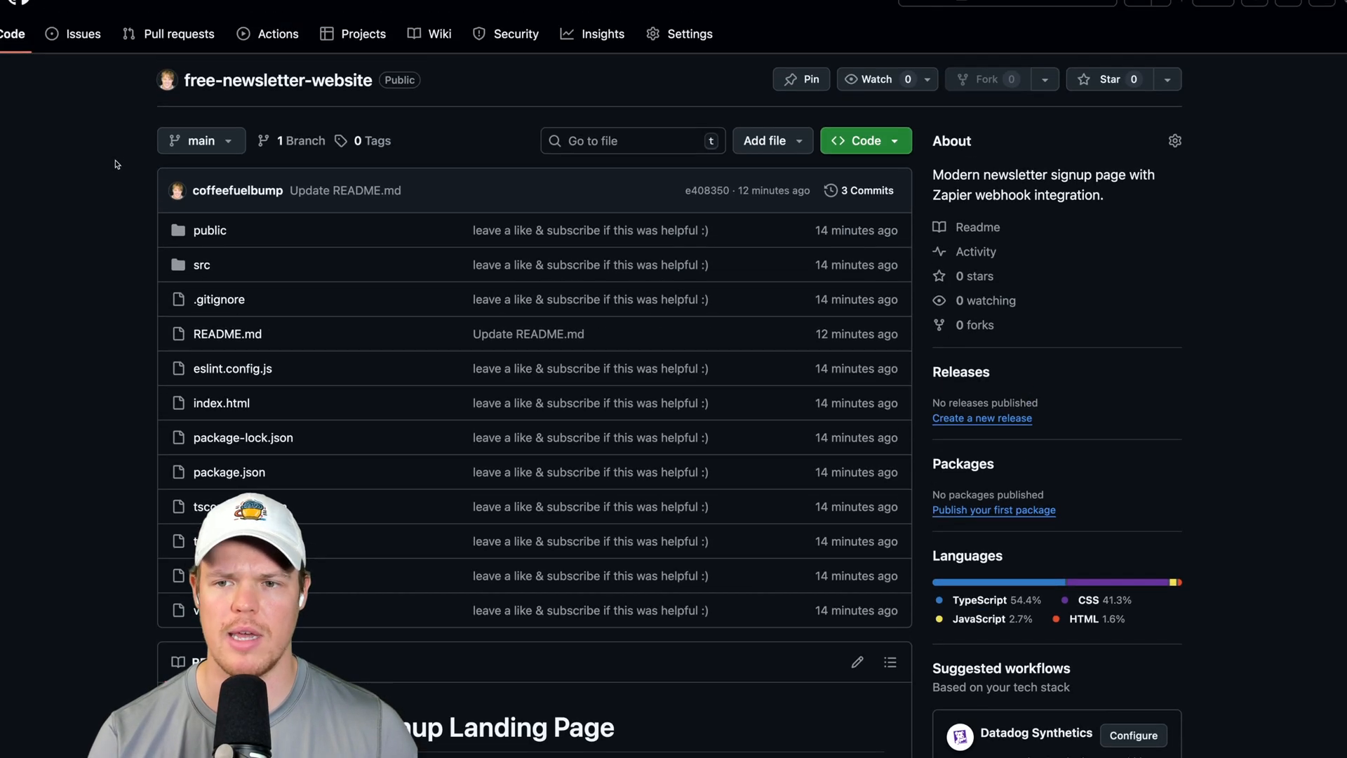
scroll("up", 3)
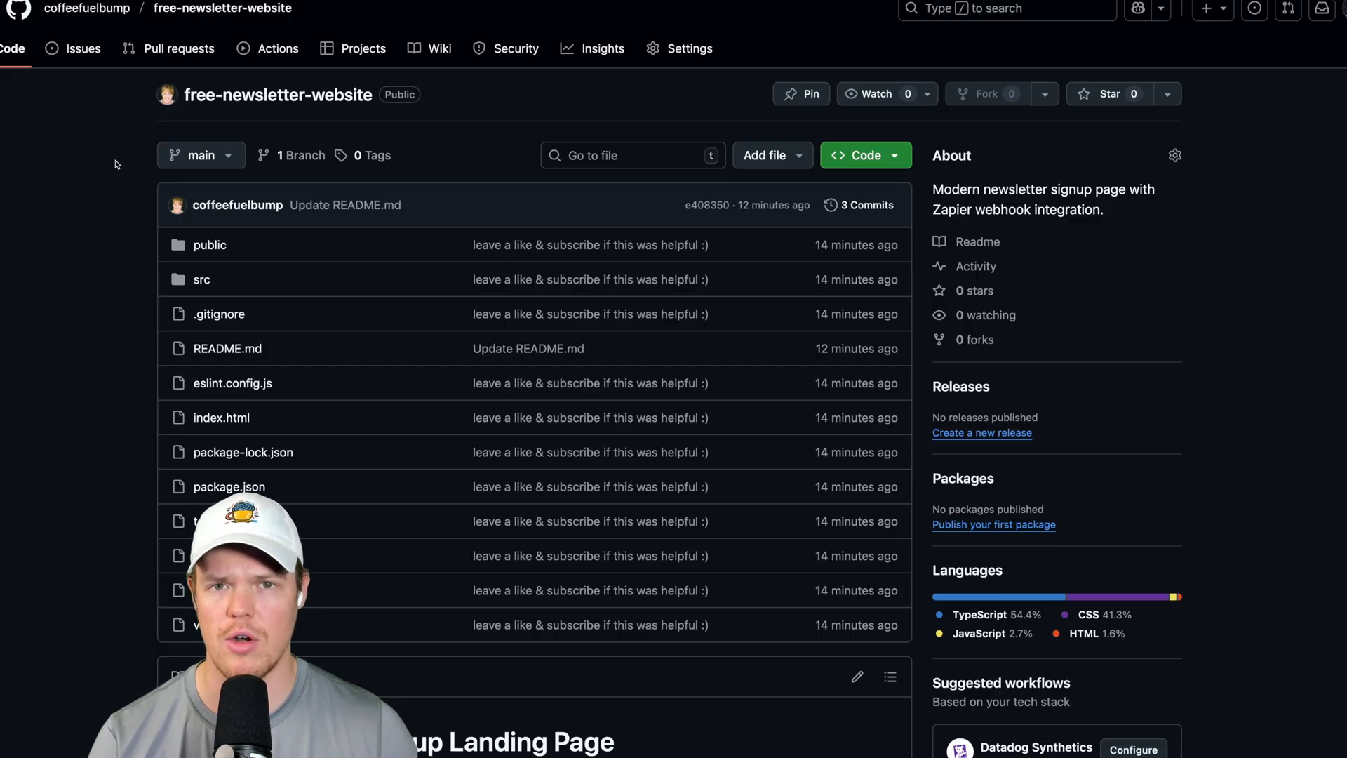
scroll("down", 3)
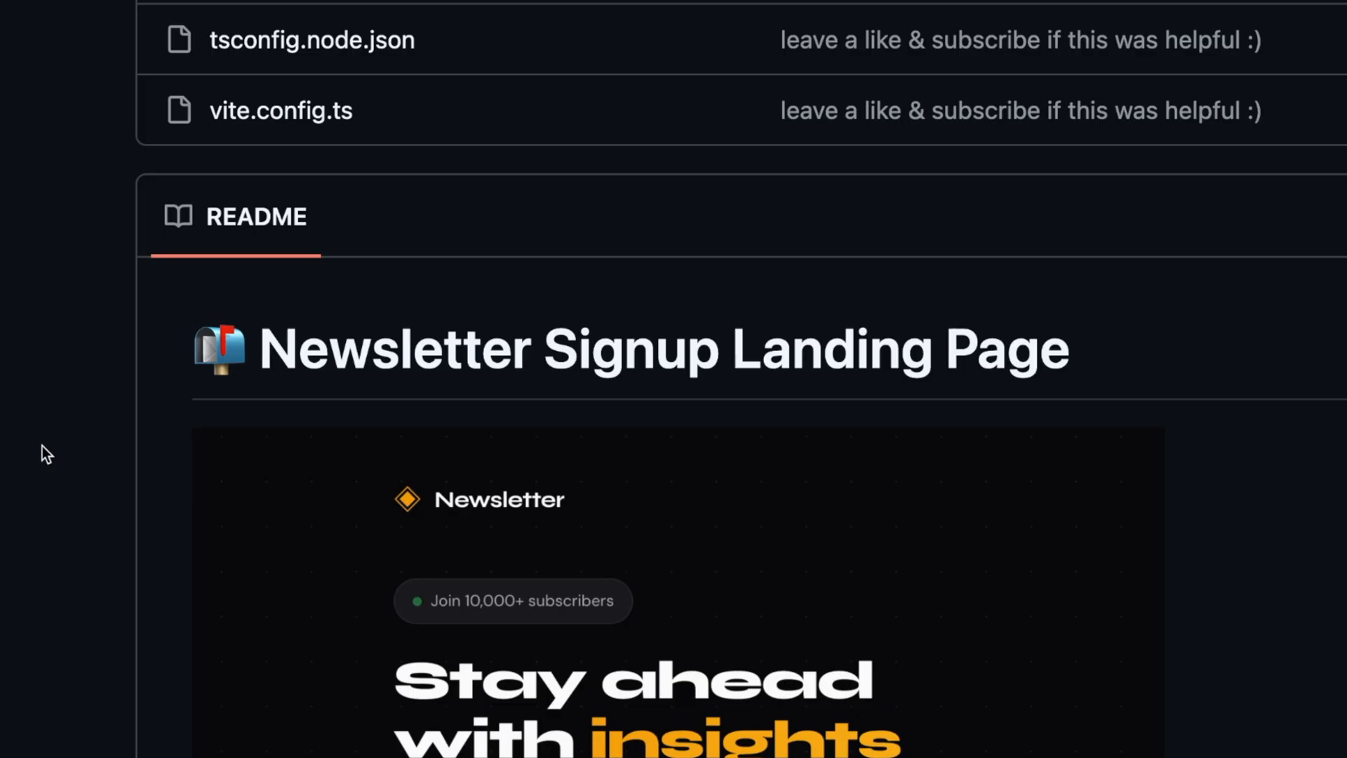
scroll("down", 3)
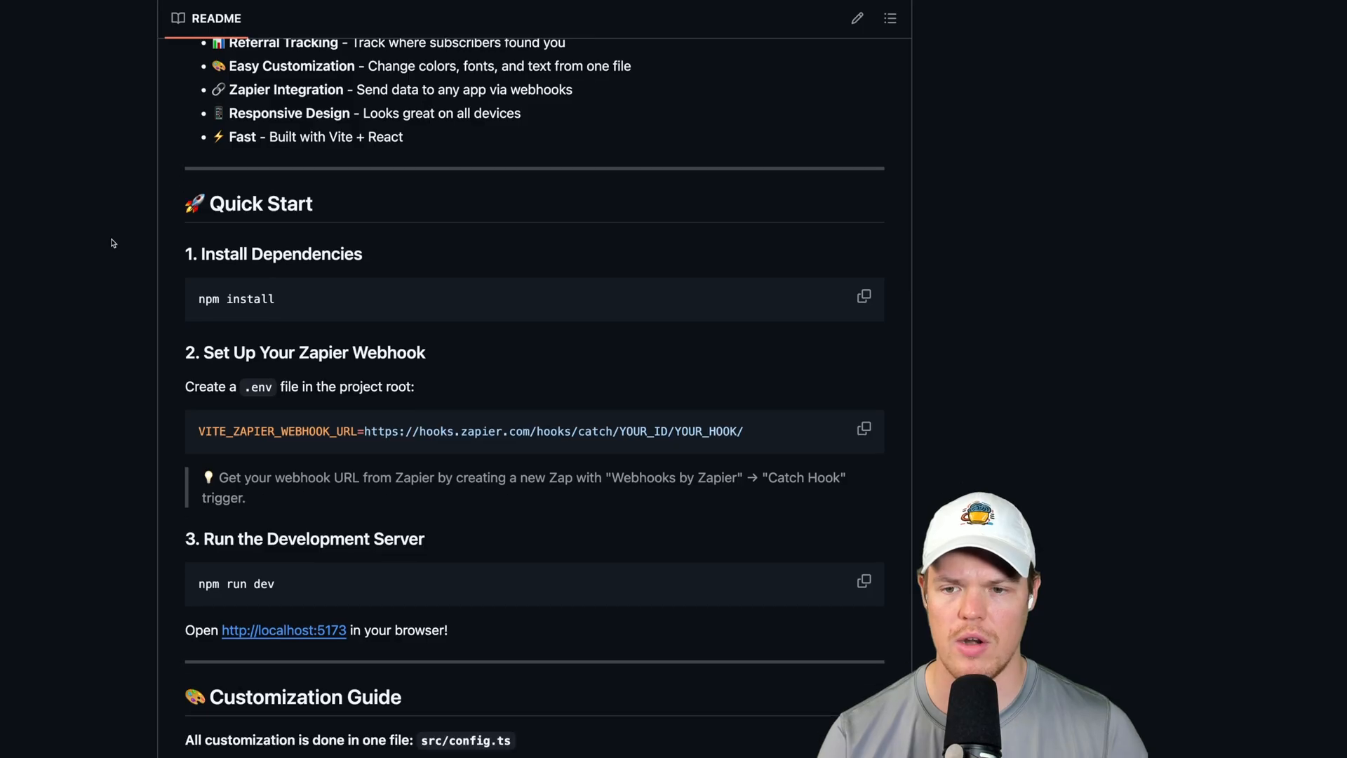
scroll("down", 3)
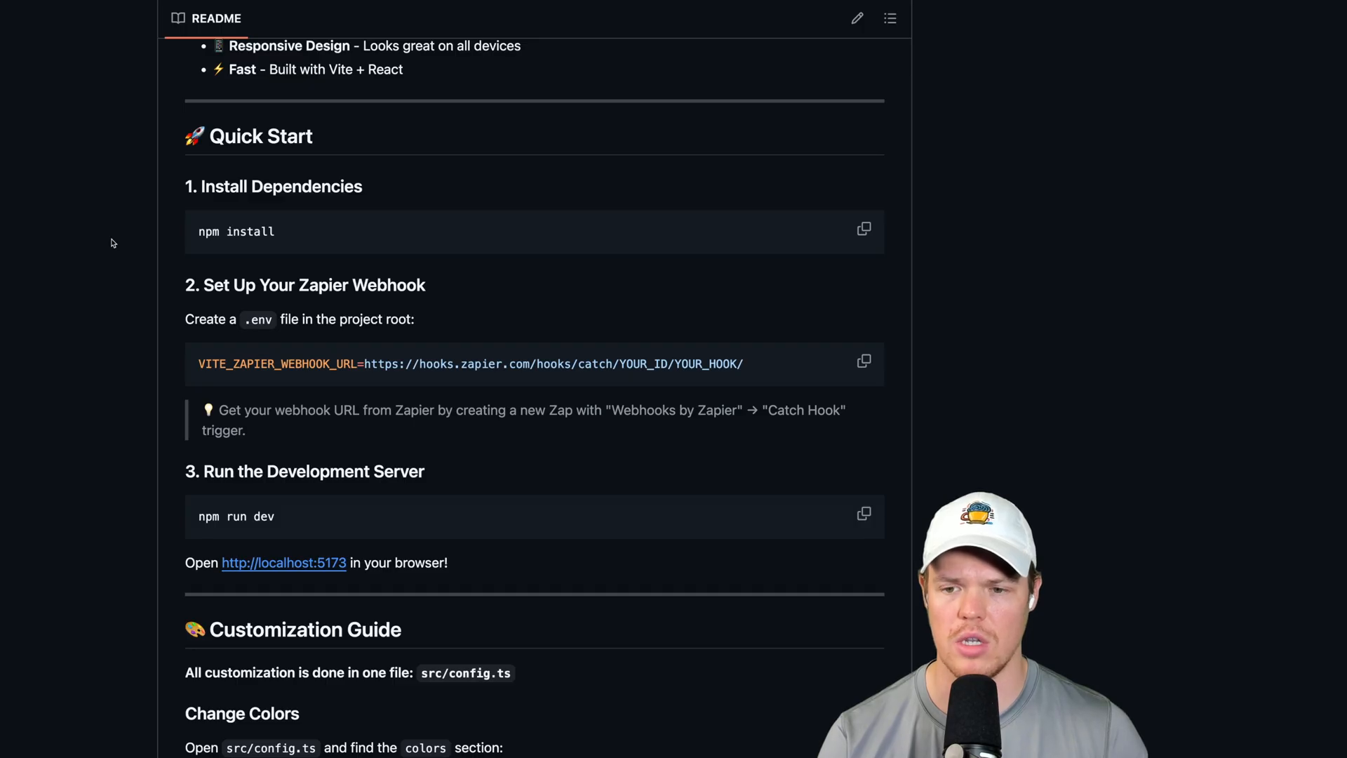
scroll("down", 3)
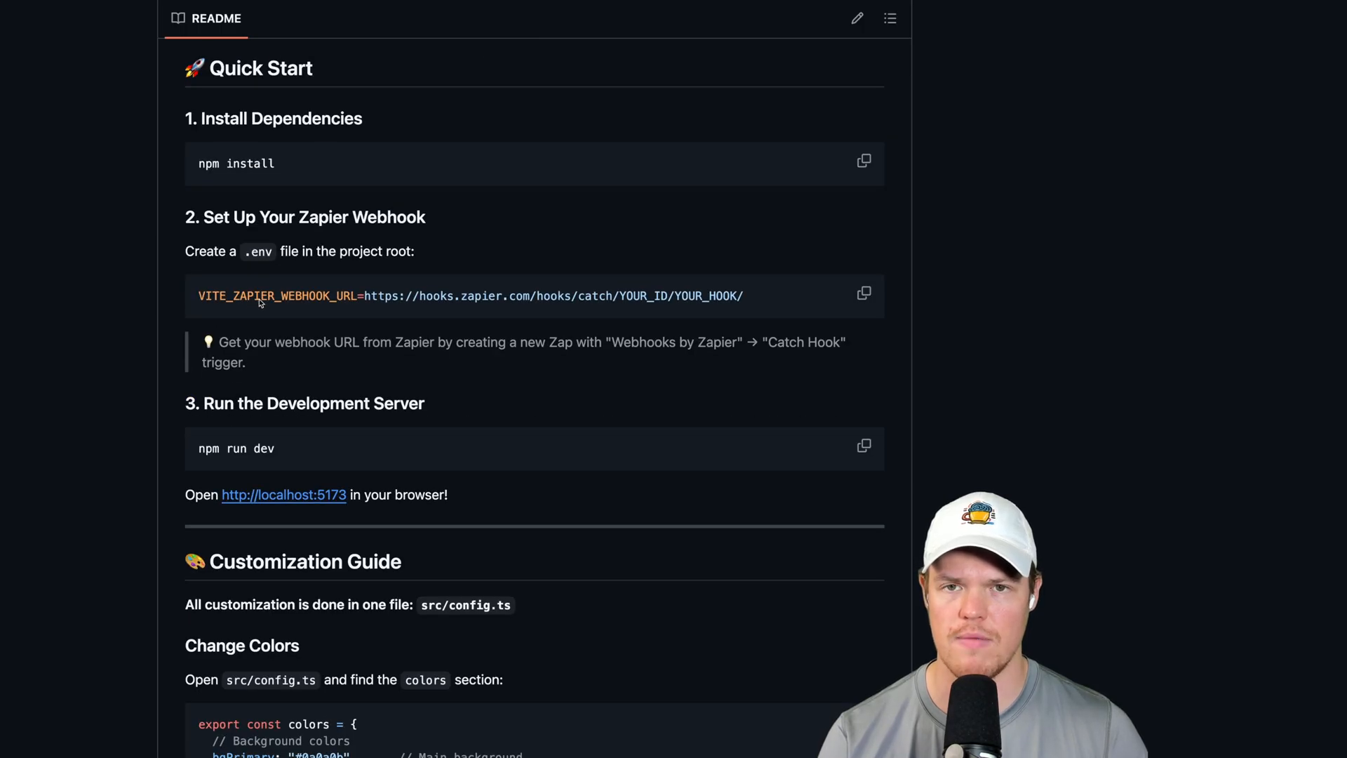
scroll("down", 3)
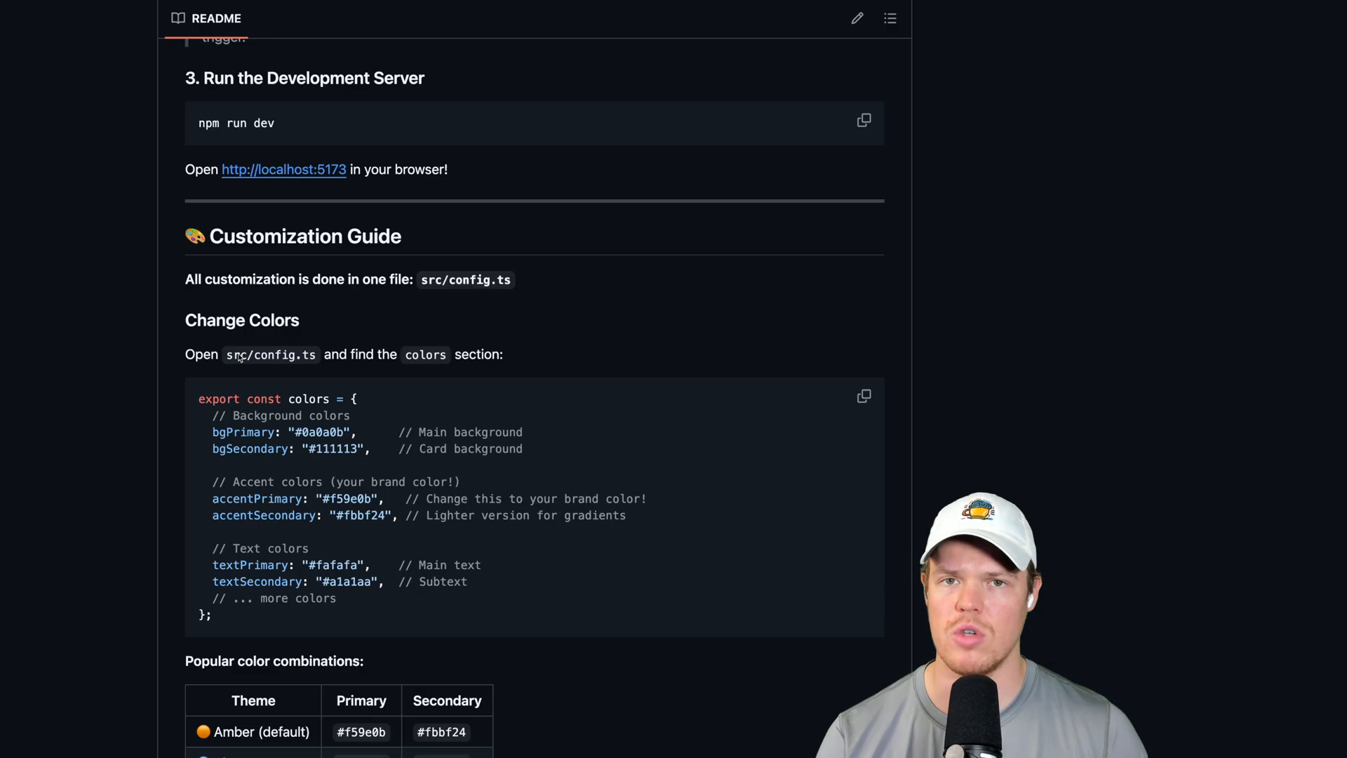
scroll("down", 3)
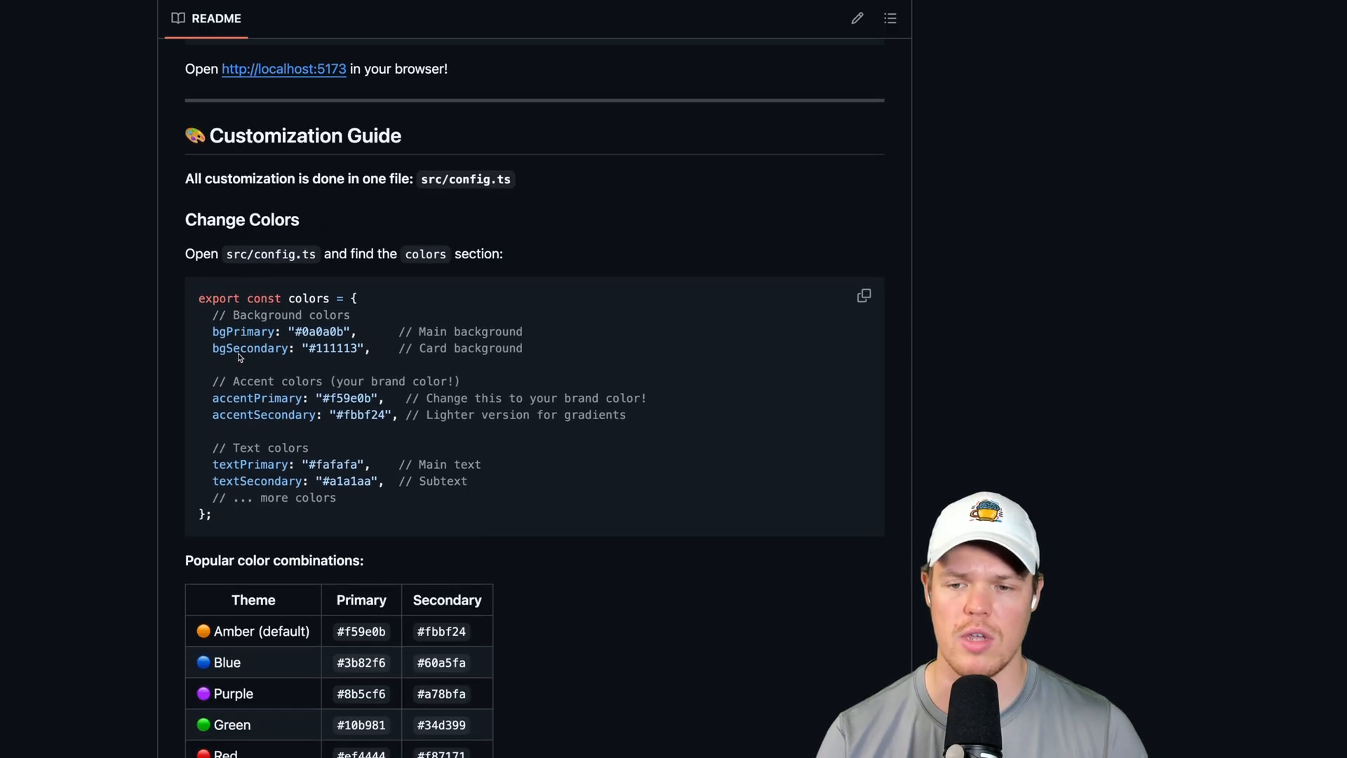
scroll("down", 3)
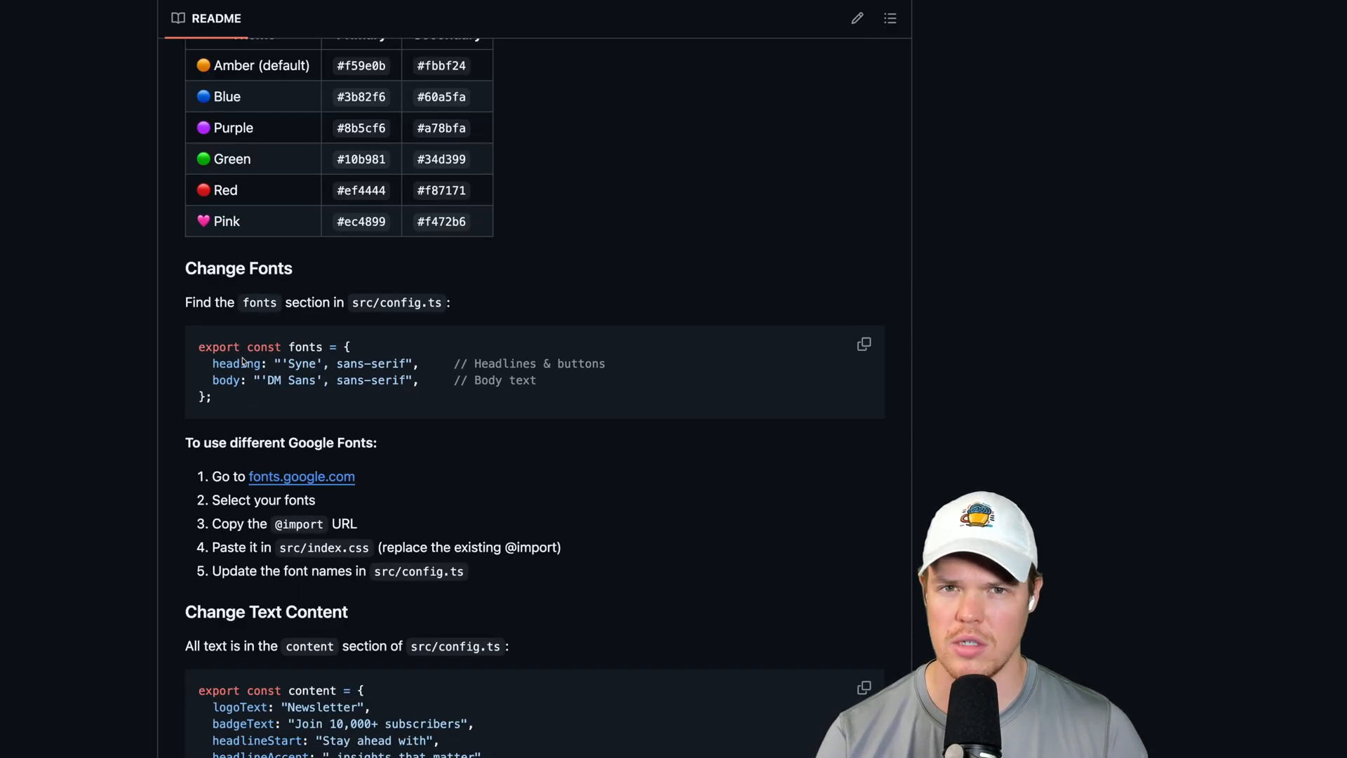
scroll("up", 3)
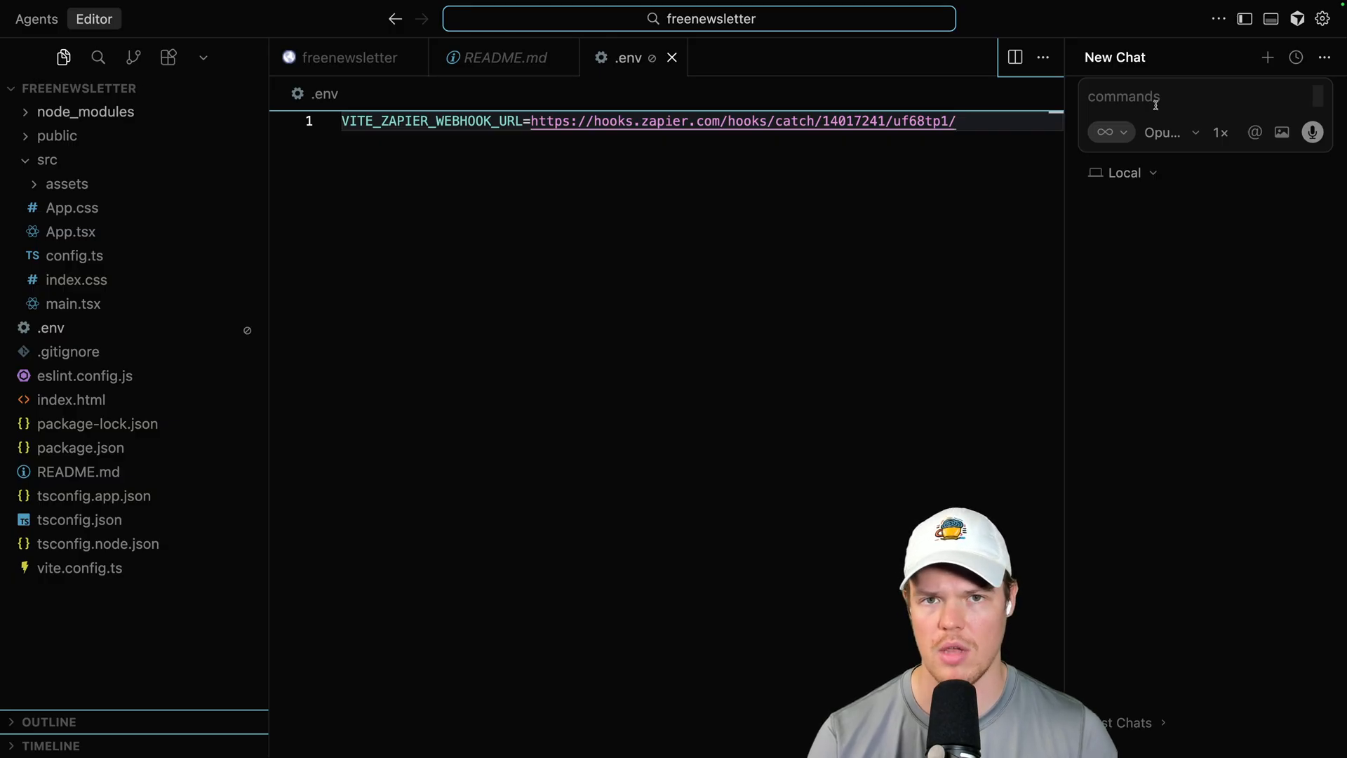
Stop the running dev server with Ctrl+C and restart it with npm run dev.
left_click(350, 58)
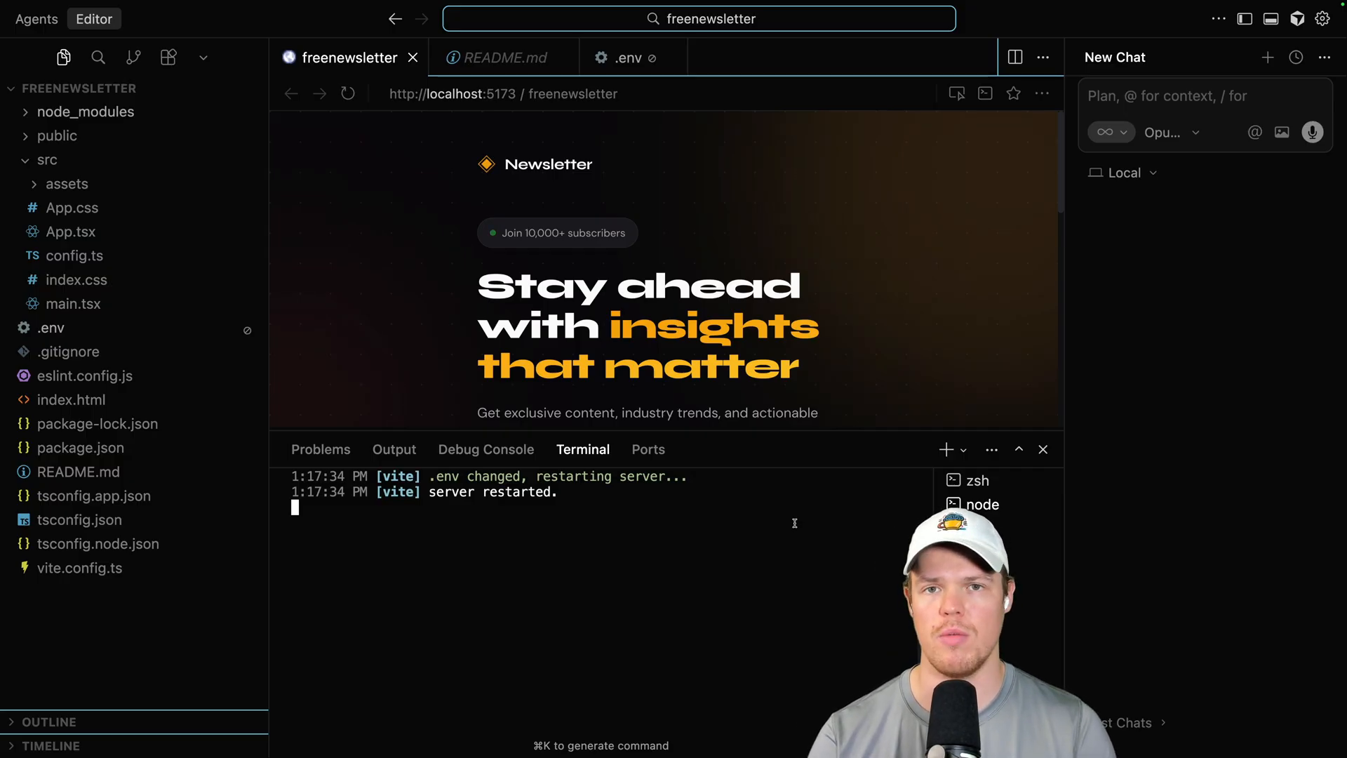
key("ctrl+c")
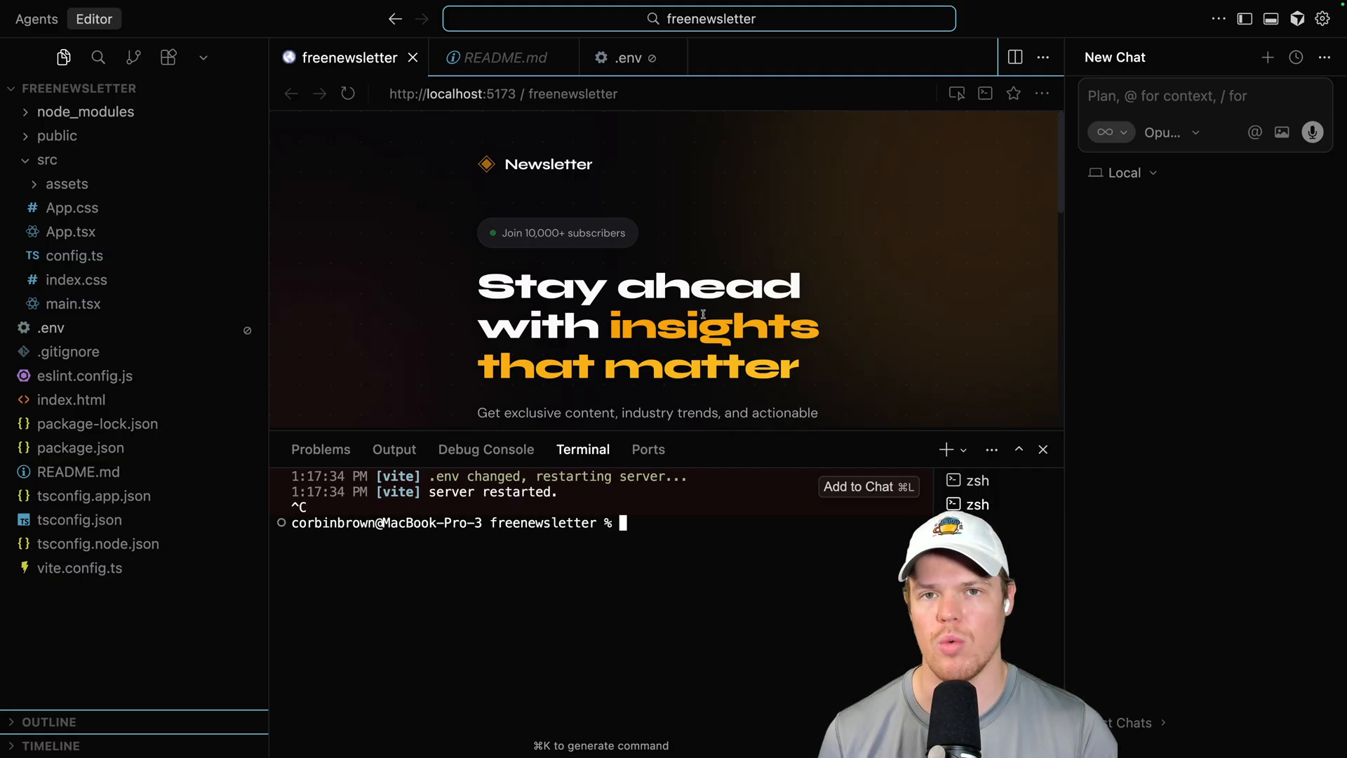
type("npm run dev")
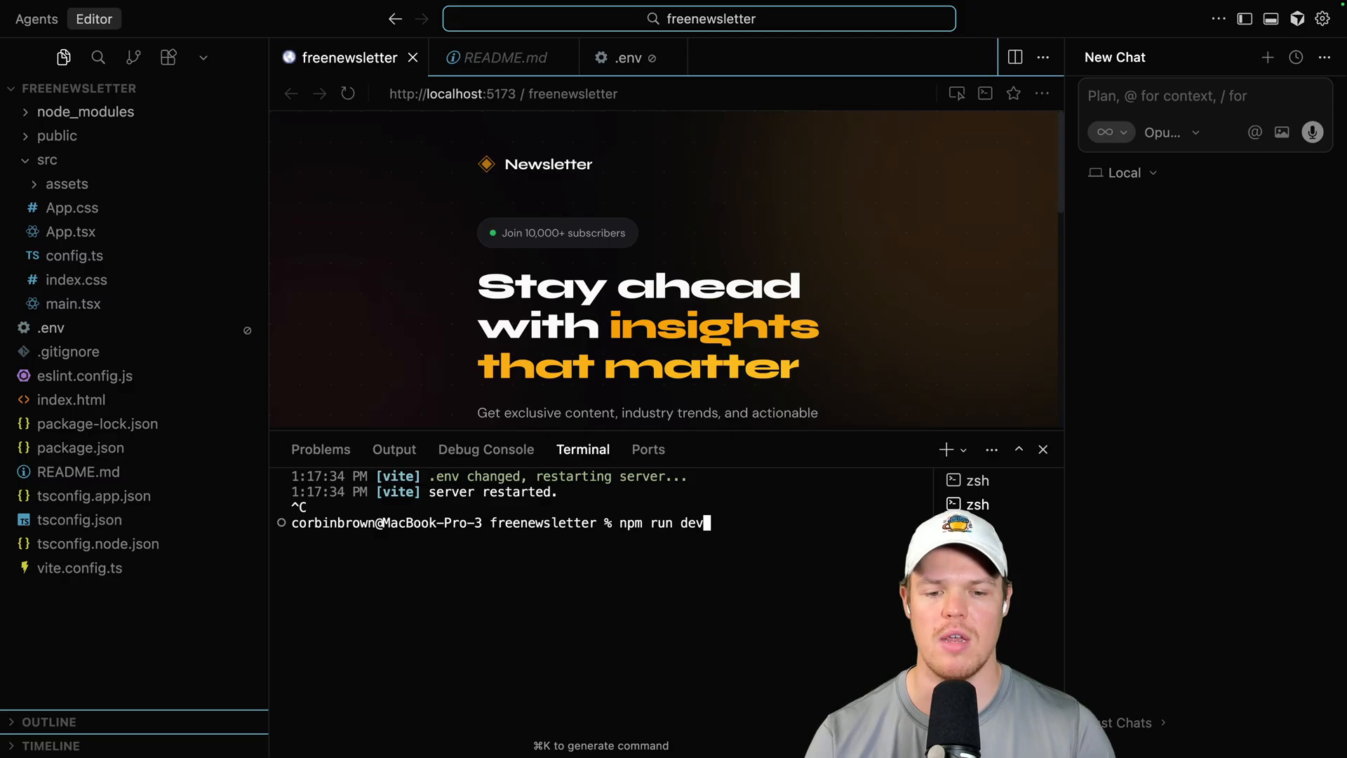
key("Return")
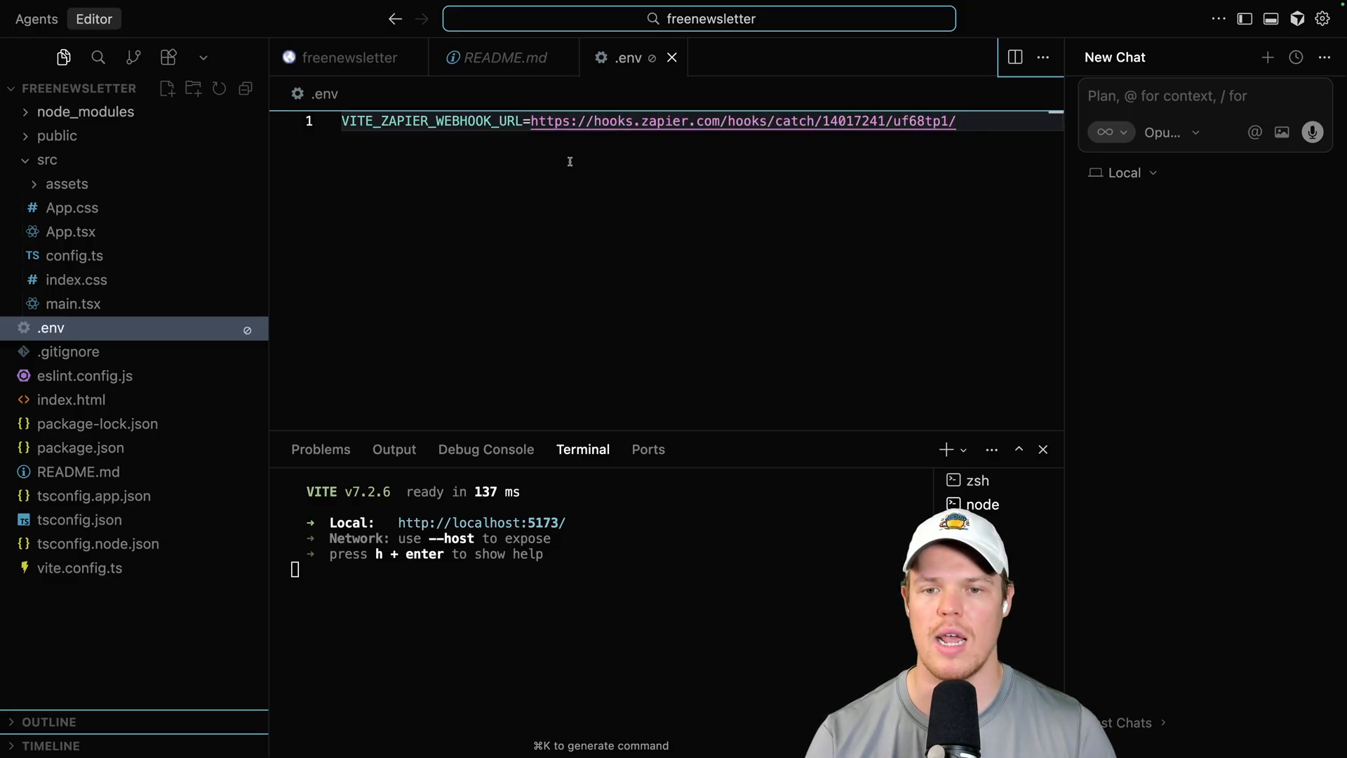
left_click(348, 58)
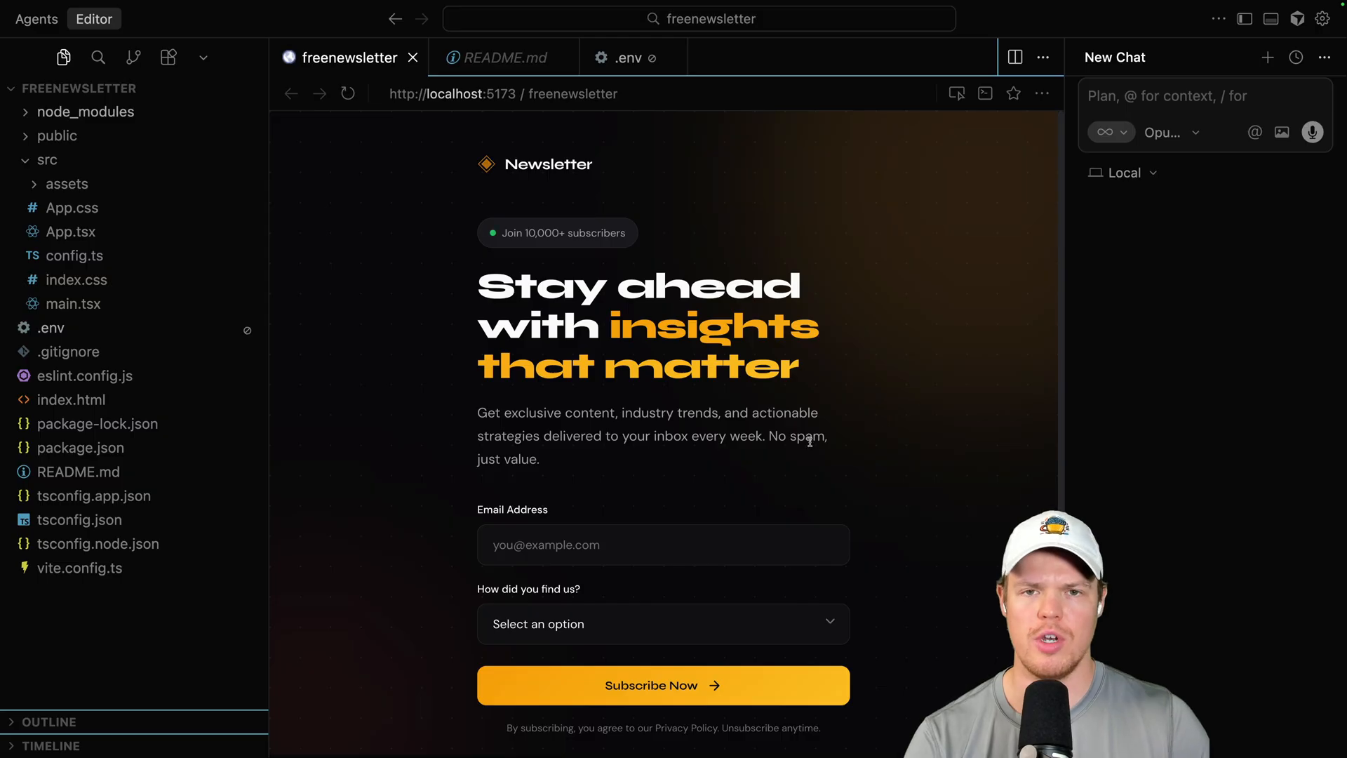
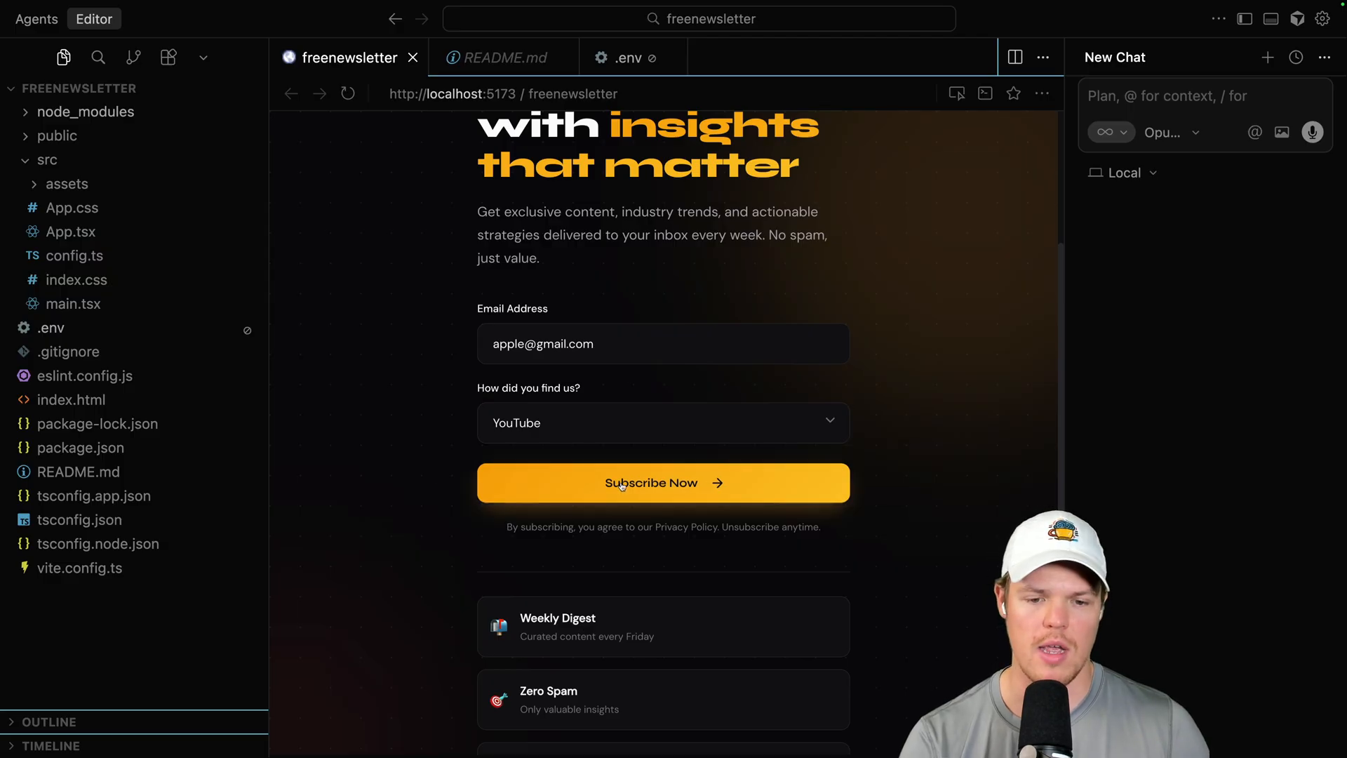
left_click(619, 481)
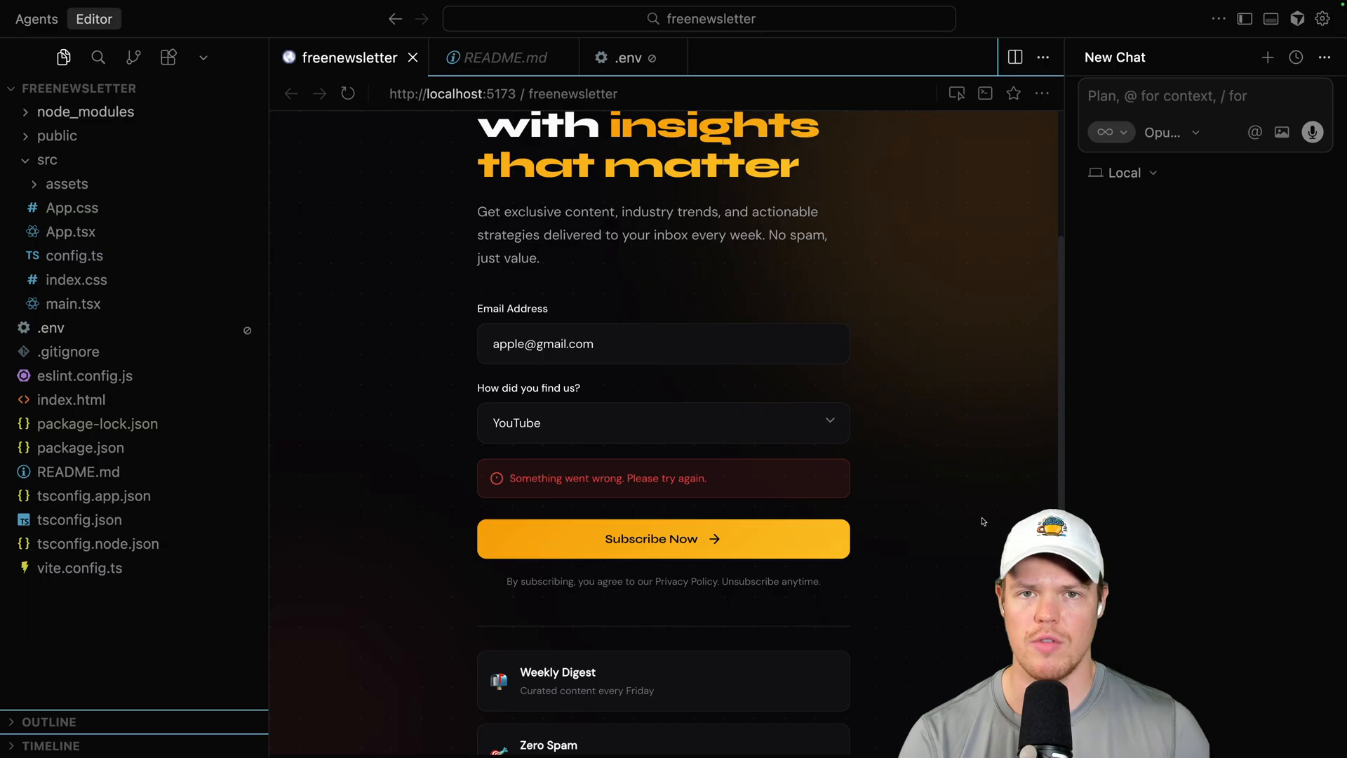
mouse_move(980, 515)
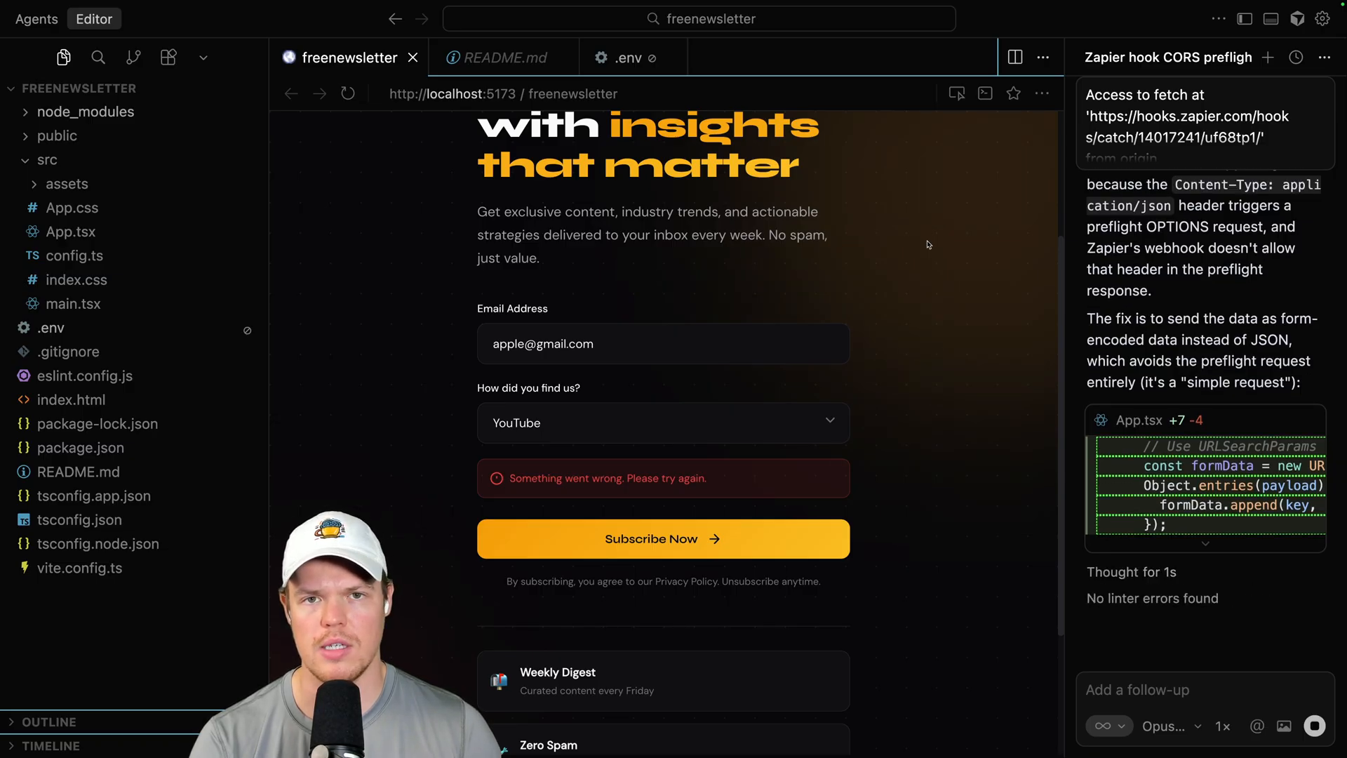
Review and accept the agent's App.tsx change sending signups as URL-encoded form data.
scroll("down", 3)
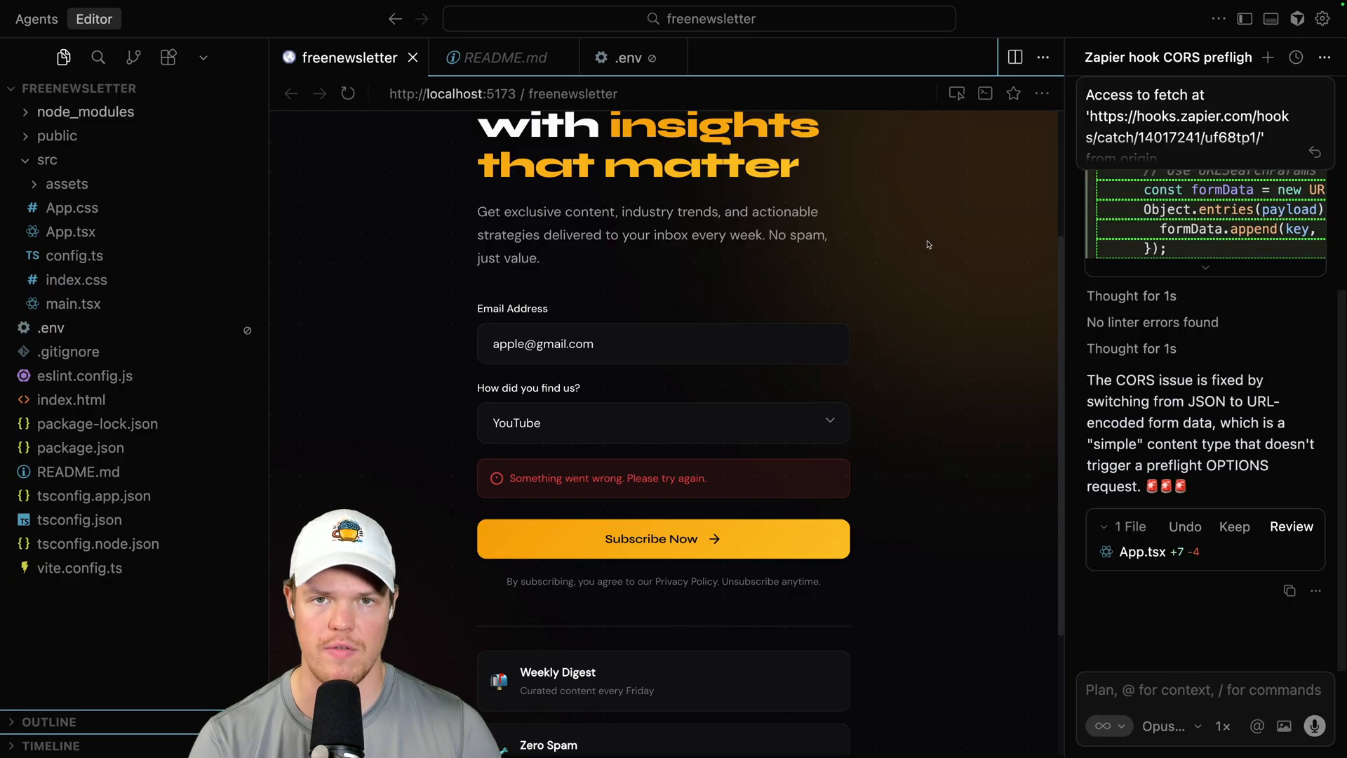
left_click(662, 539)
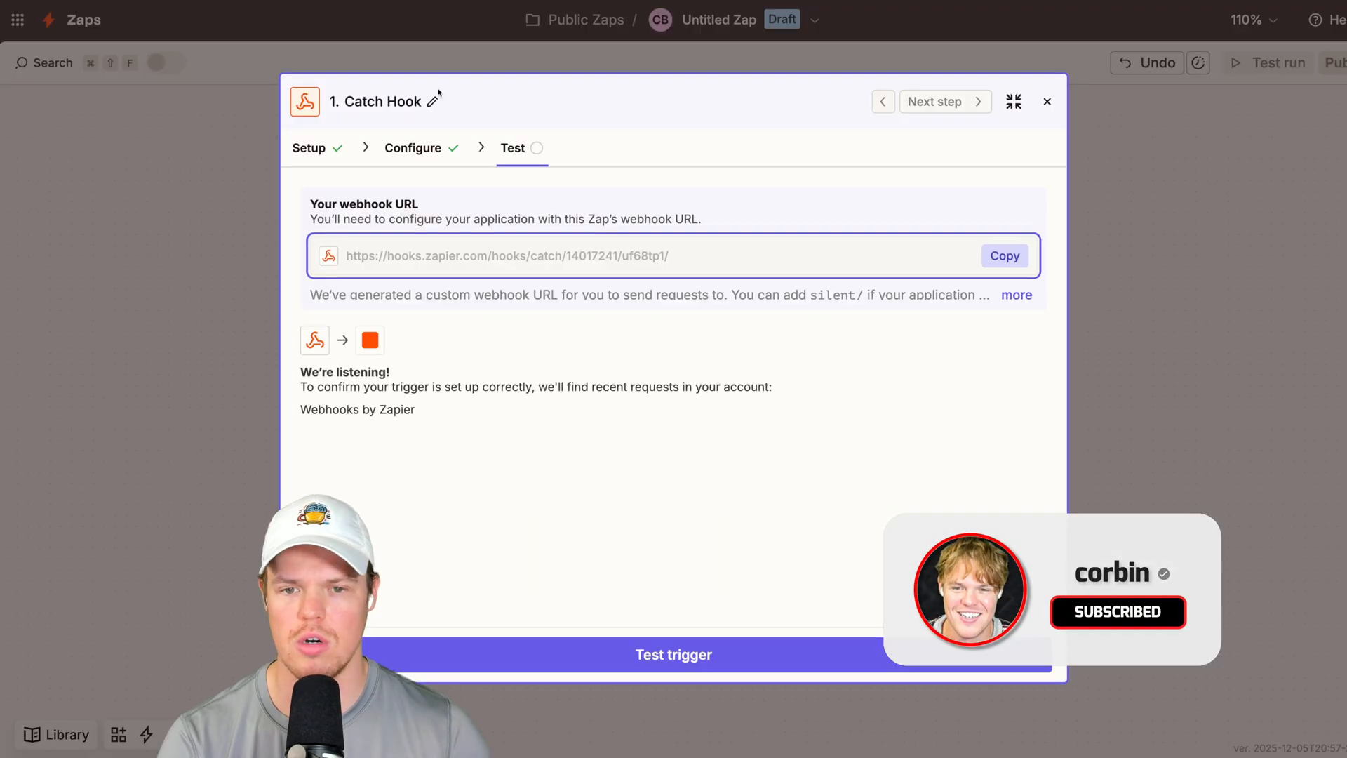
left_click(673, 654)
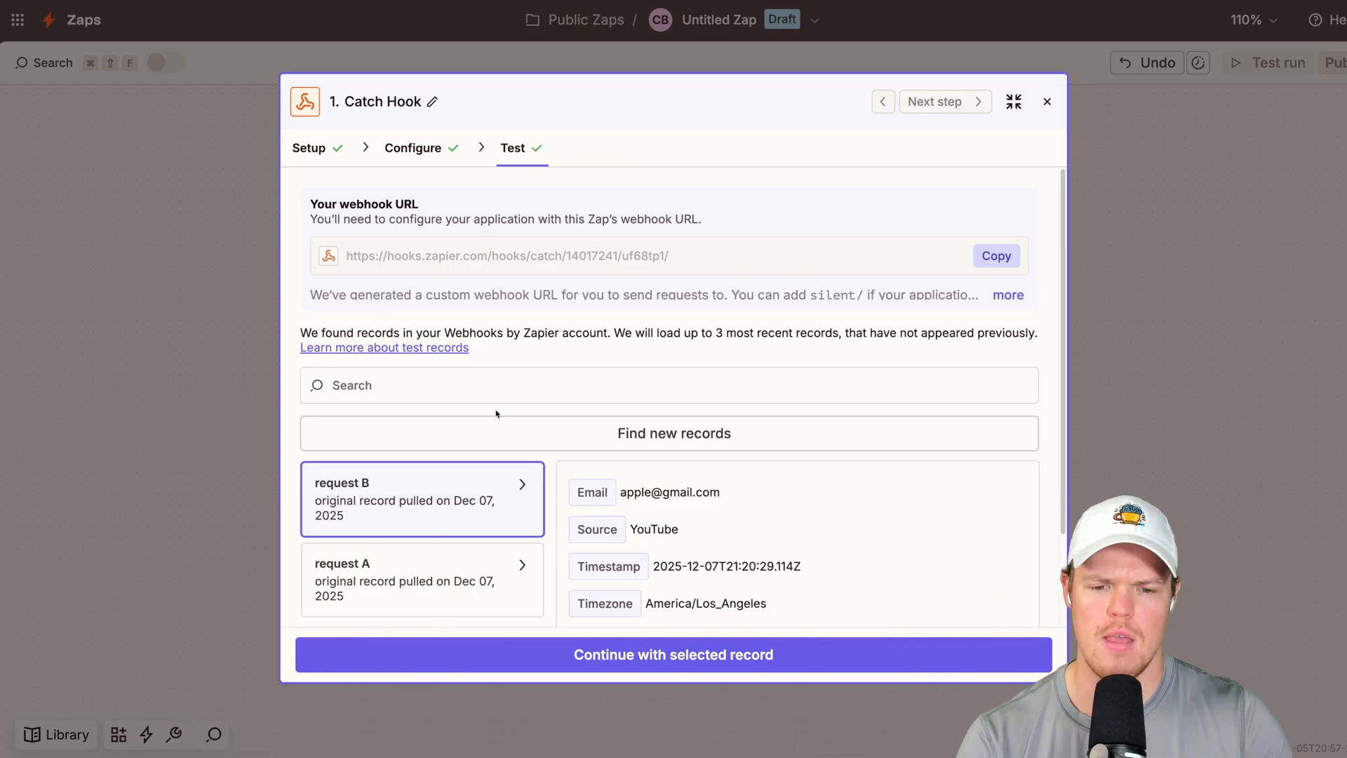
scroll("down", 3)
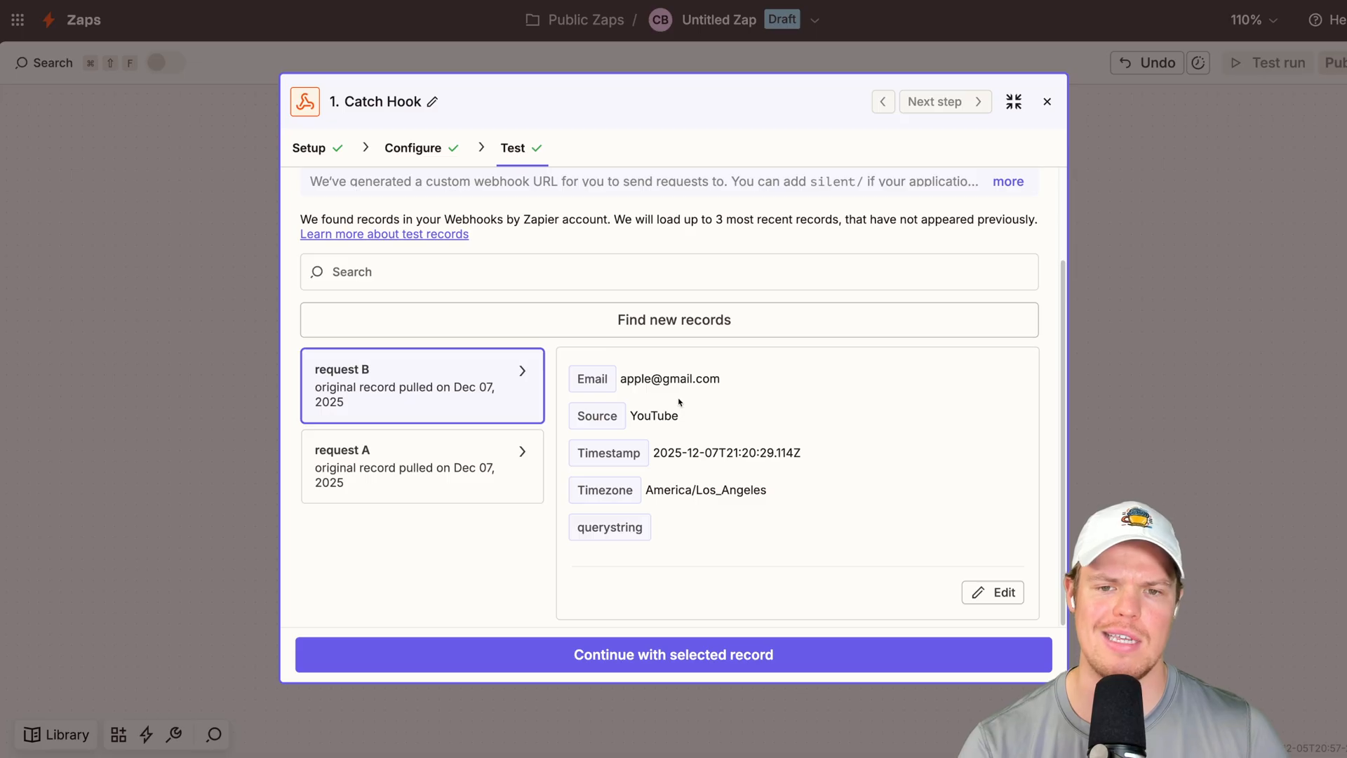
mouse_move(673, 654)
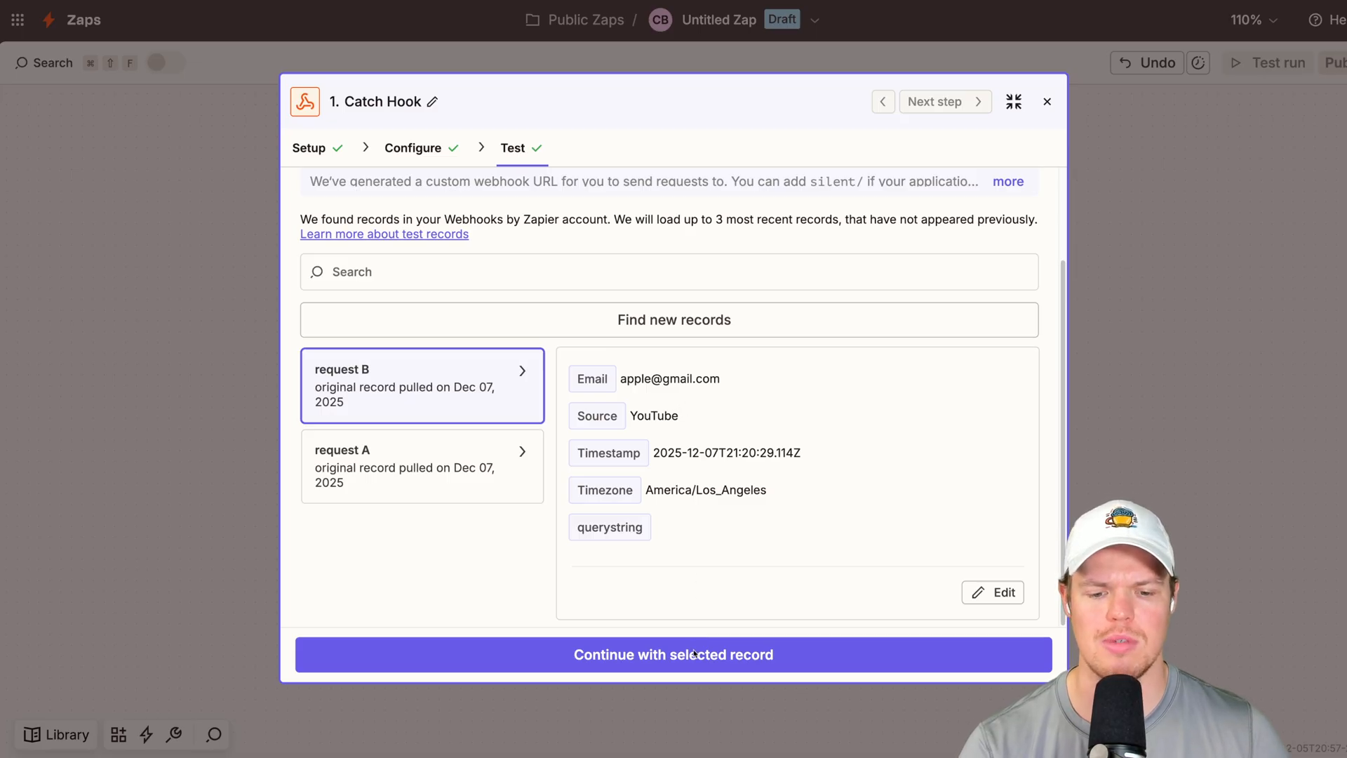
left_click(674, 654)
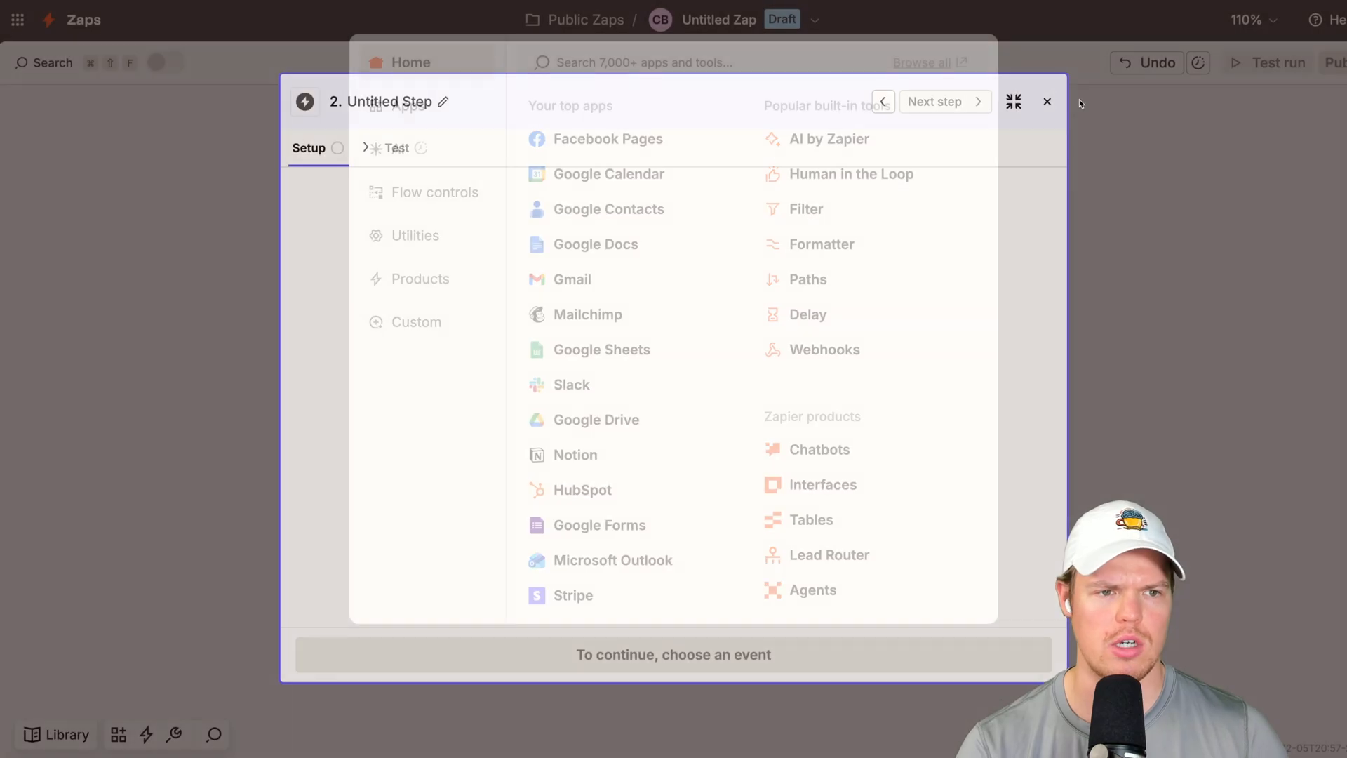
Make the second step a Mailchimp Add/Update Subscriber action with a connected account.
left_click(1047, 101)
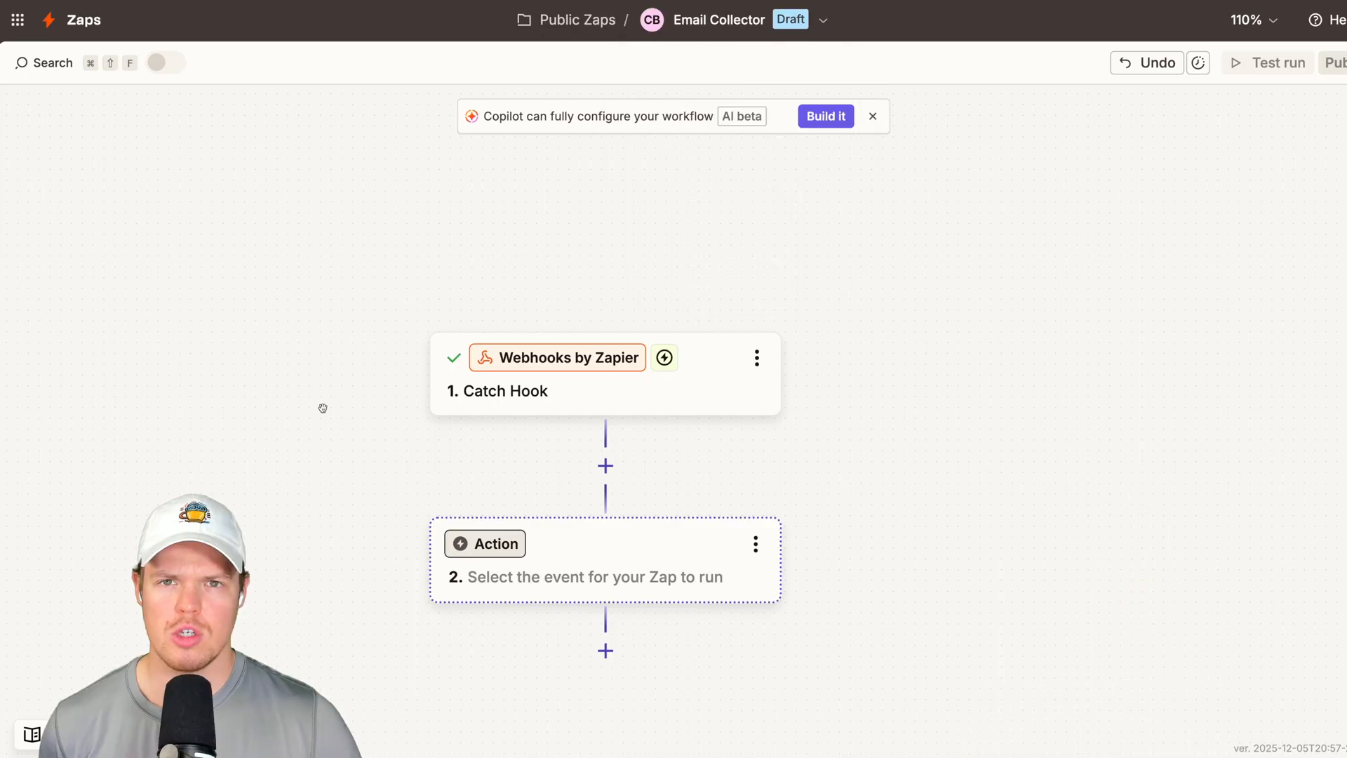
left_click(484, 543)
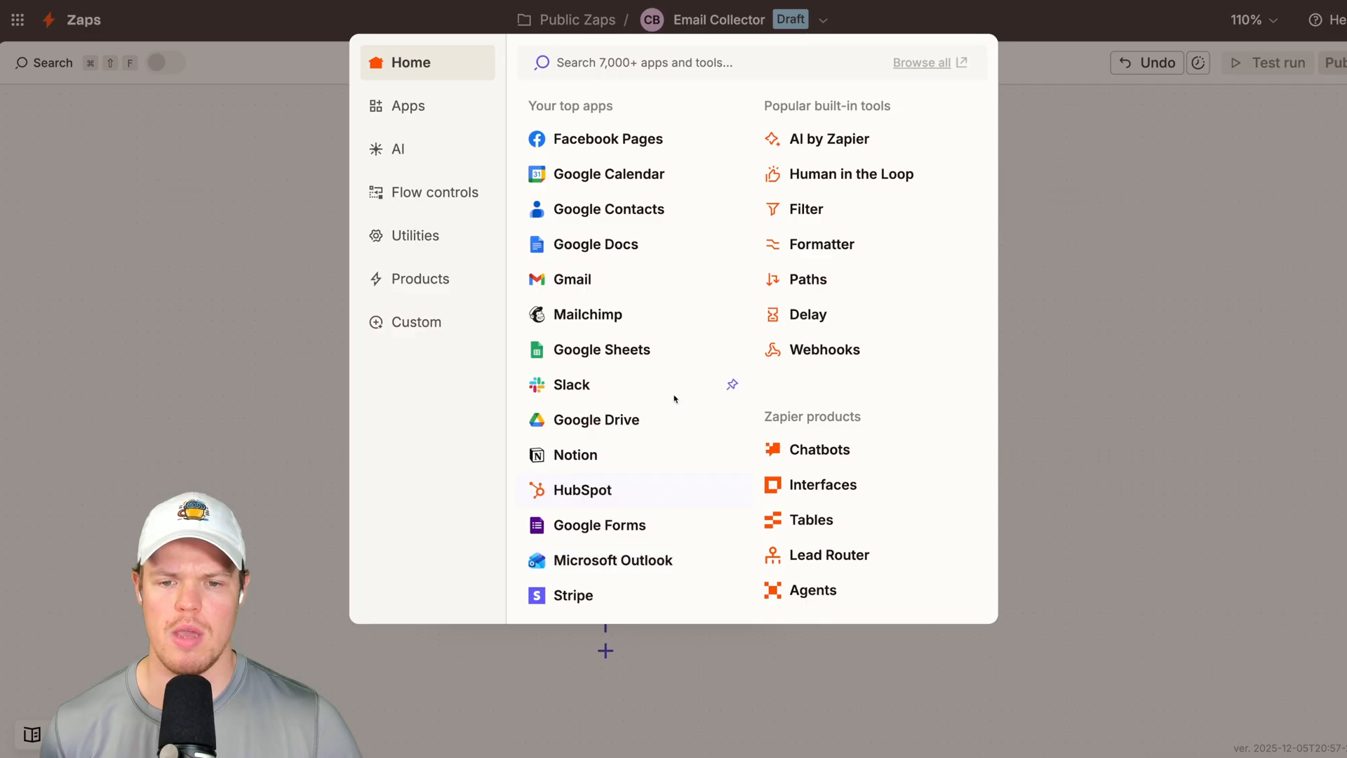
mouse_move(635, 313)
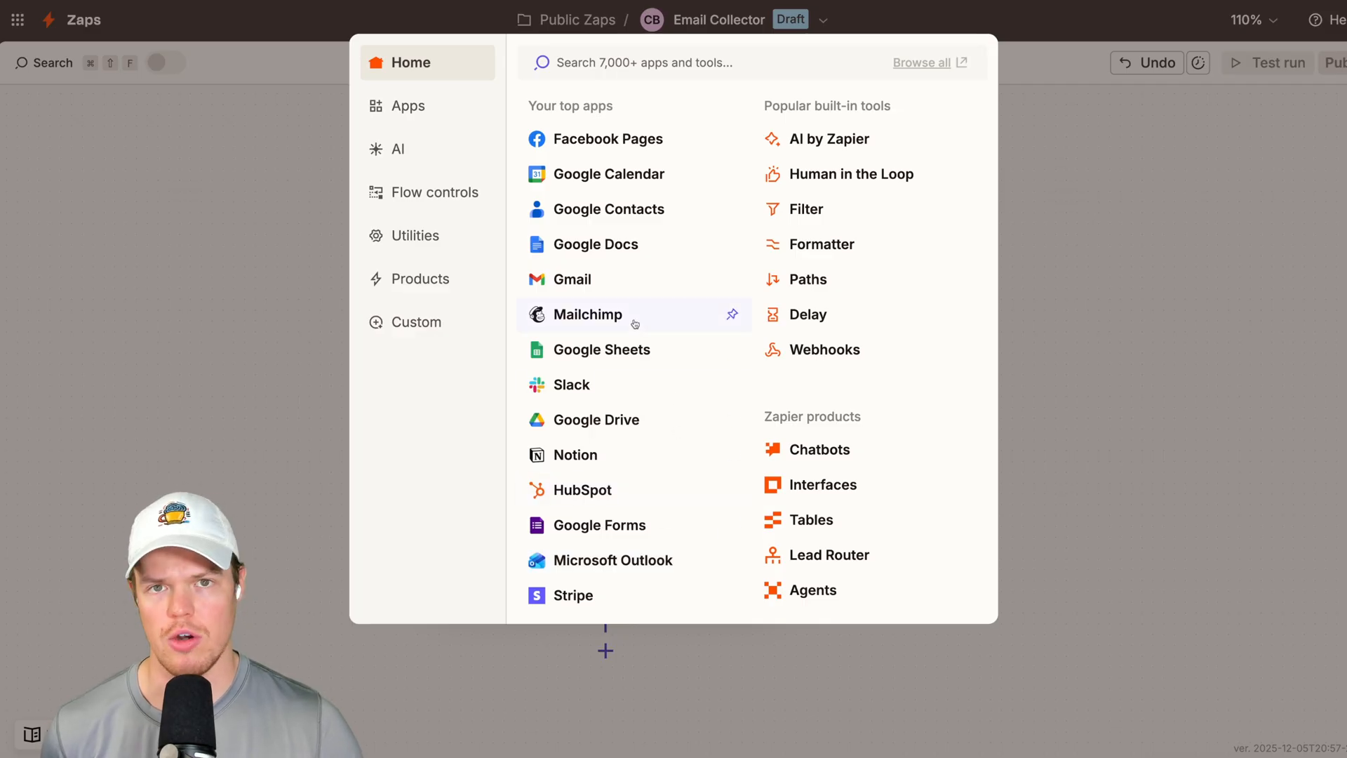
left_click(586, 313)
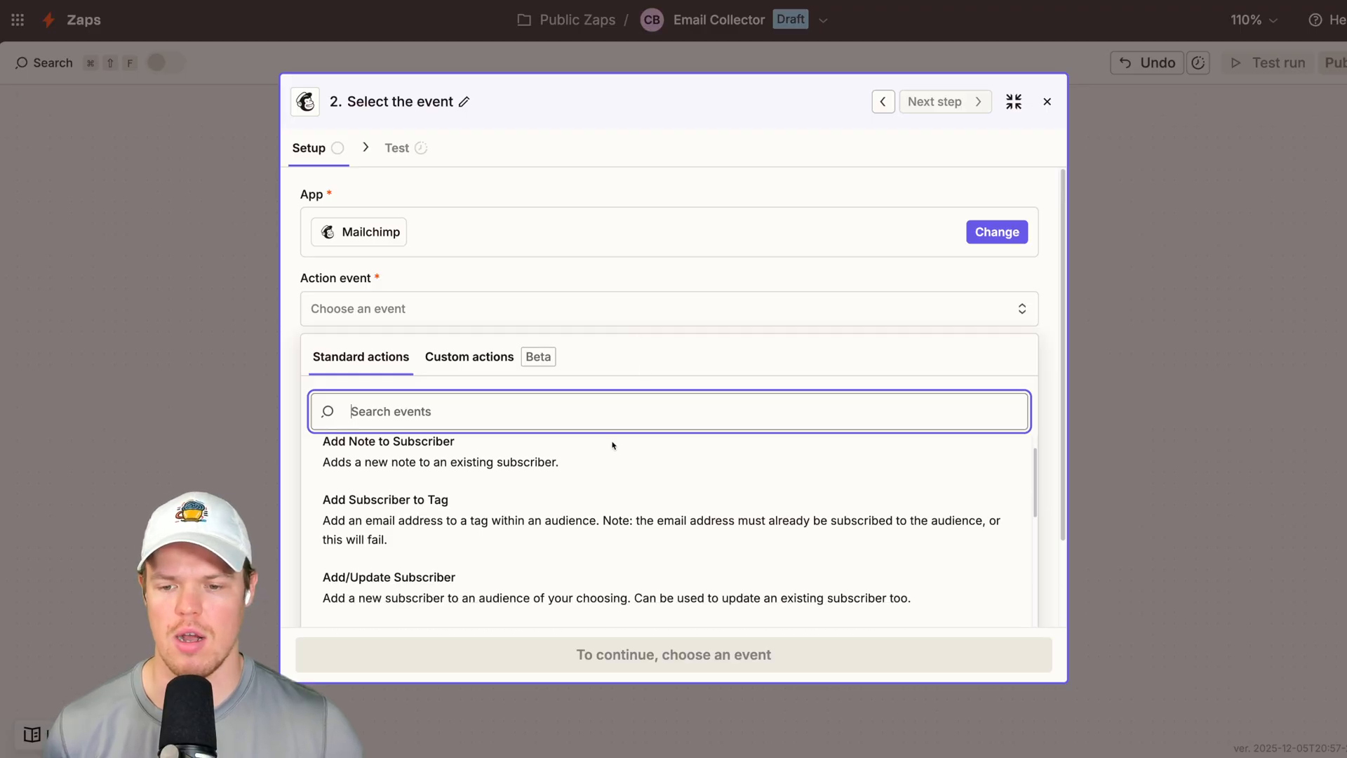
scroll("down", 3)
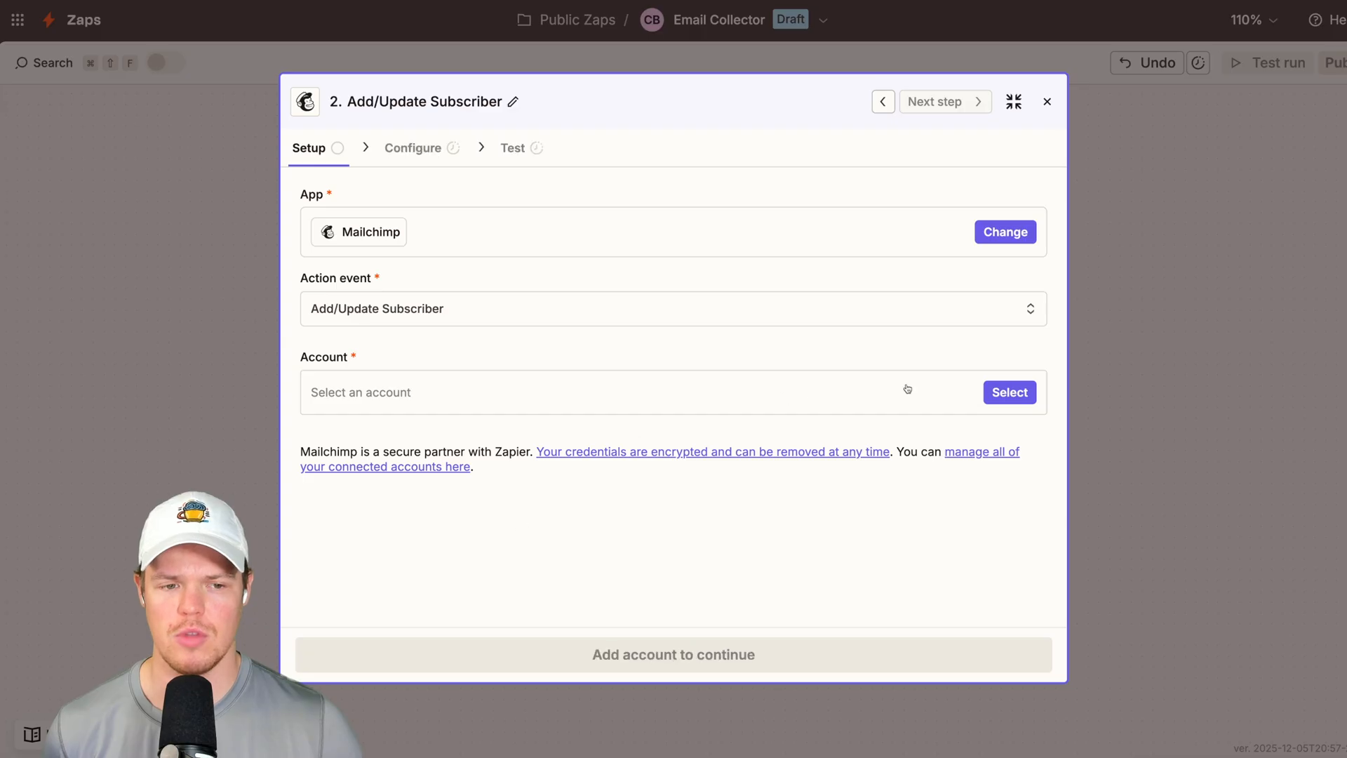
left_click(413, 148)
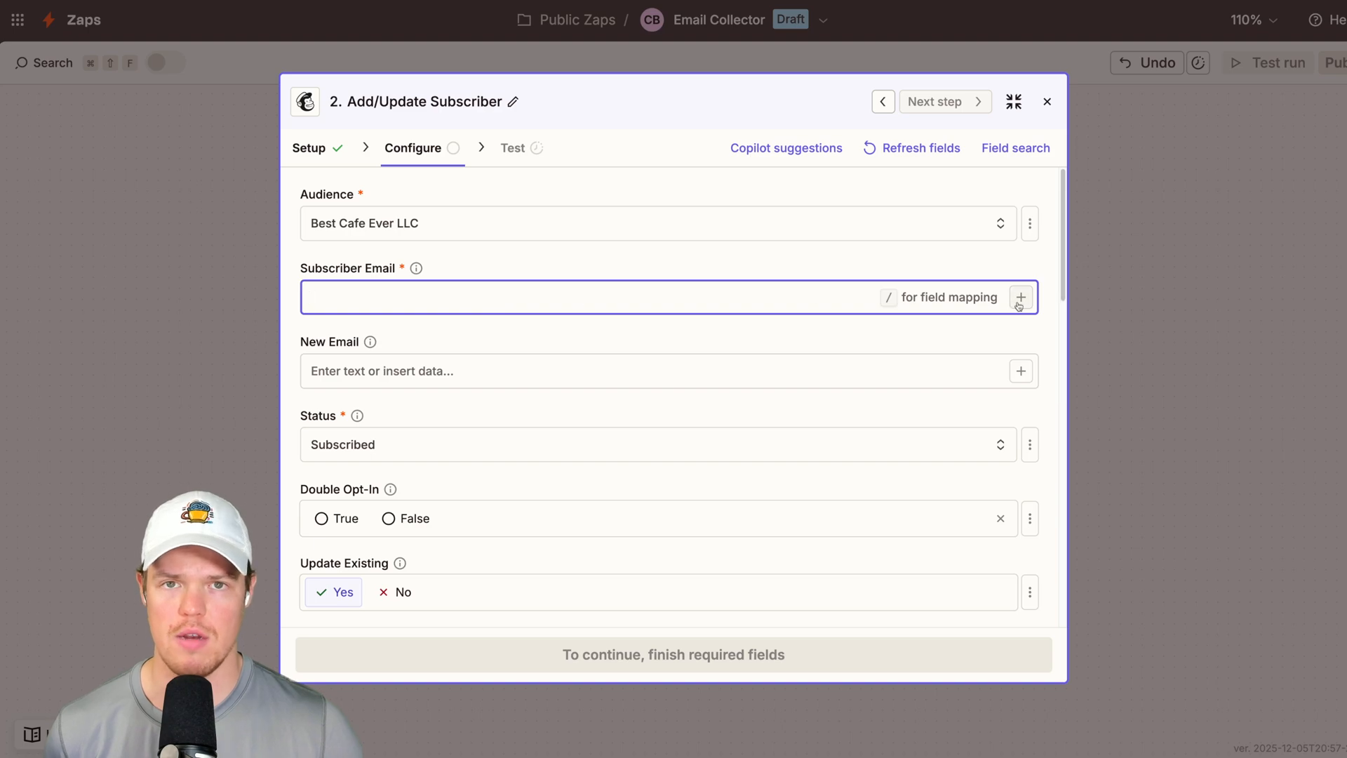
Map the webhook Email to Subscriber Email, set Double Opt-In to false, and close the editor.
left_click(1020, 296)
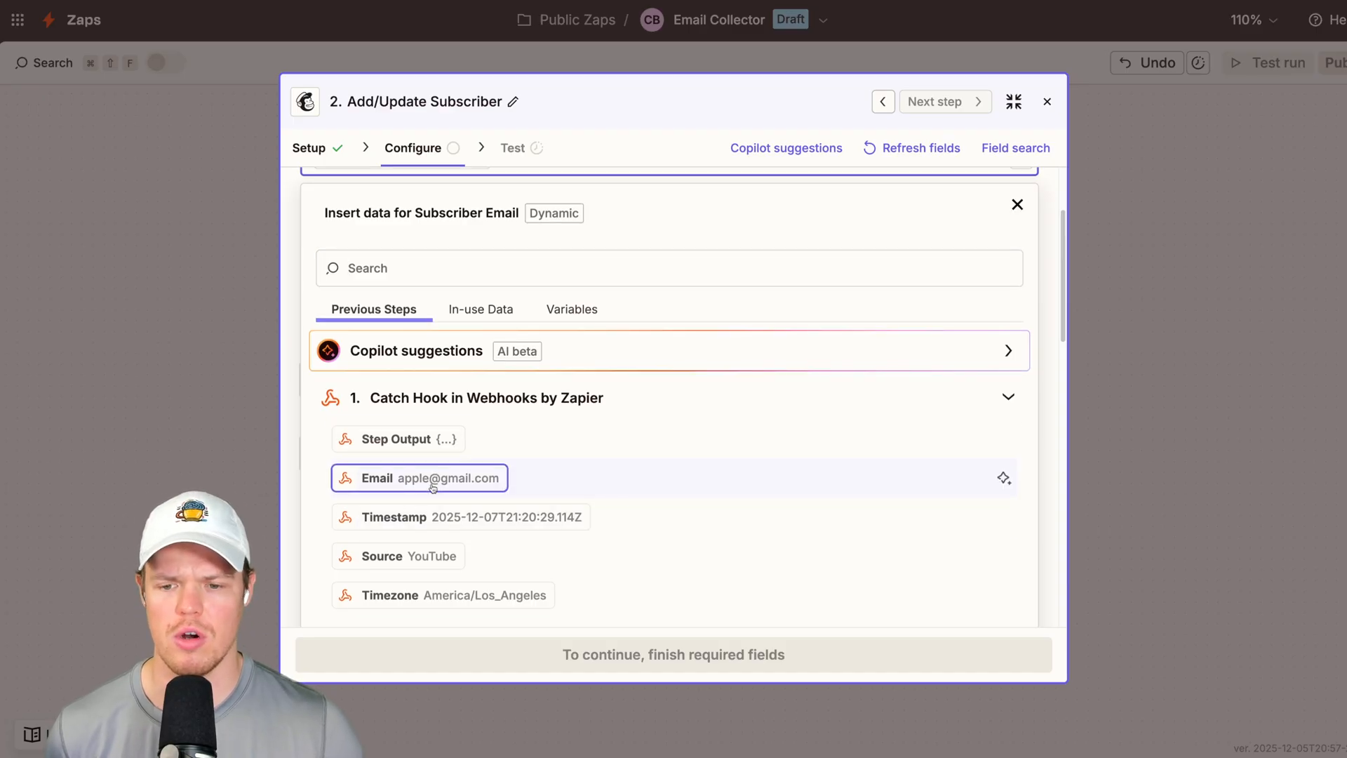
left_click(418, 478)
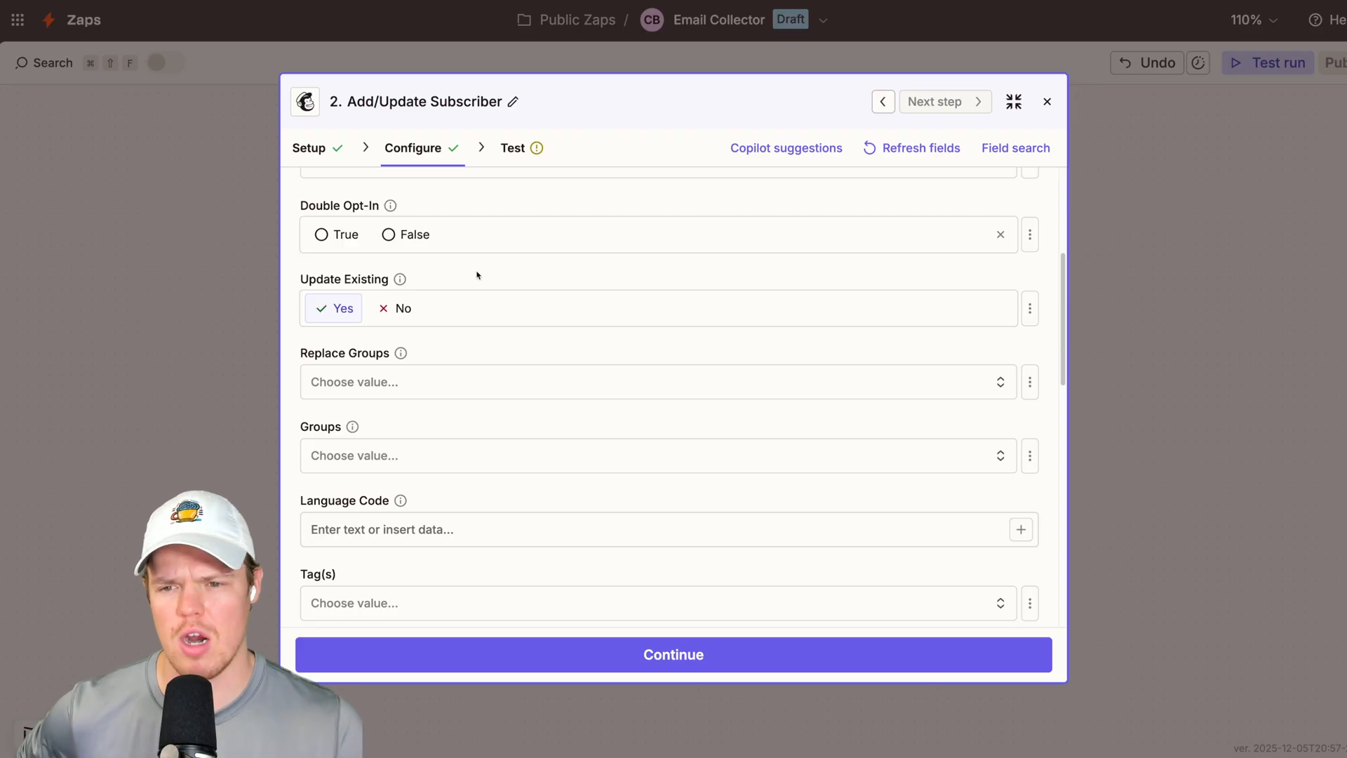
left_click(388, 242)
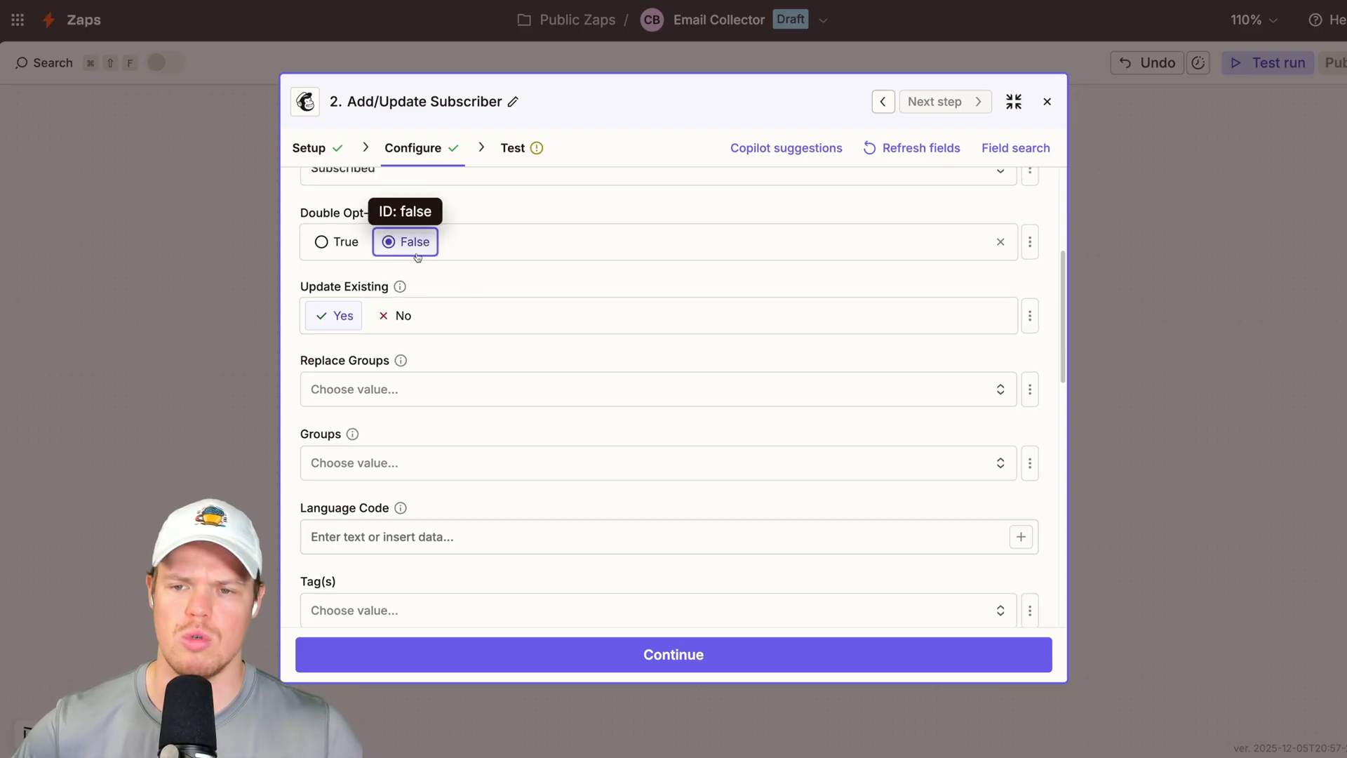
scroll("down", 3)
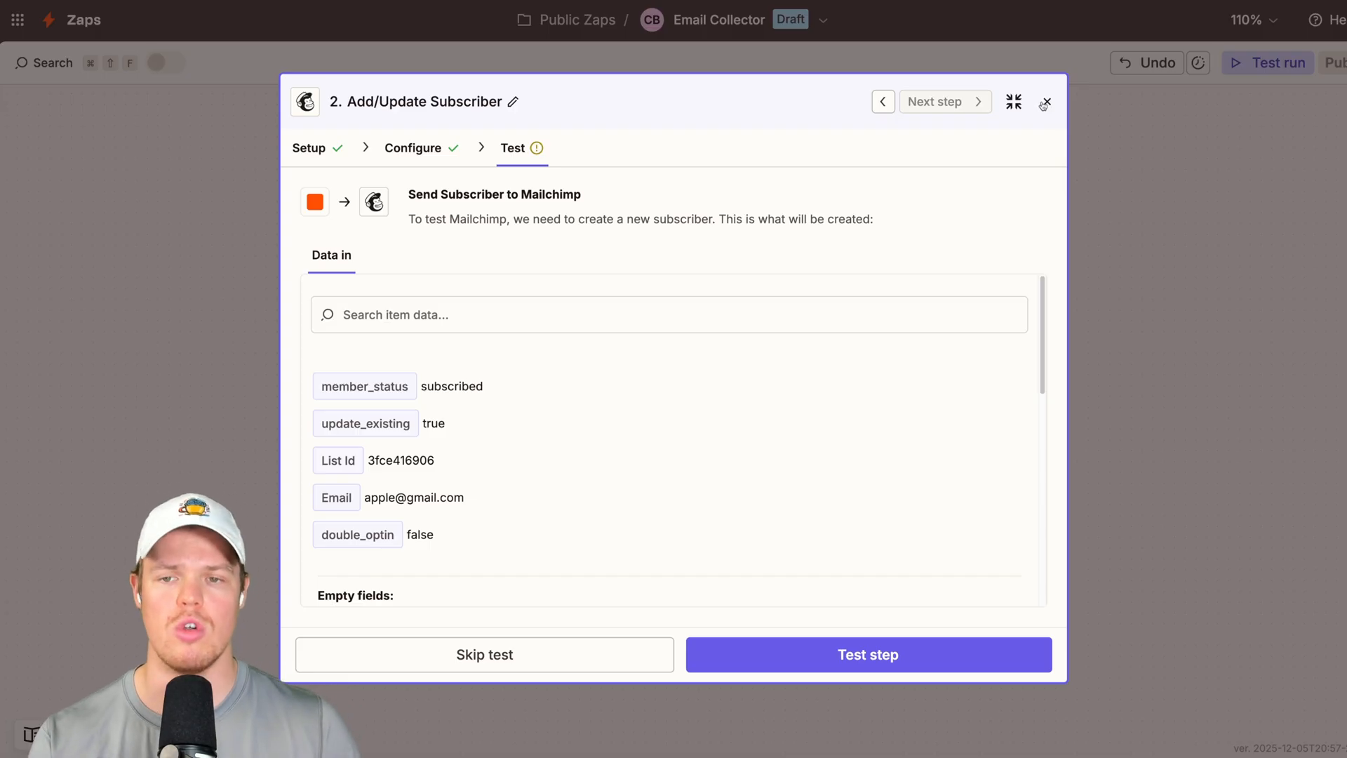
left_click(1044, 101)
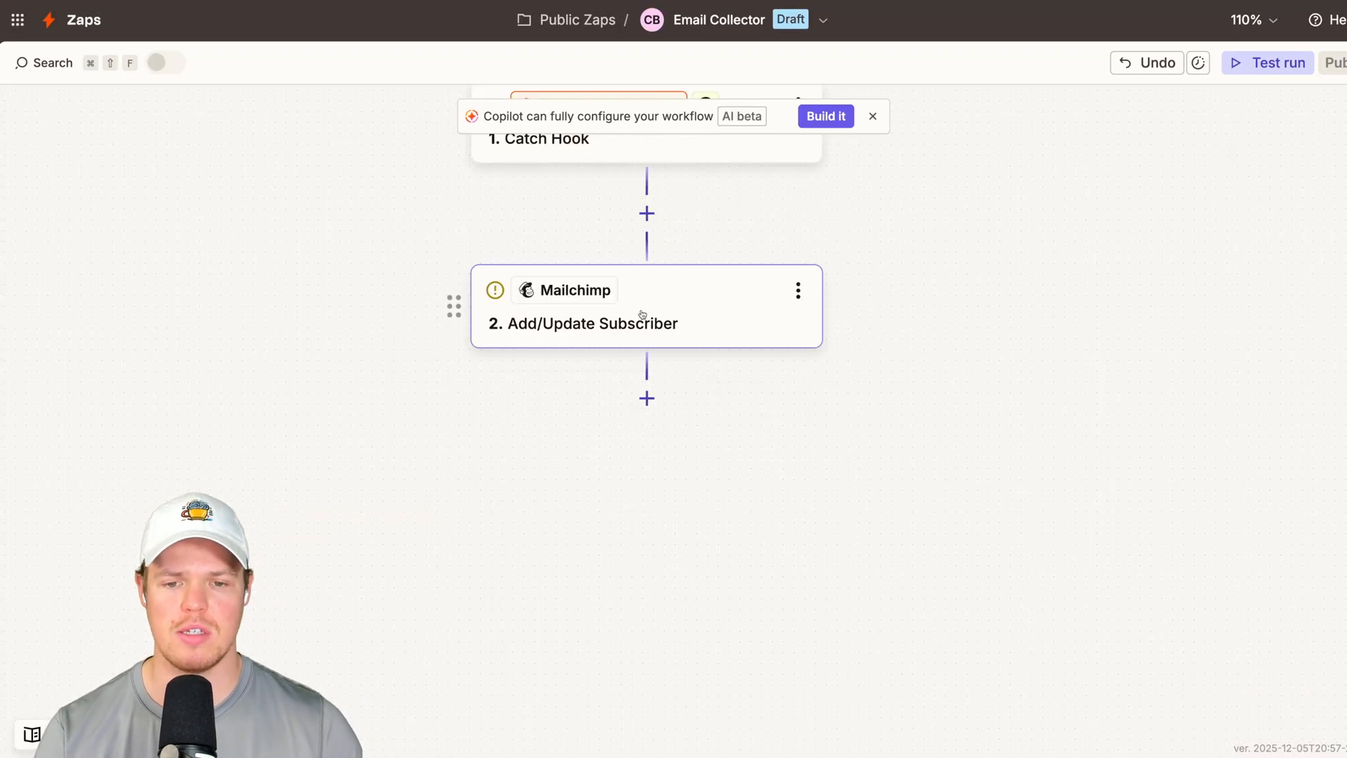
mouse_move(646, 397)
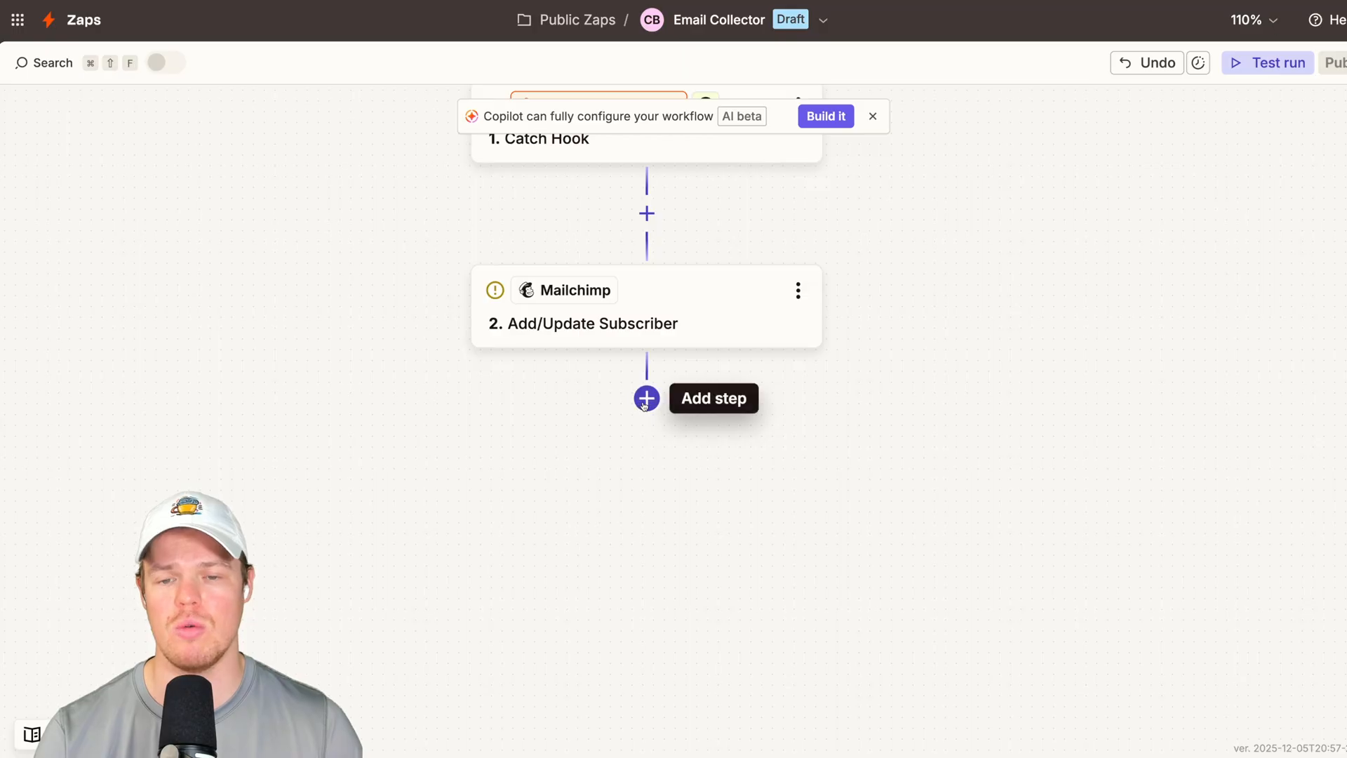
Add an empty third Action step below the Mailchimp step.
left_click(645, 397)
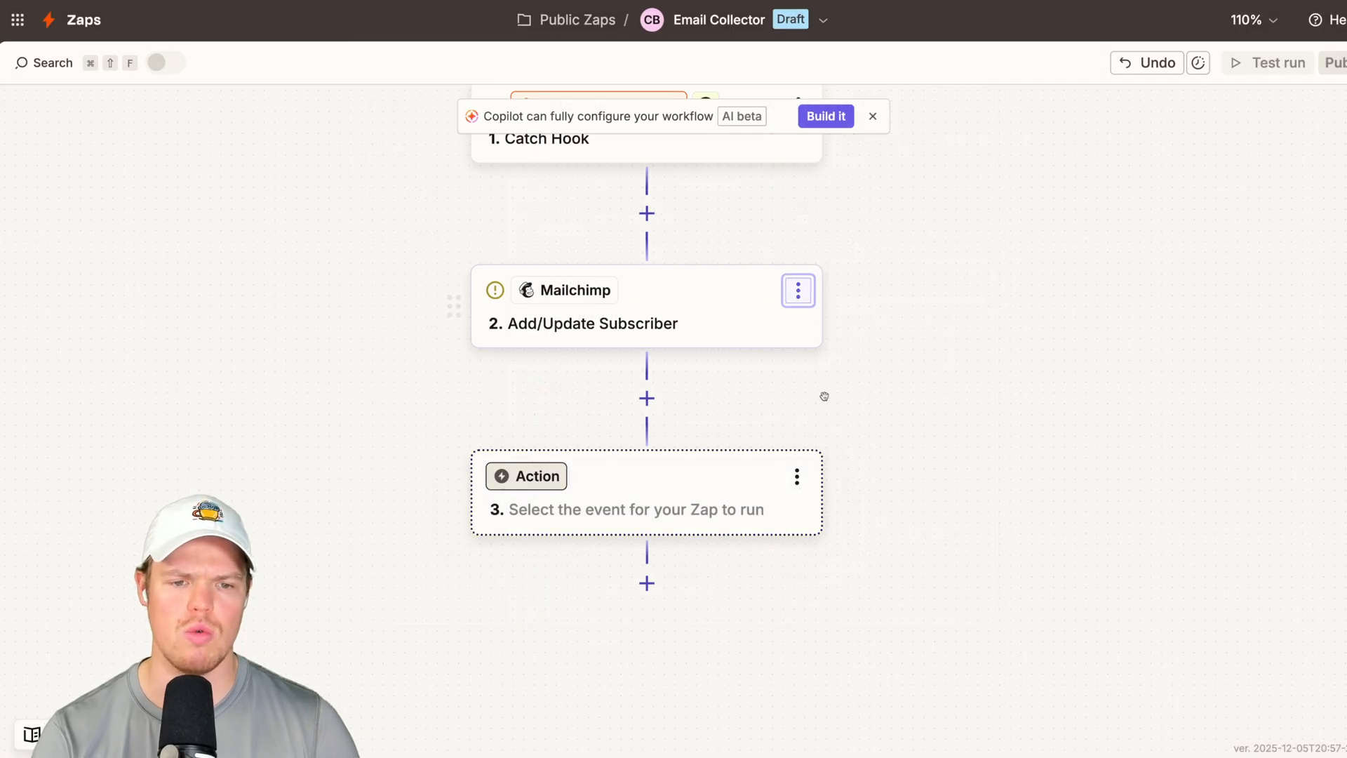
left_click(797, 289)
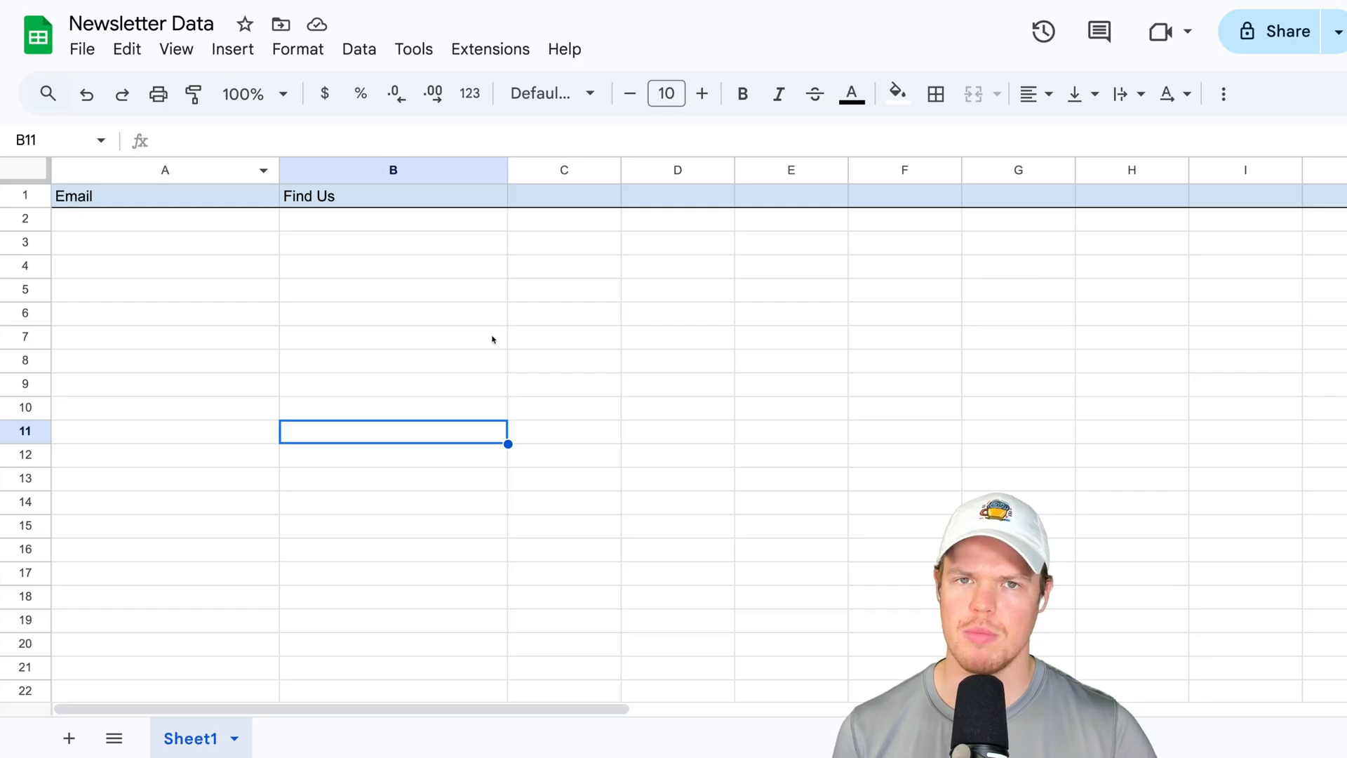
Show the Newsletter Data sheet's Email and Find Us headers, then the Zapier Tables integrations page.
left_click(393, 336)
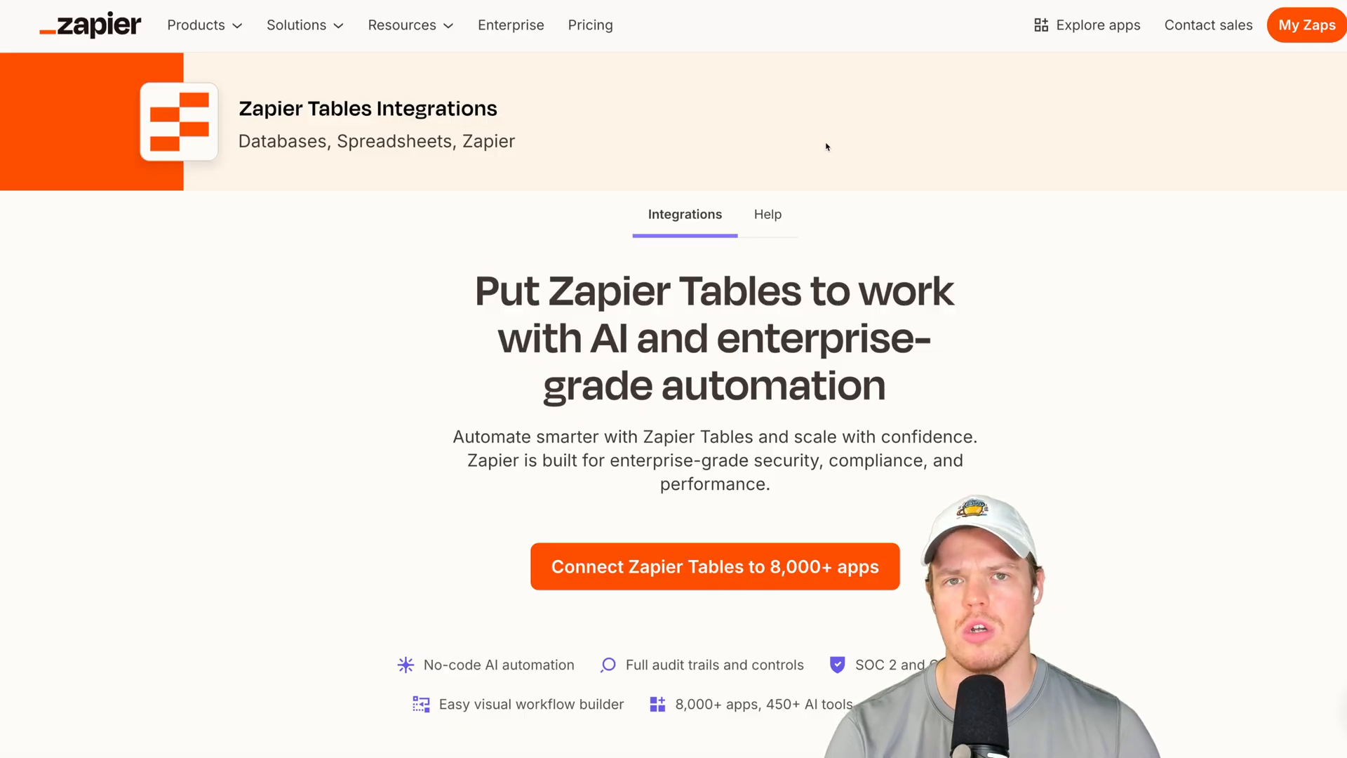
scroll("down", 3)
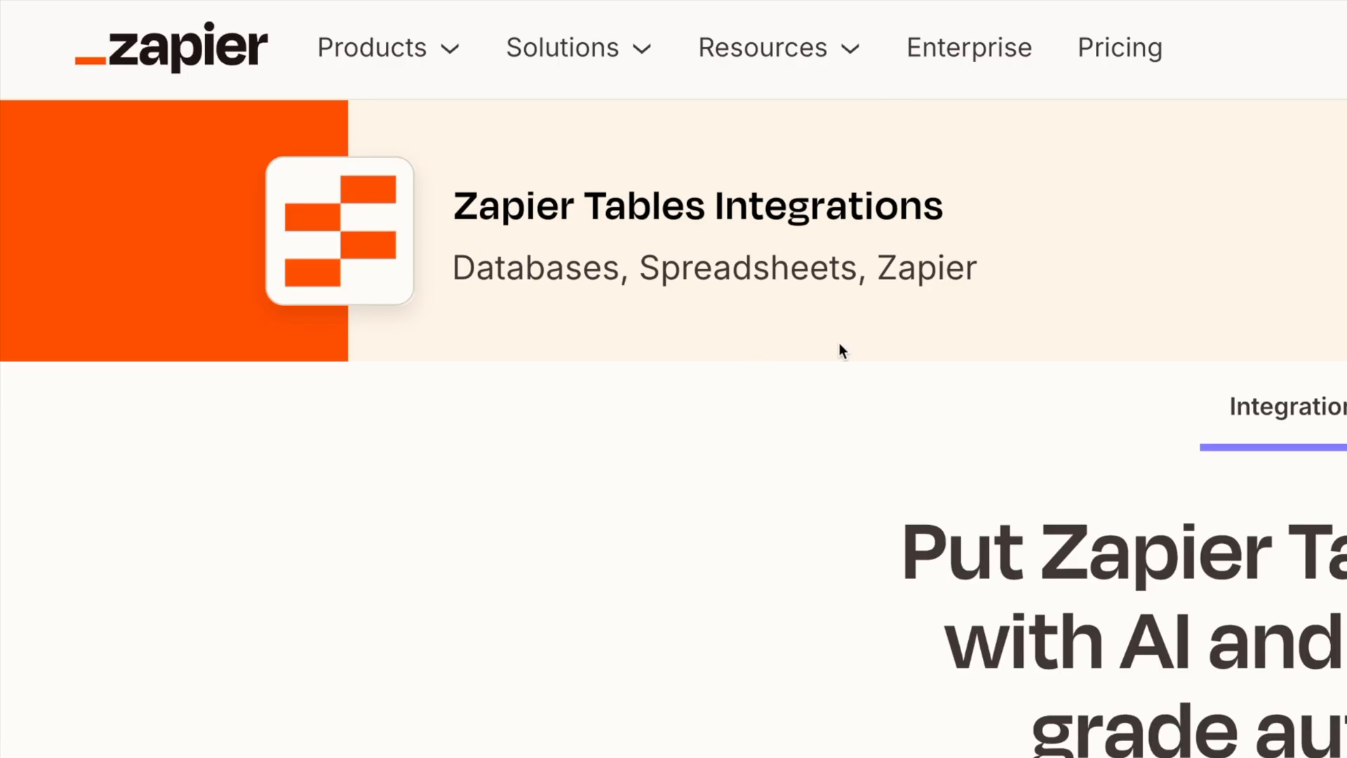
mouse_move(1057, 339)
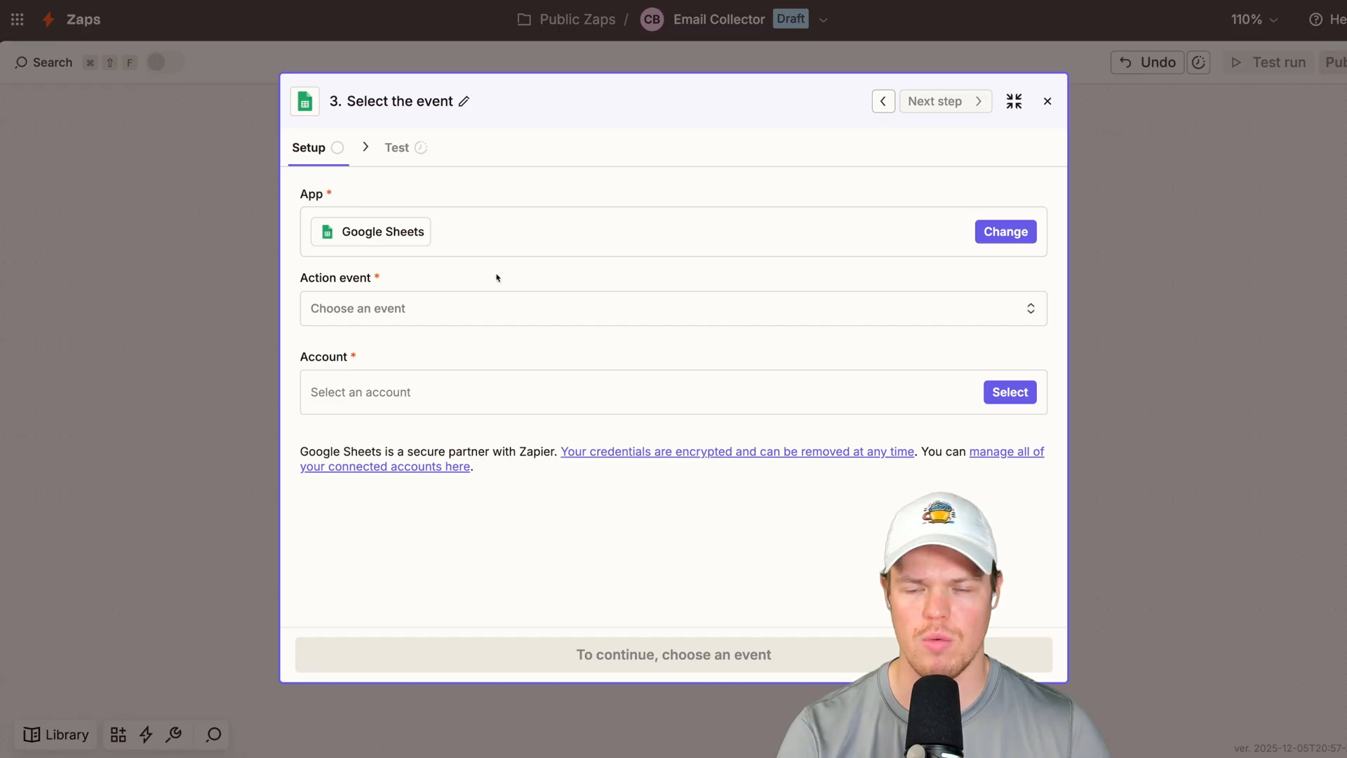
Choose Create Spreadsheet Row and map the Catch Hook's Email to Email and Source to Find Us.
type("create")
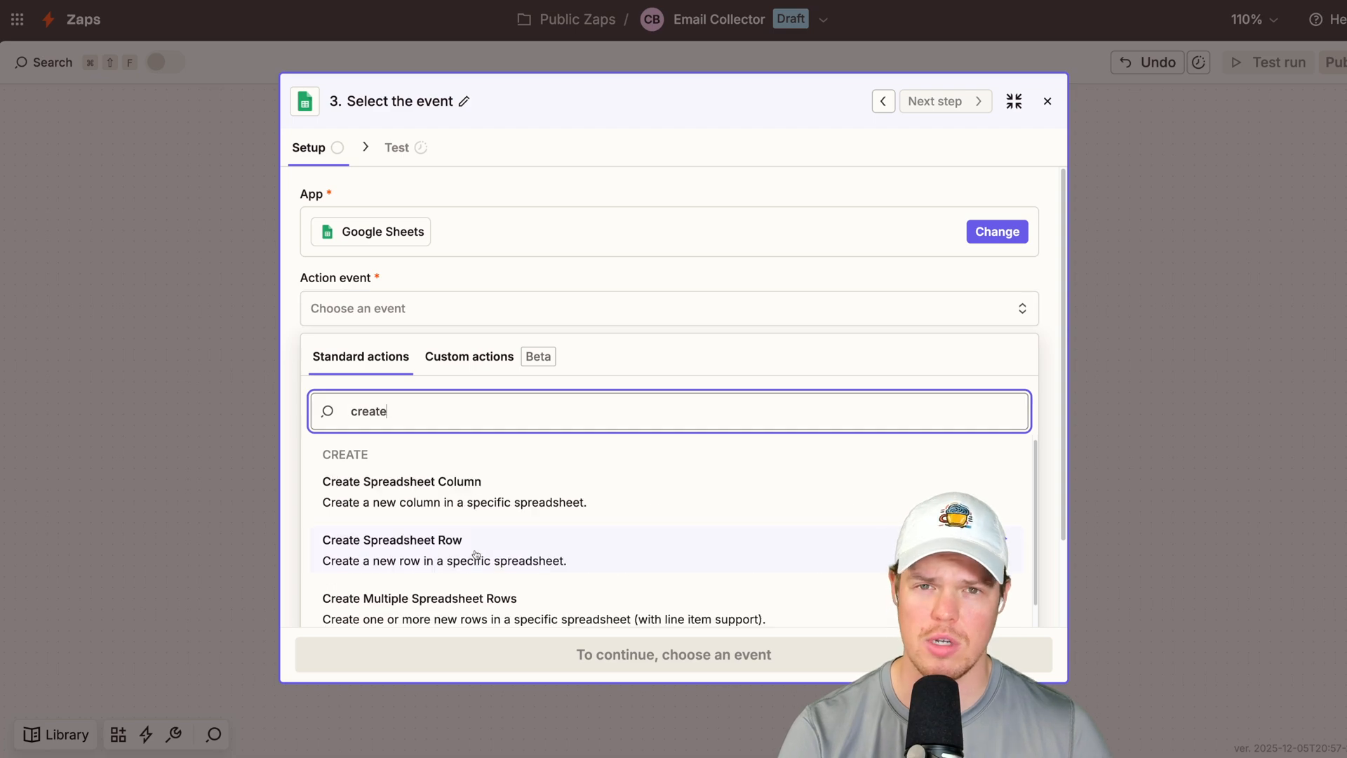
left_click(392, 539)
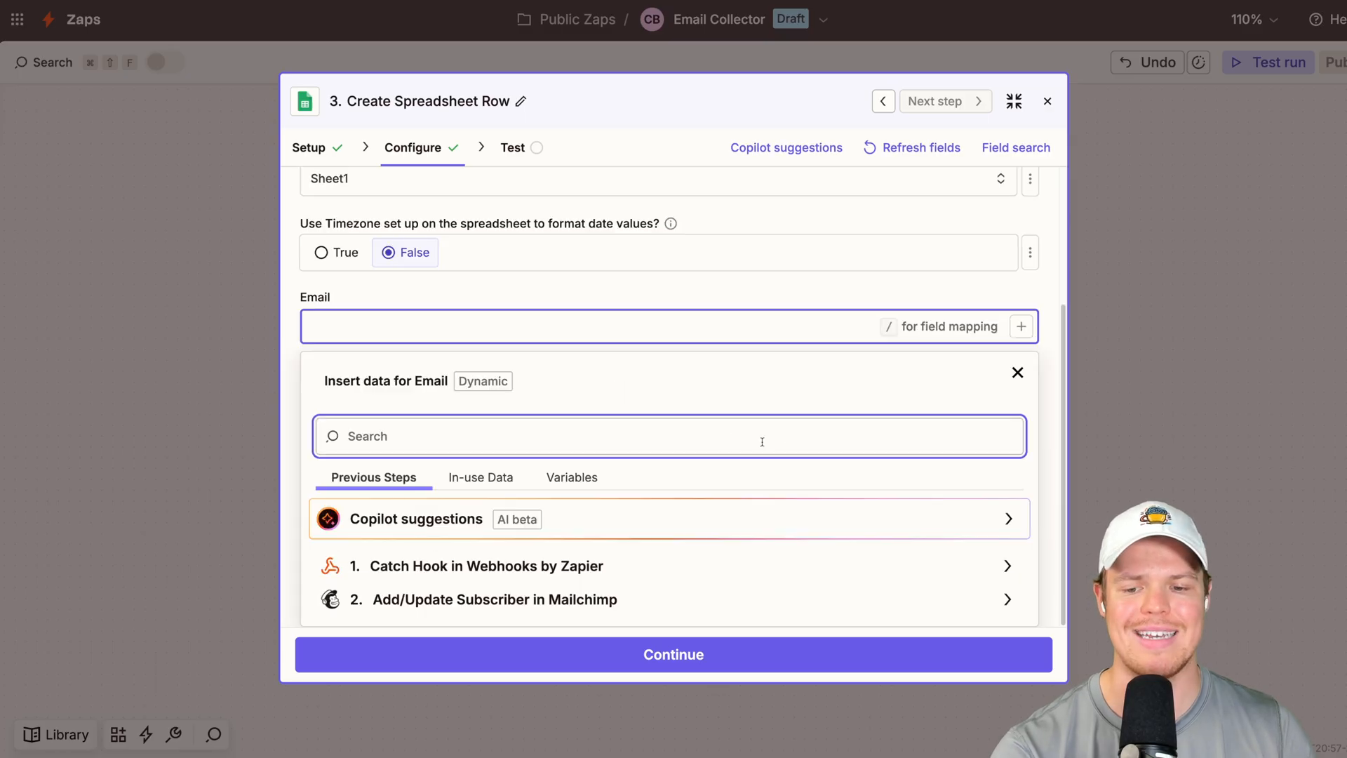
left_click(487, 566)
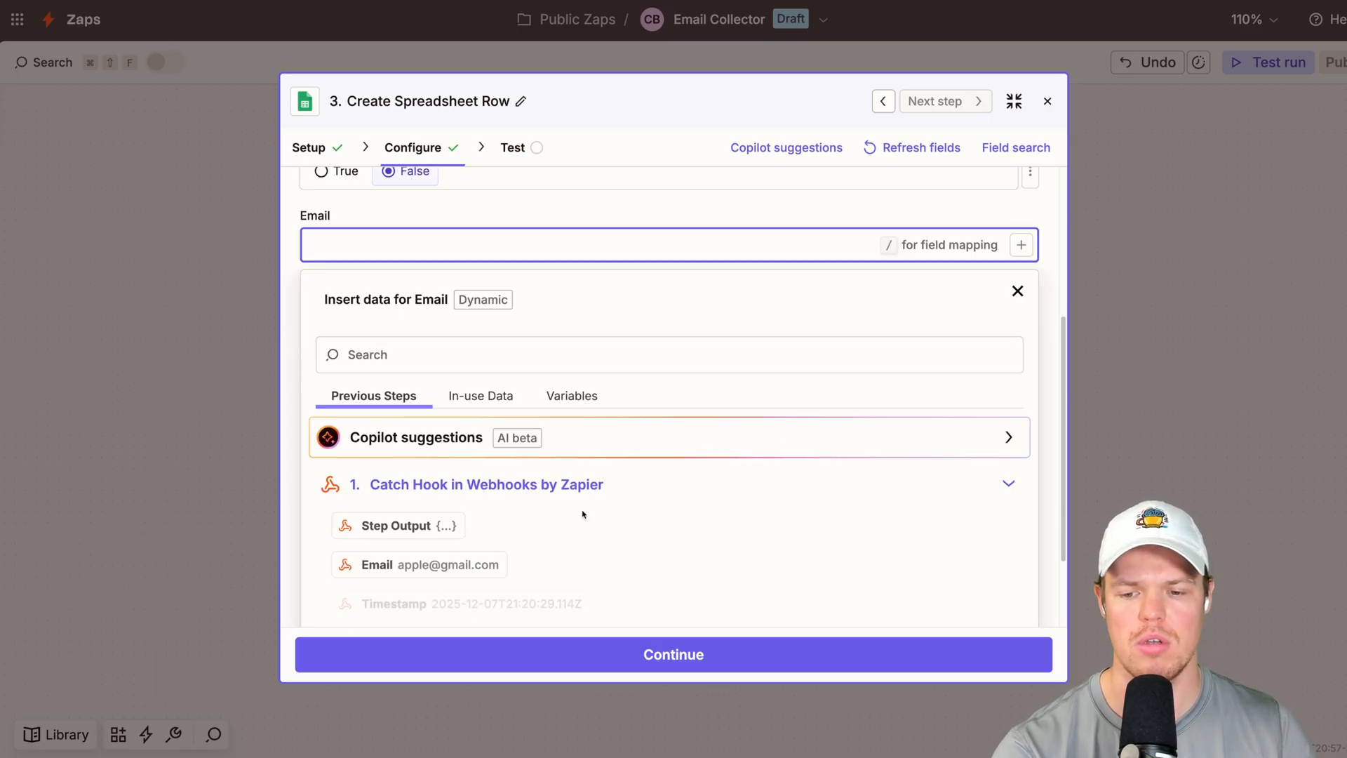
left_click(429, 564)
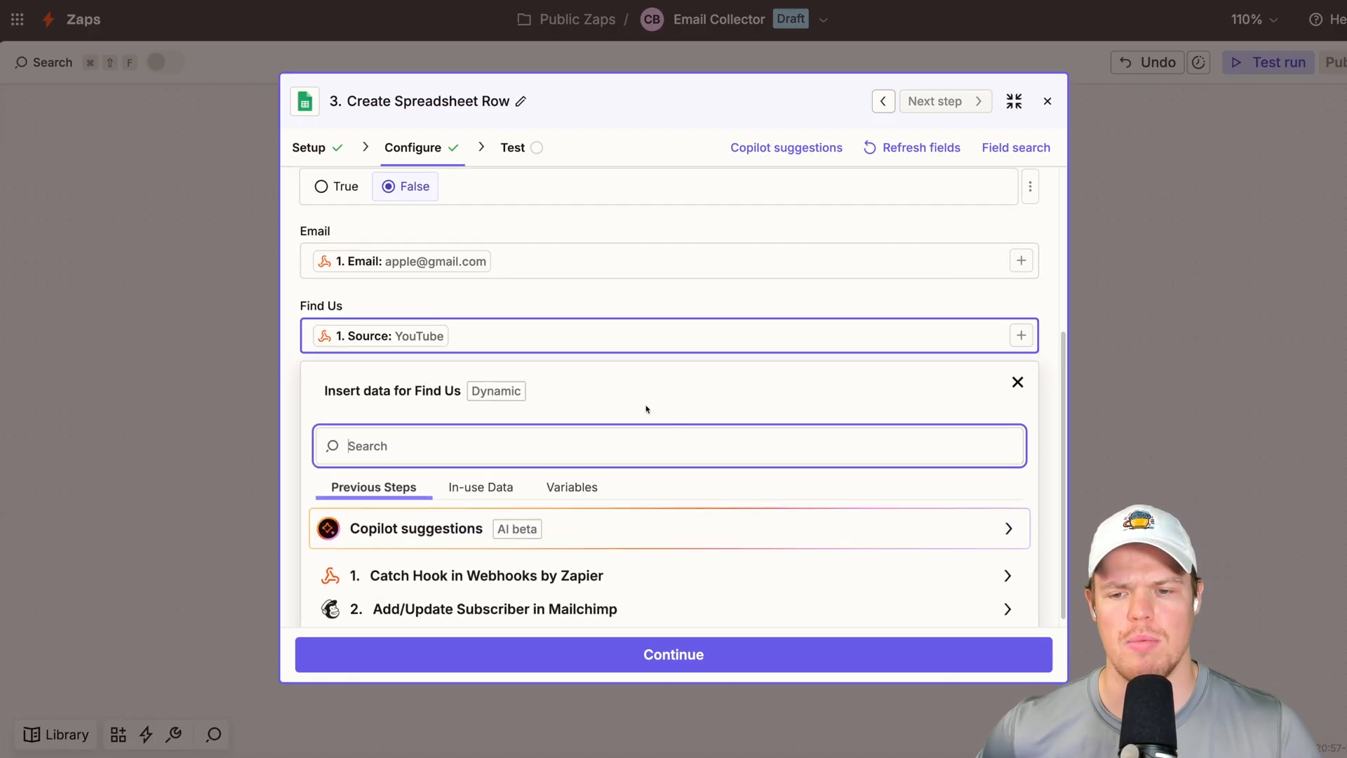
left_click(487, 576)
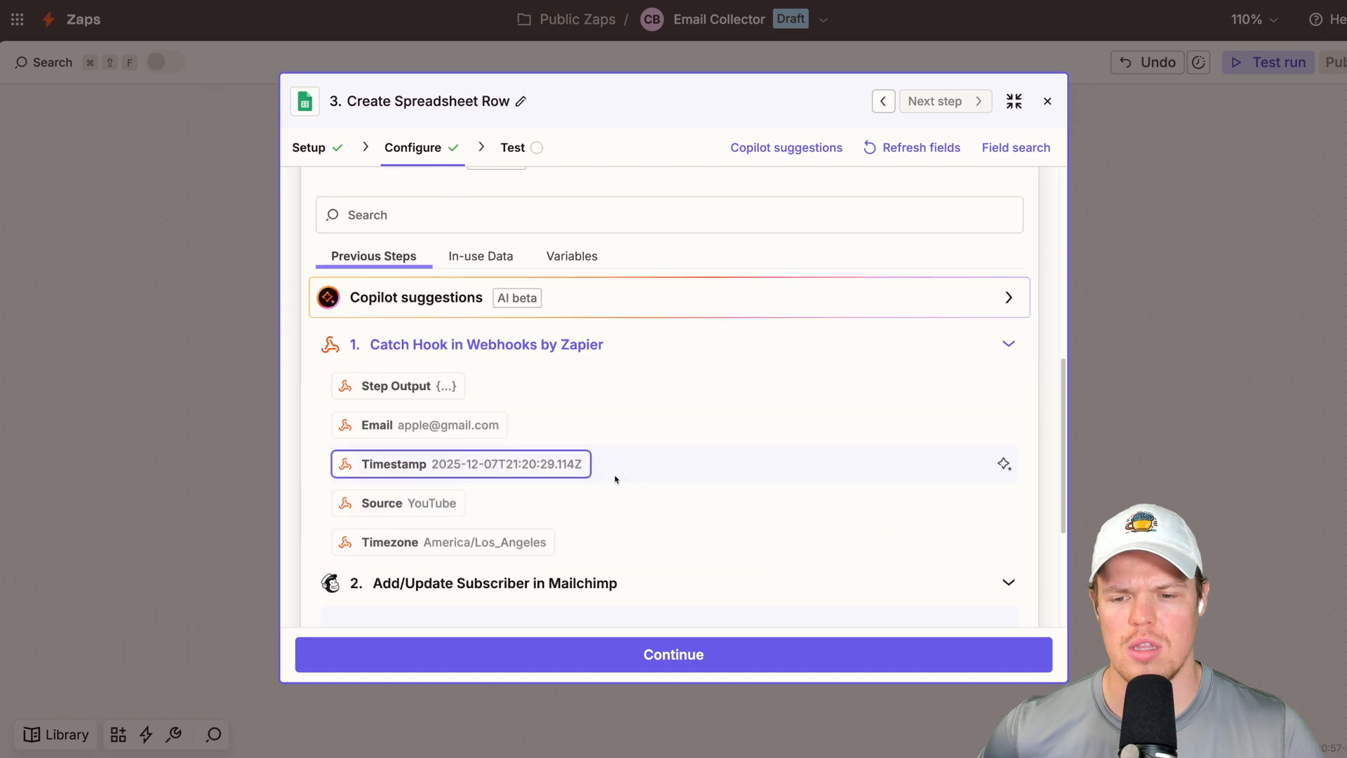
mouse_move(472, 473)
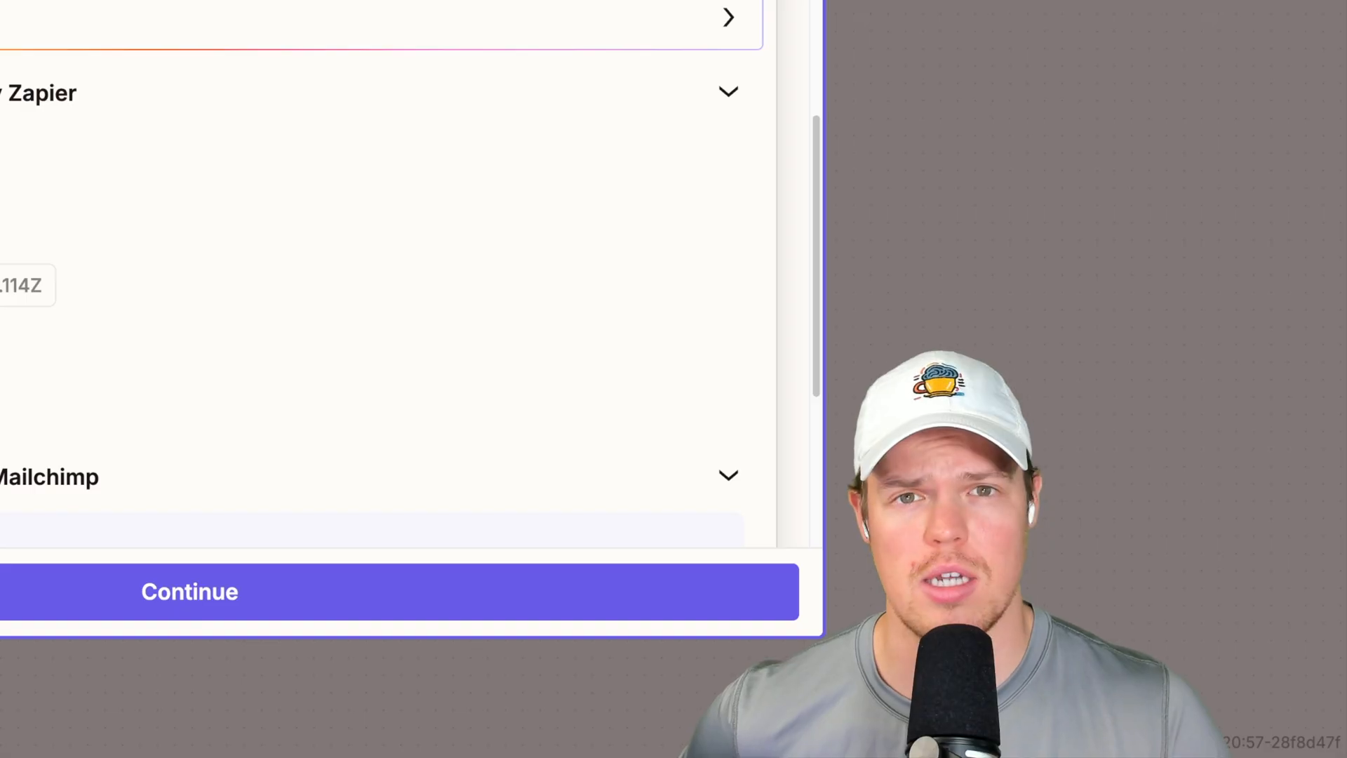
scroll("down", 3)
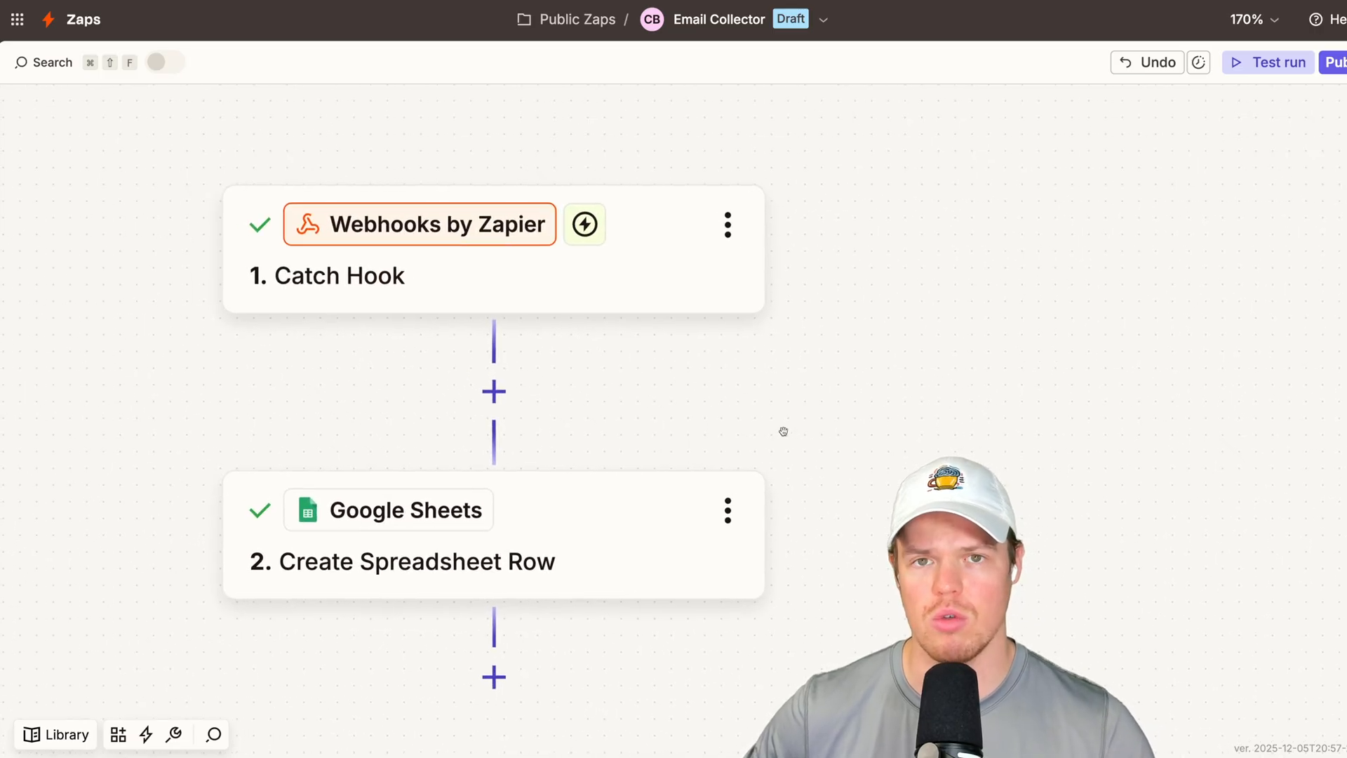
Review the Zap canvas with Catch Hook leading directly into Google Sheets Create Spreadsheet Row.
scroll("down", 3)
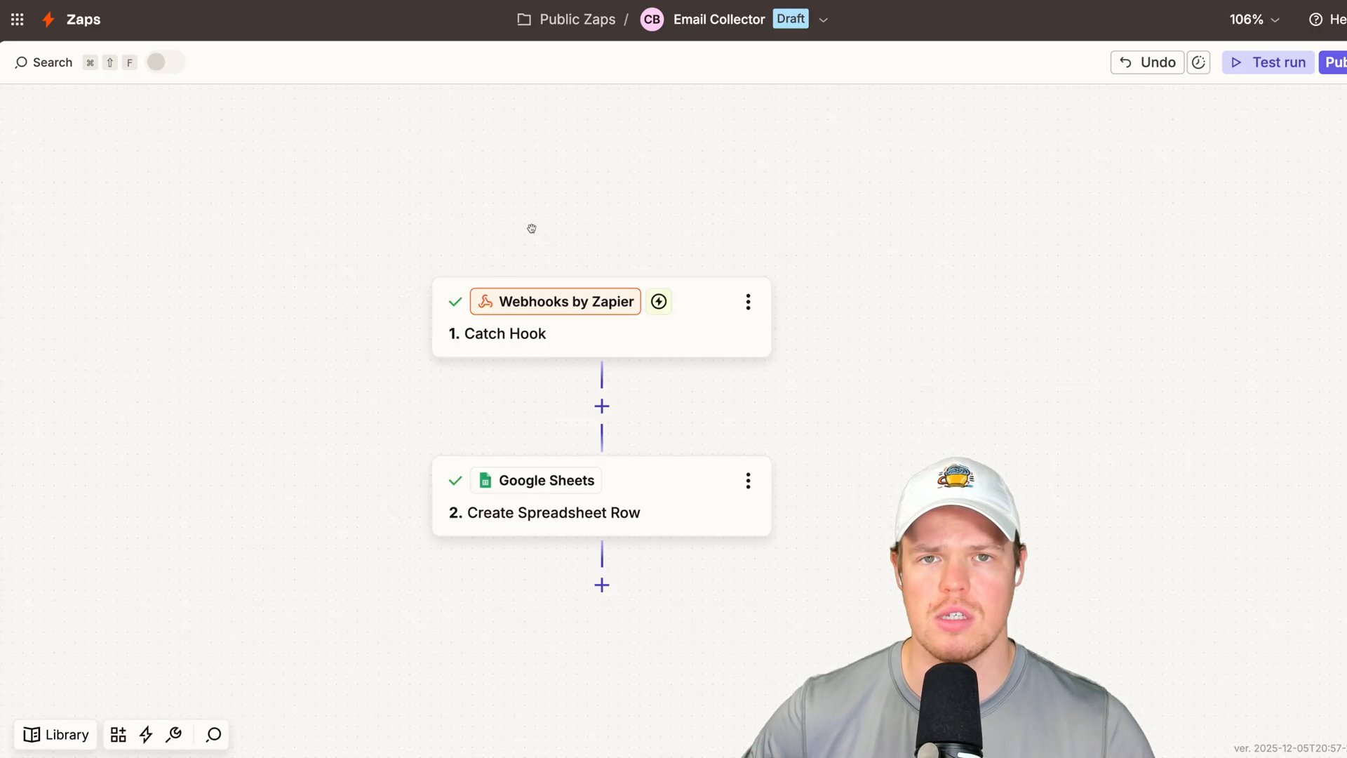
mouse_move(156, 62)
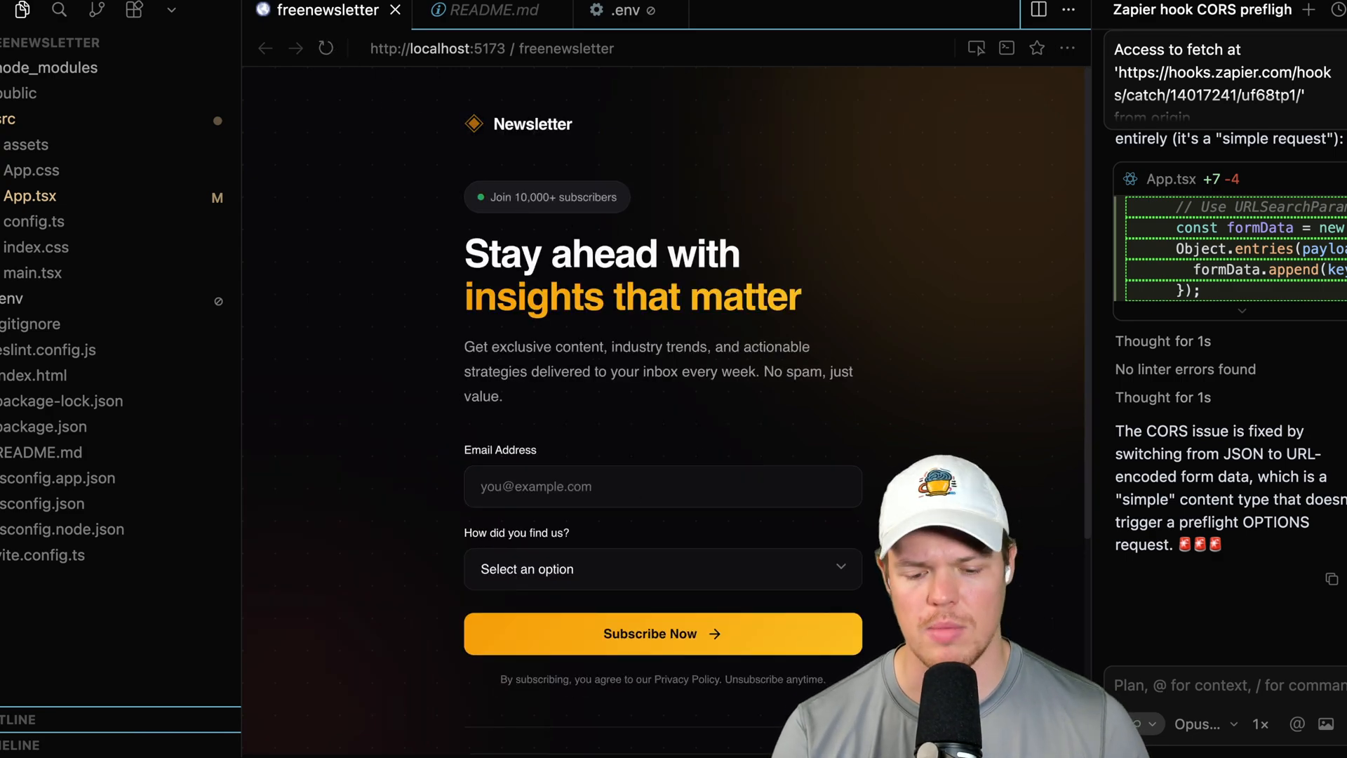
Submit the signup form with a test email and Podcast as the 'How did you find us?' source.
scroll("down", 3)
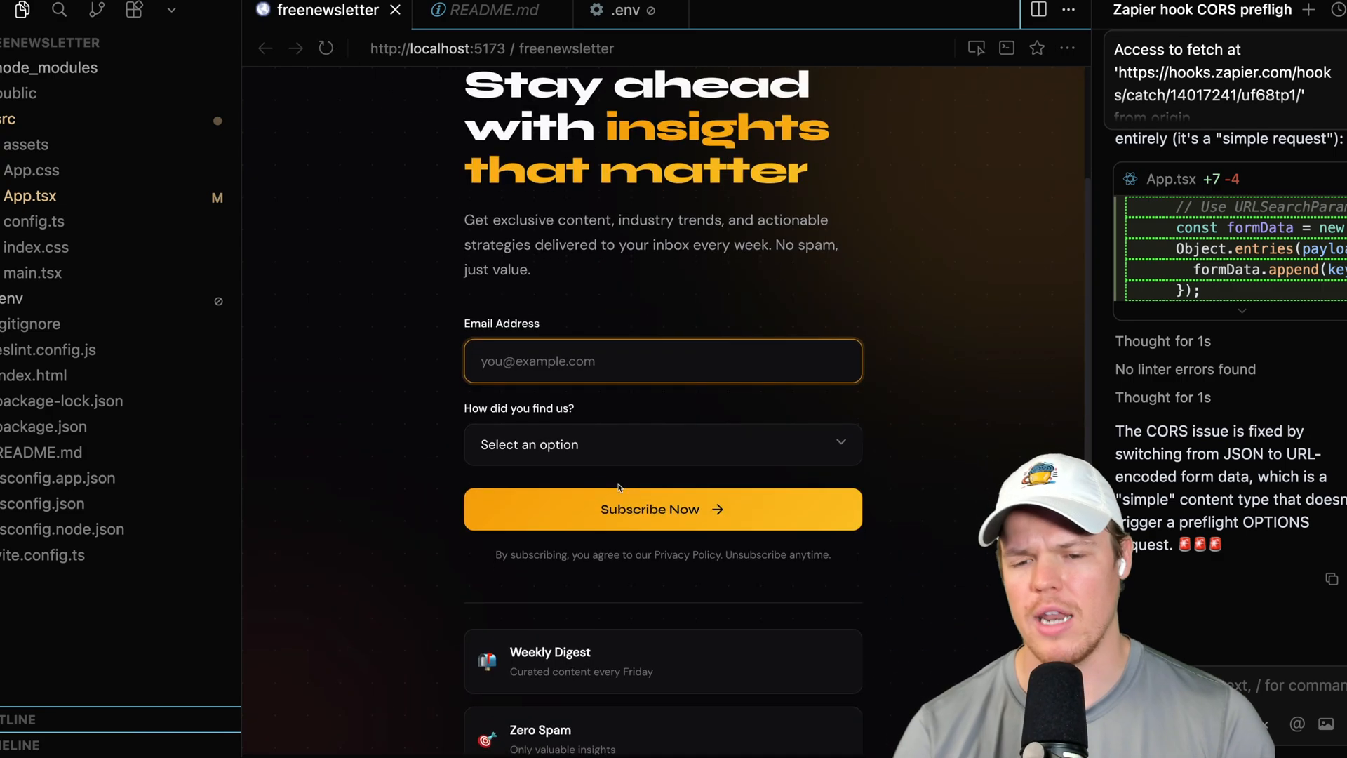
type("dsadsadsadas")
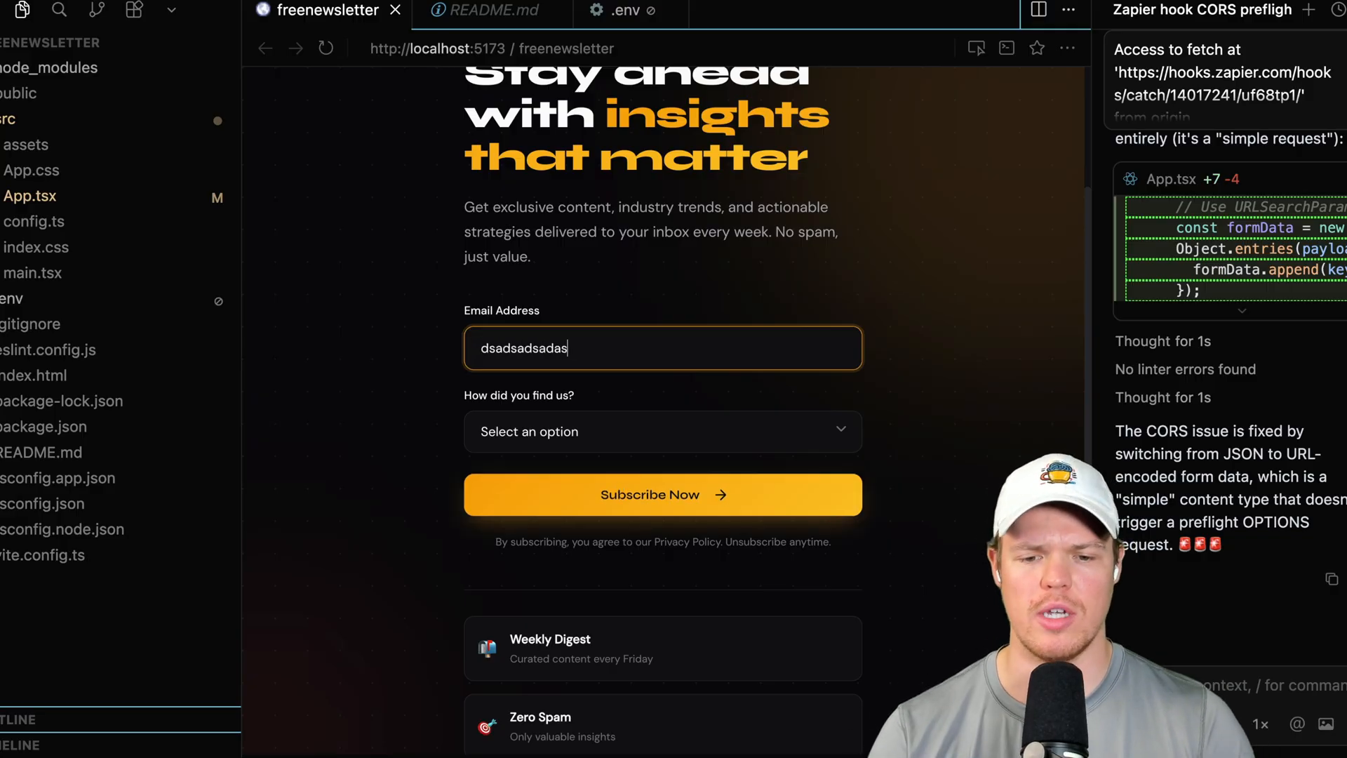
left_click(661, 431)
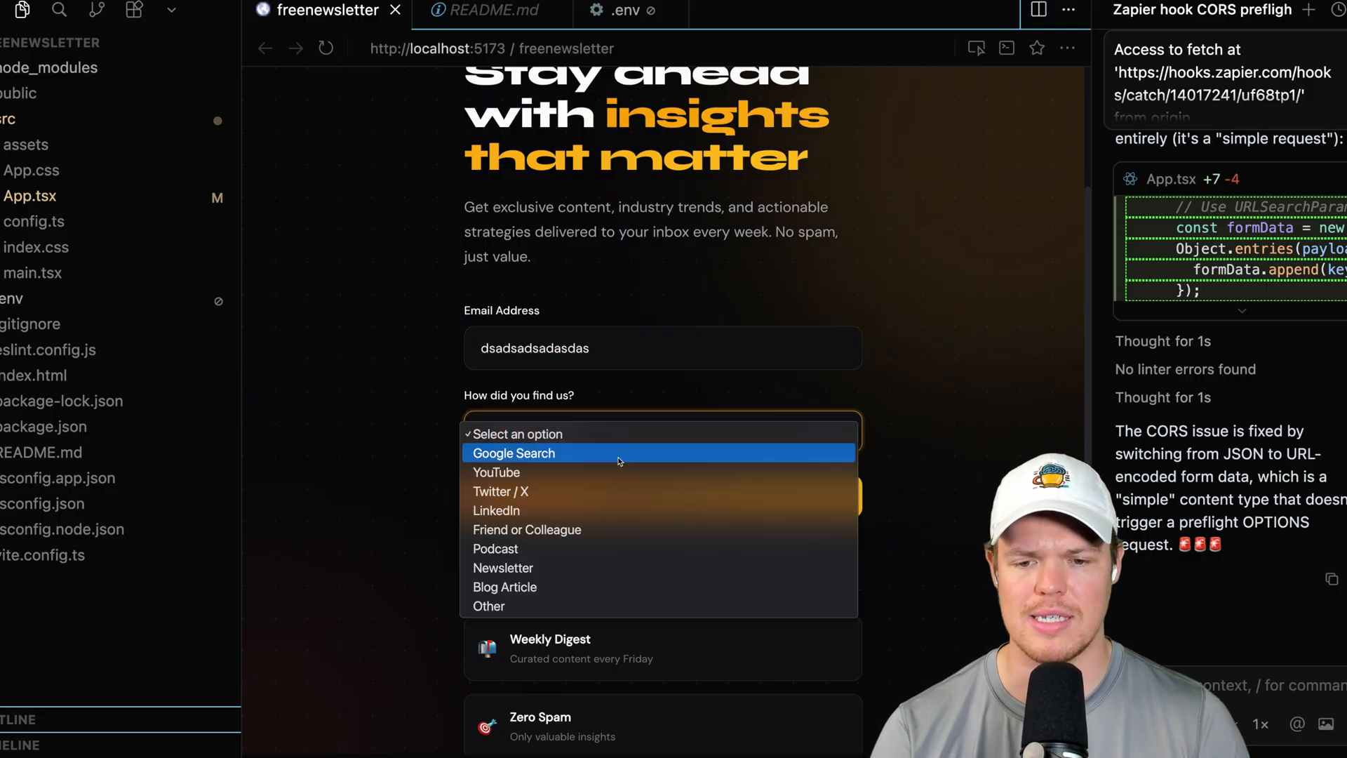
left_click(514, 453)
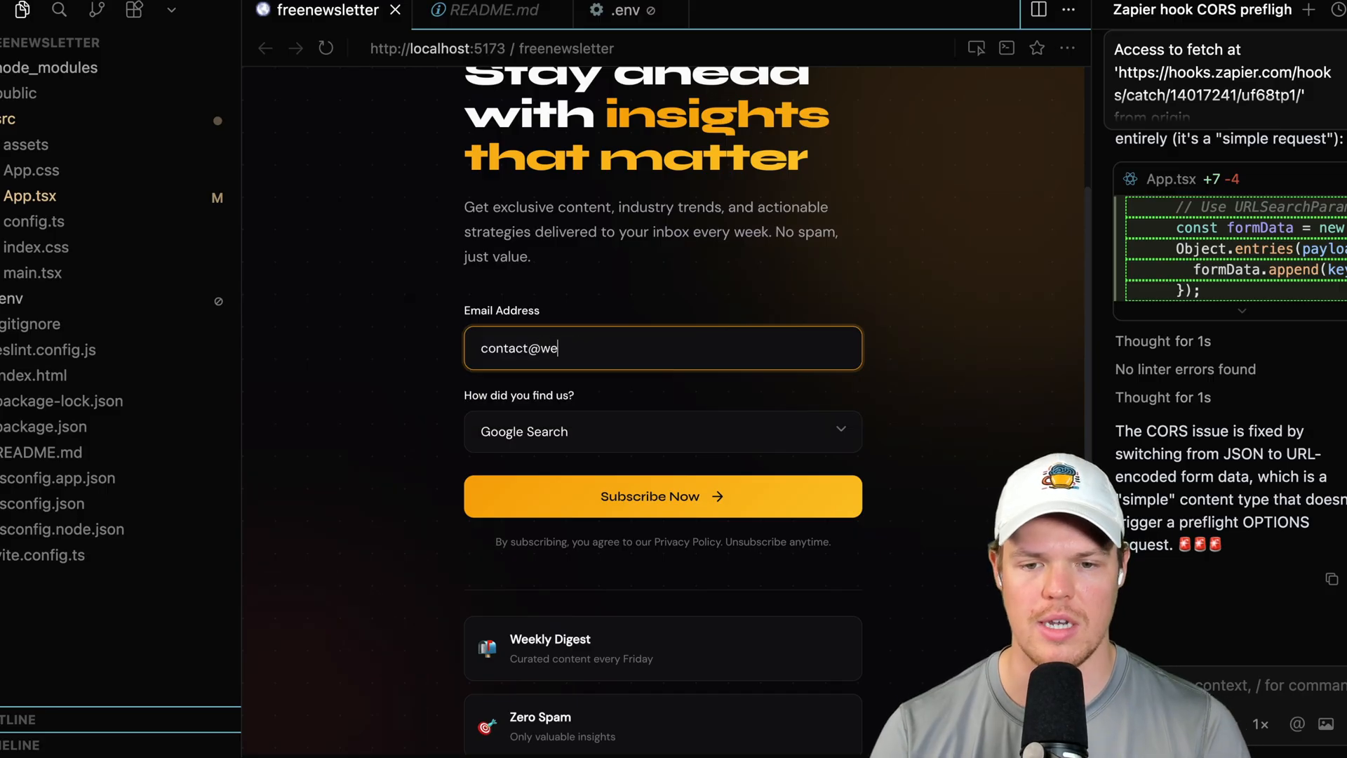
left_click(661, 431)
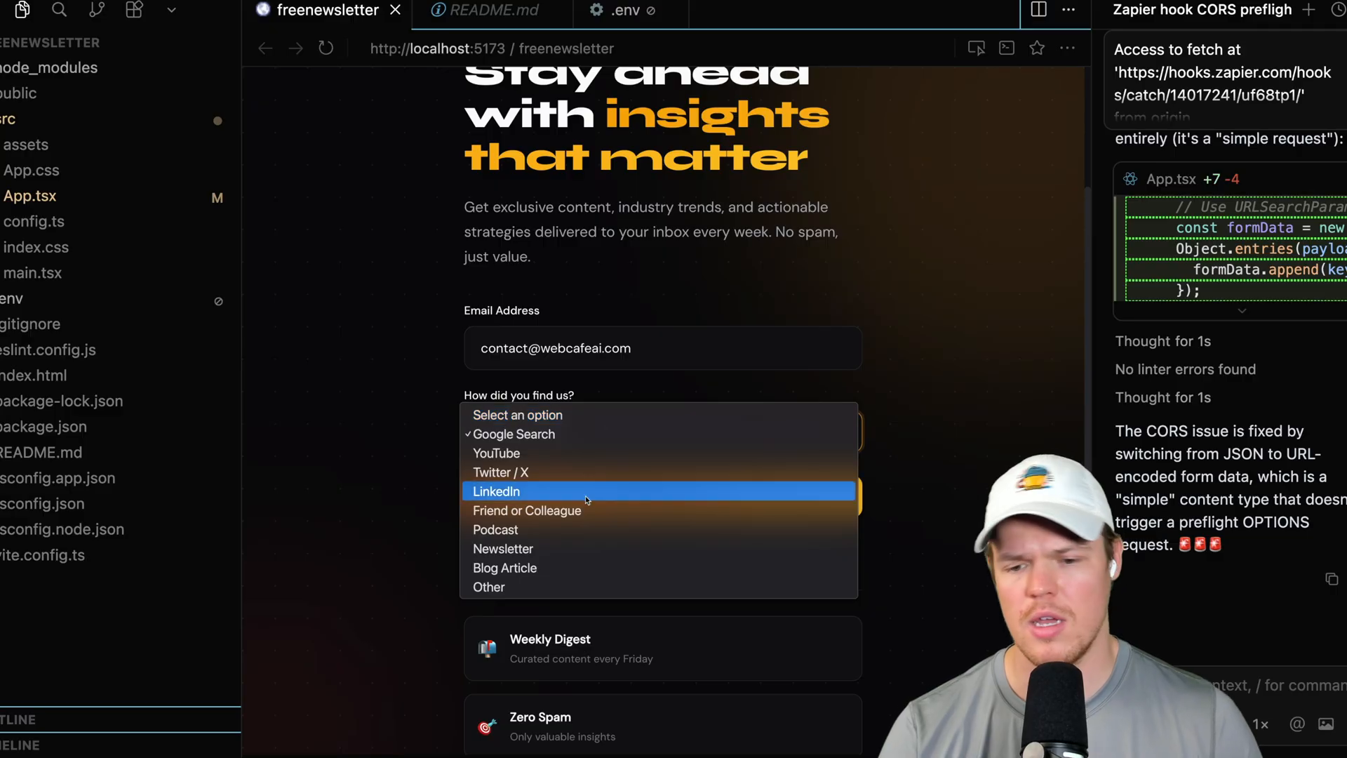
left_click(495, 529)
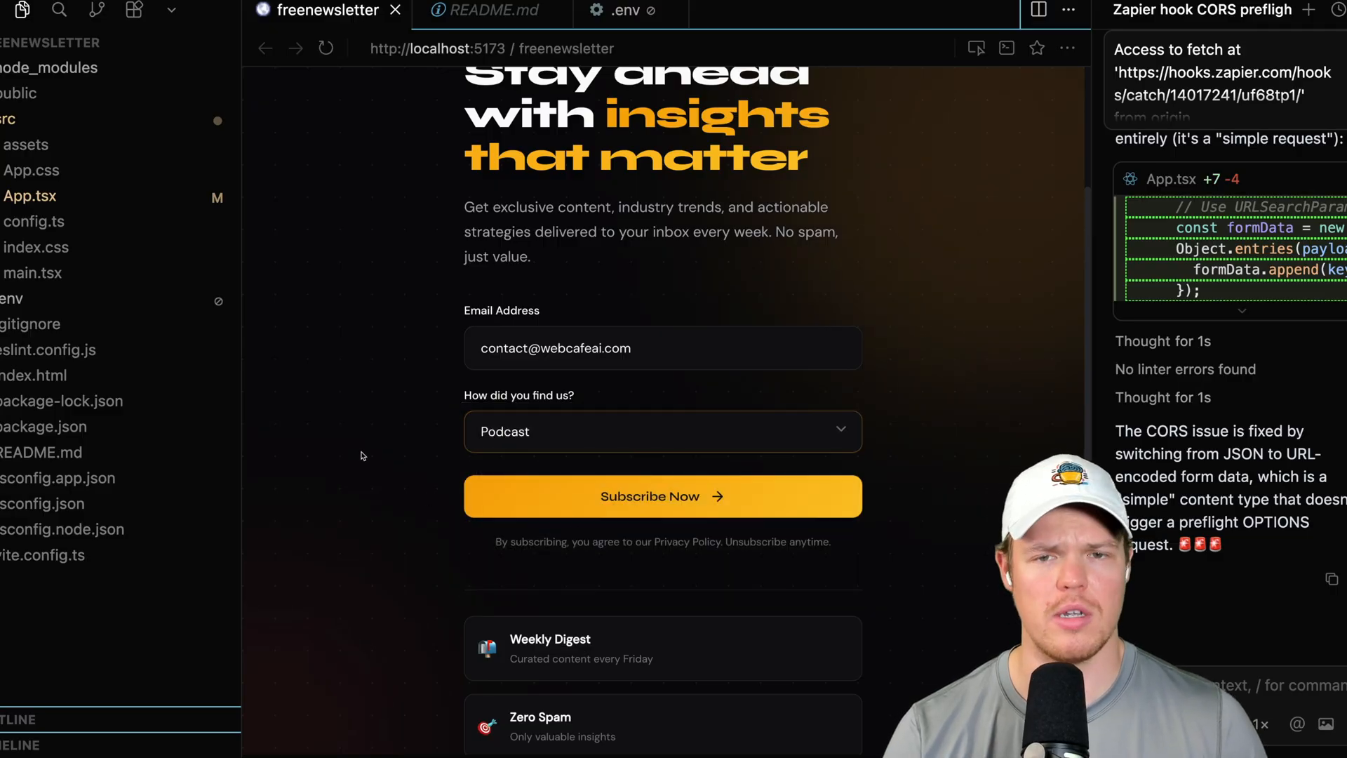
left_click(661, 495)
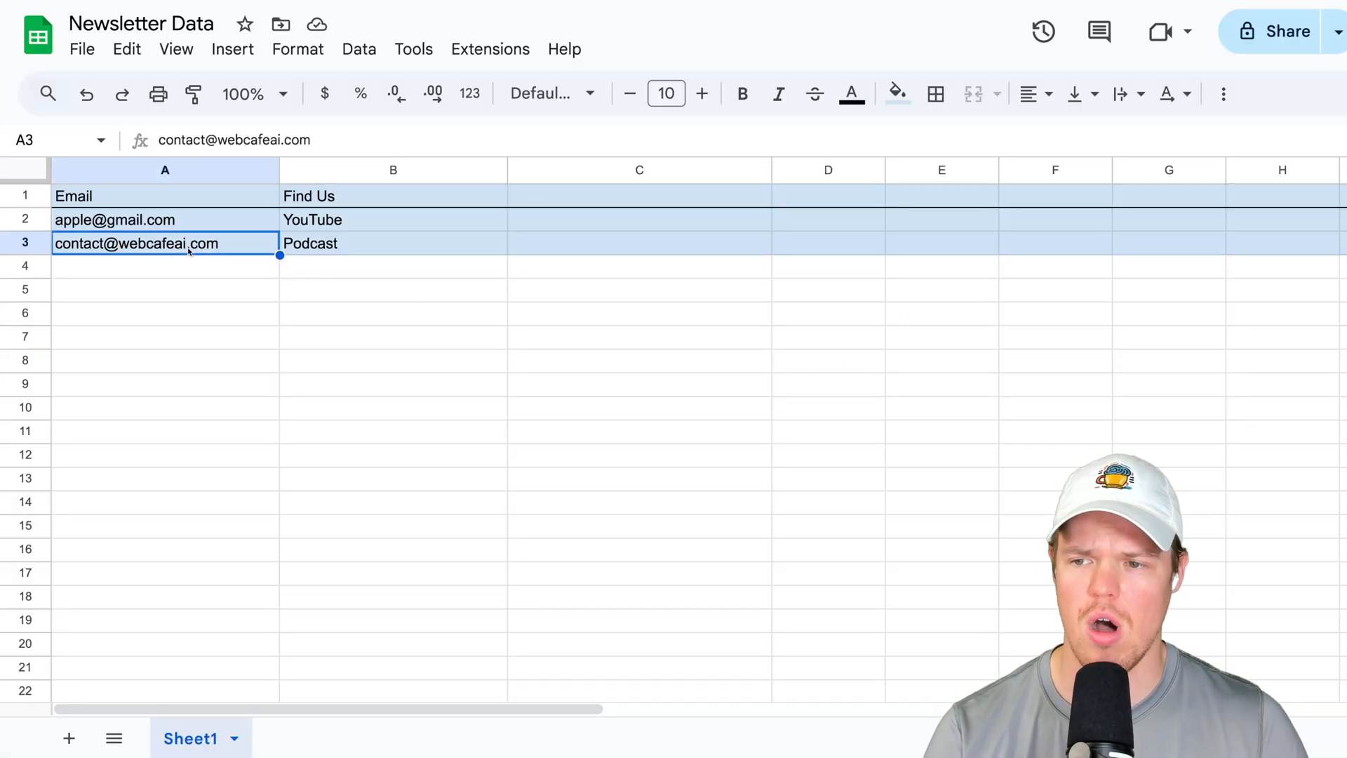
Inspect the new signup in row 3 of the Newsletter Data sheet showing Podcast under Find Us.
left_click(393, 243)
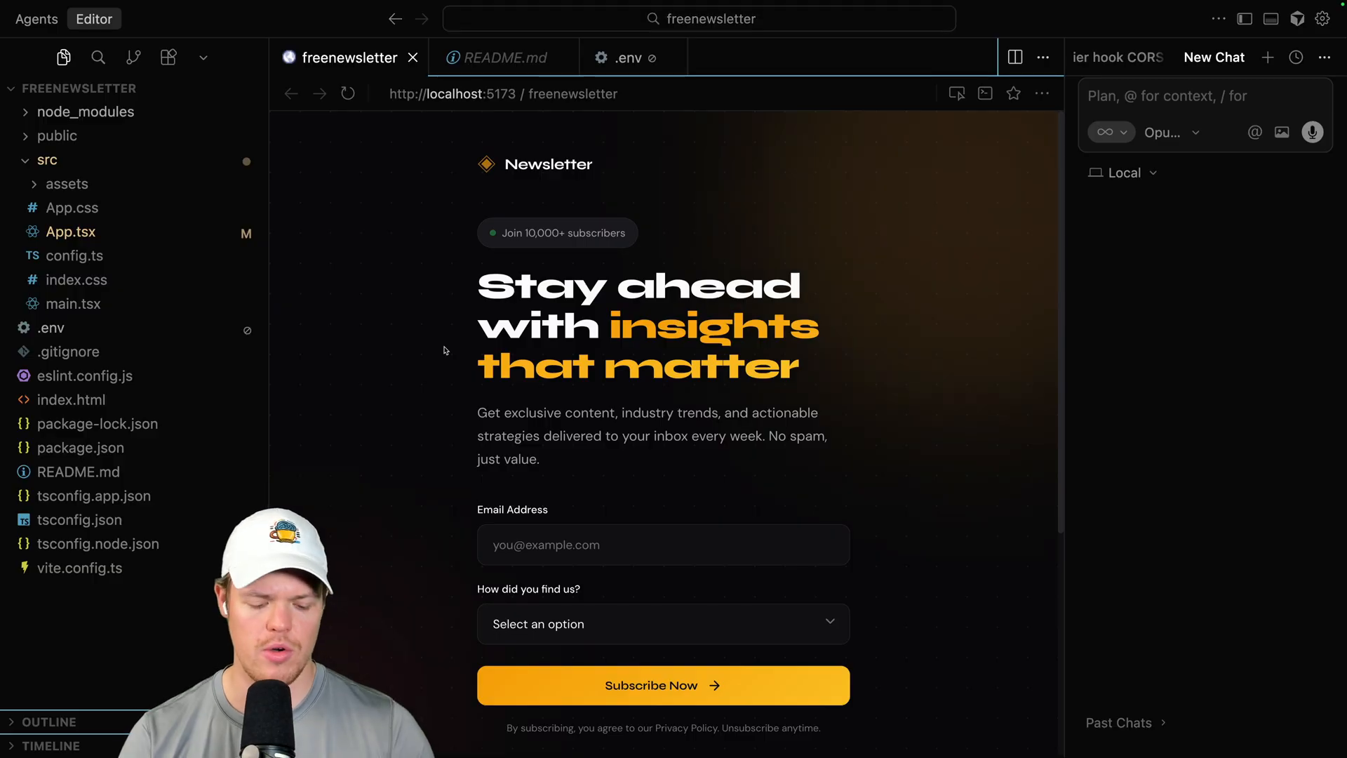
Send the agent a page screenshot asking for purple colours, 1,000 subscribers and a techno font.
scroll("down", 3)
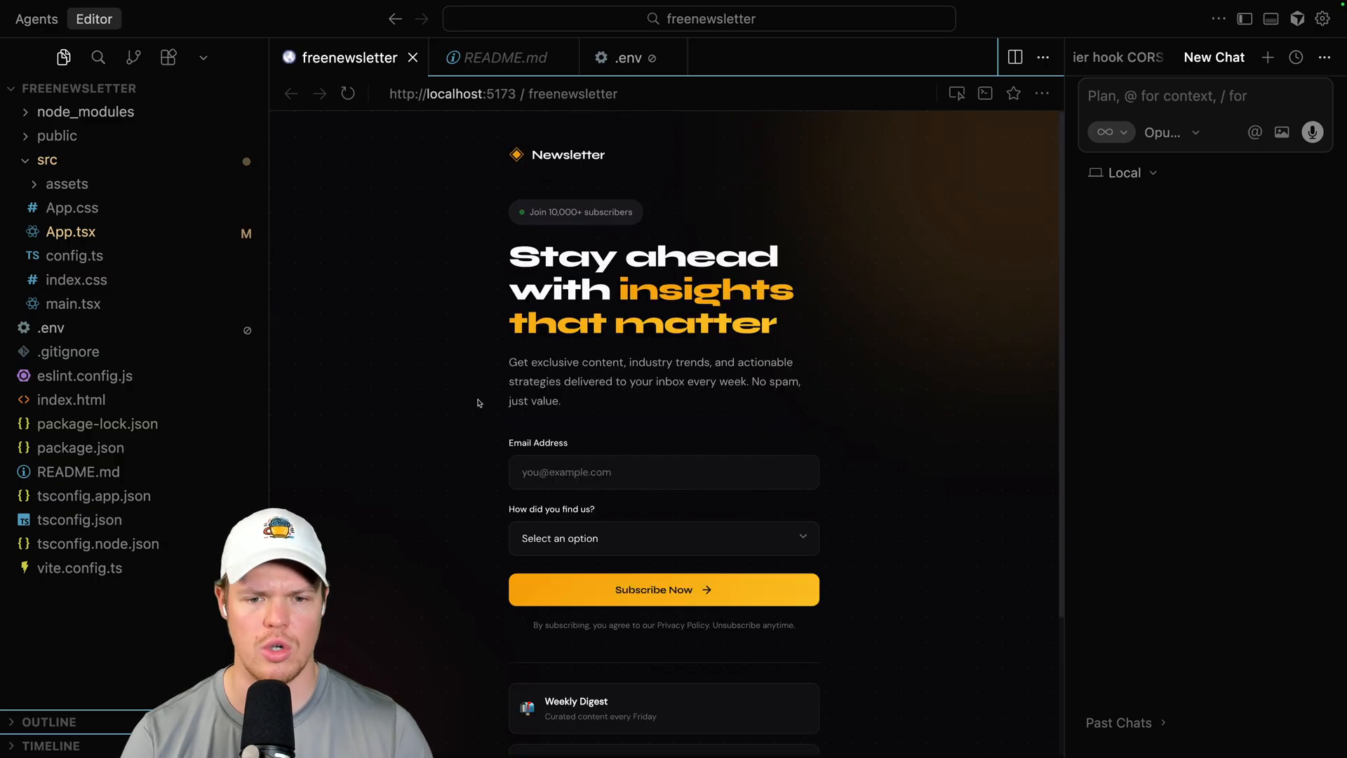
mouse_move(700, 318)
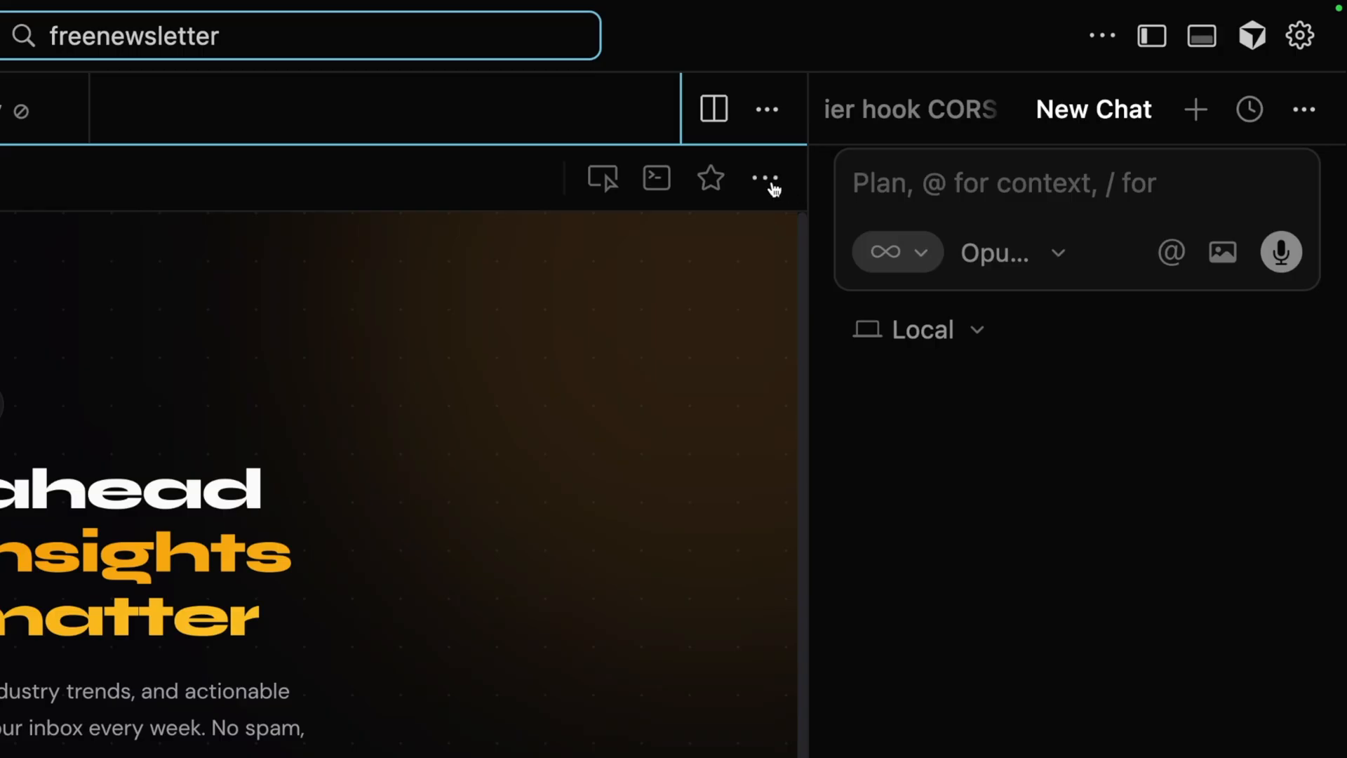
left_click(1223, 251)
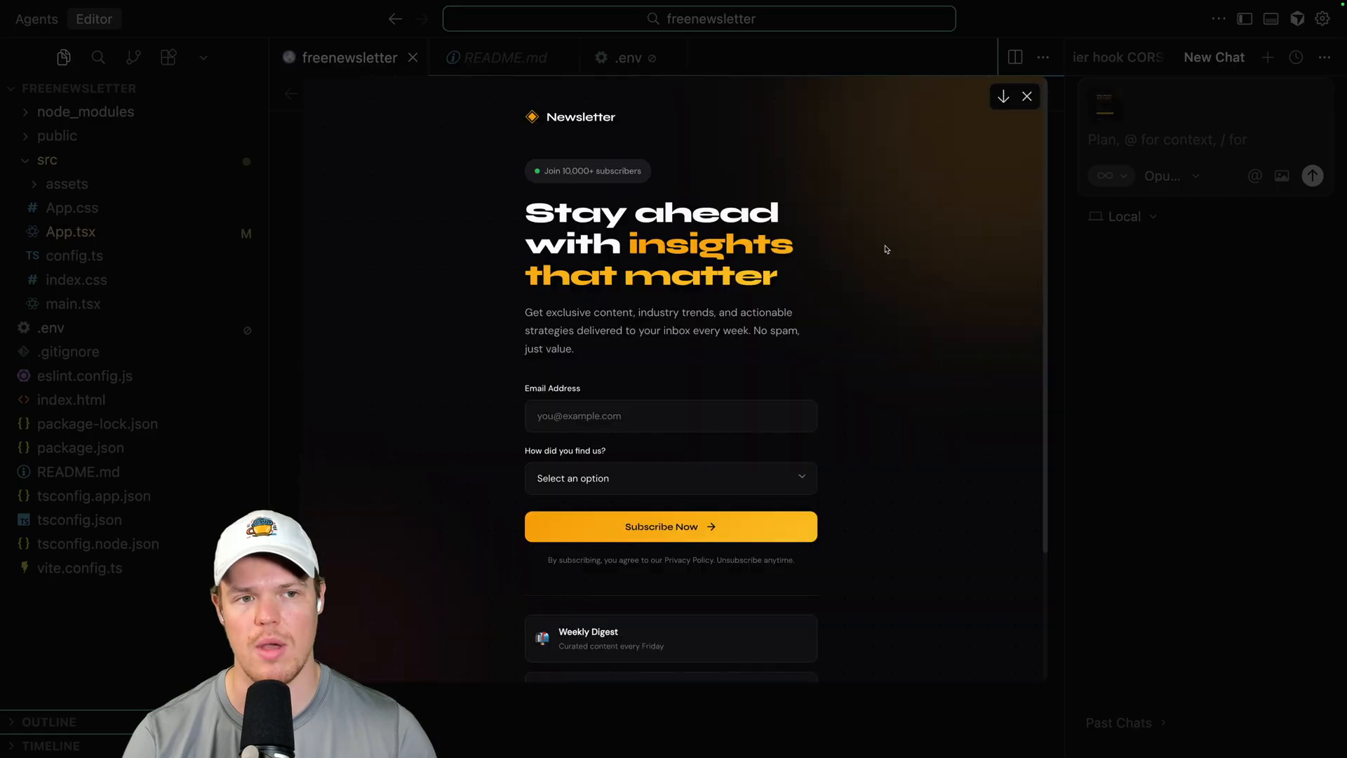
left_click(1026, 96)
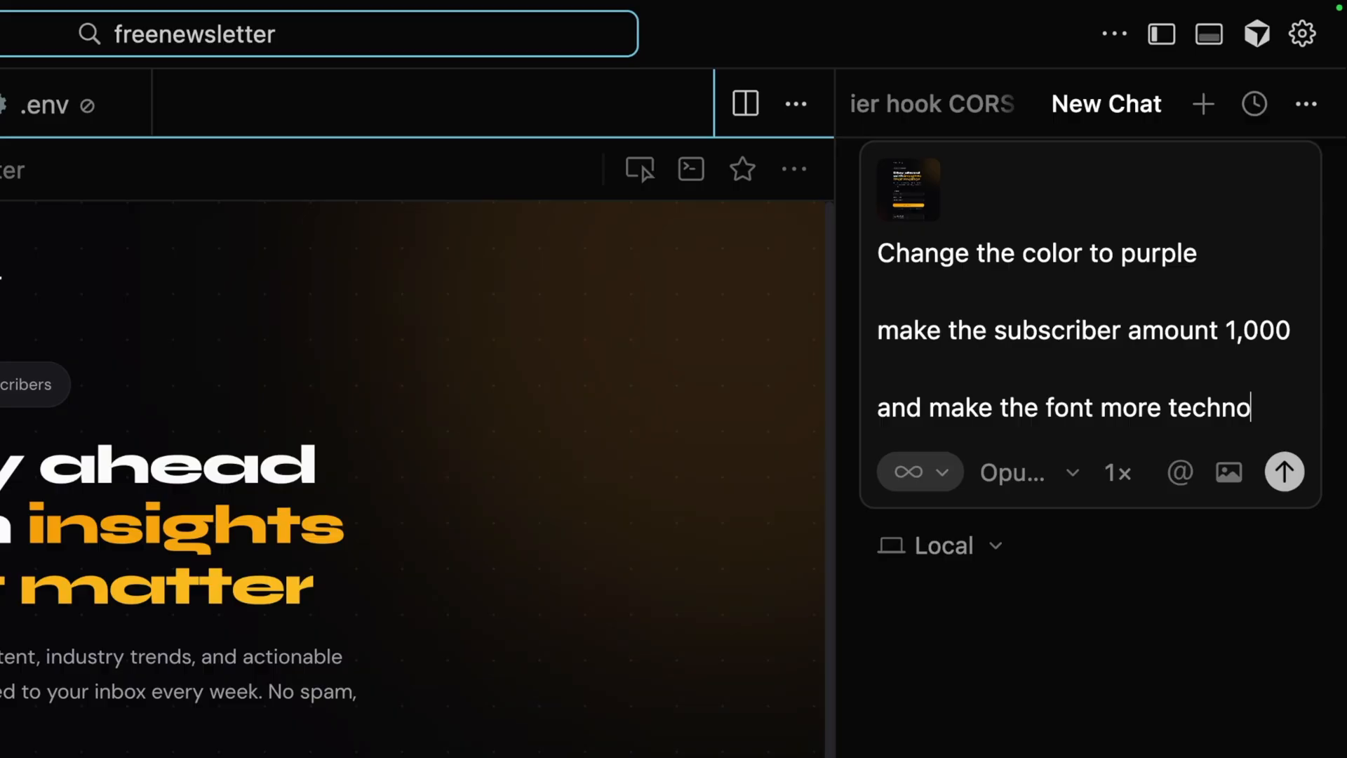
left_click(1284, 472)
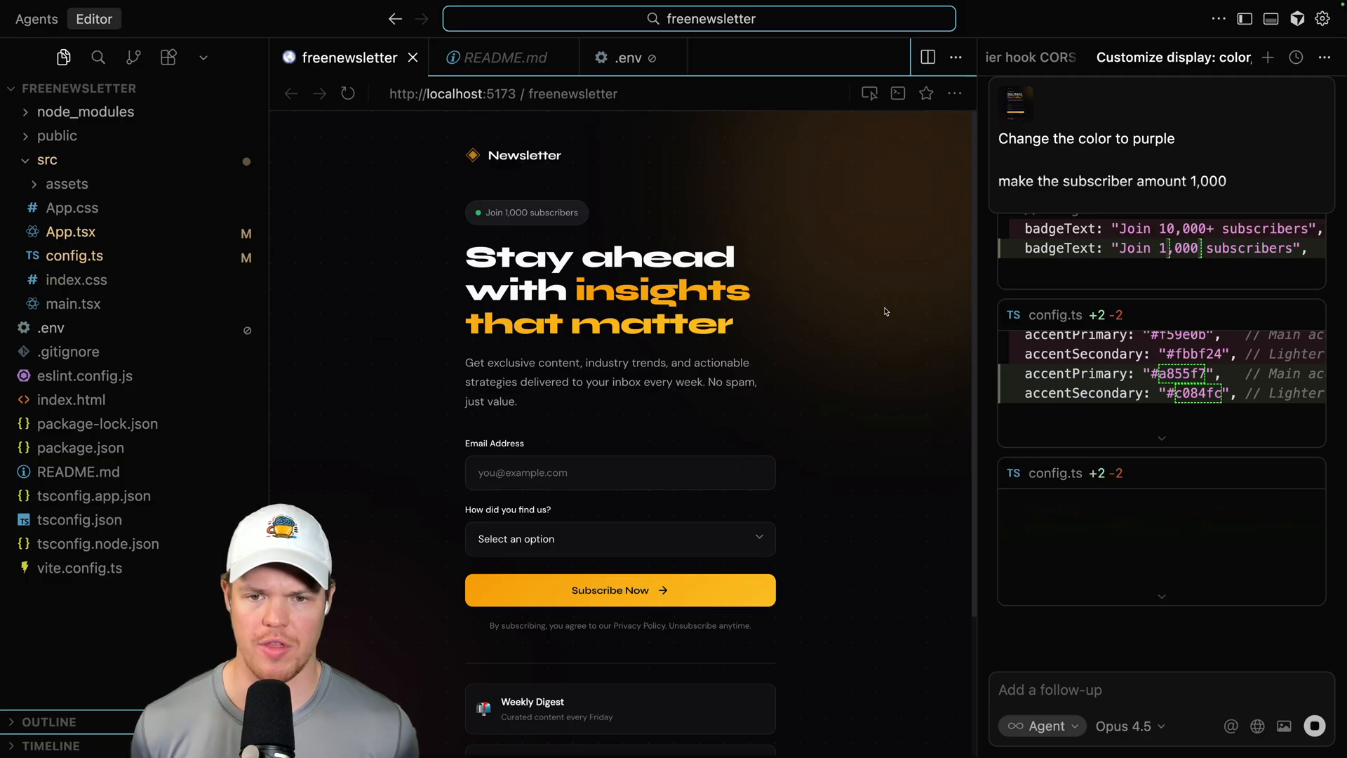
Review the agent's edits to config.ts, index.css and App.css and the purple, techno-font preview.
scroll("down", 3)
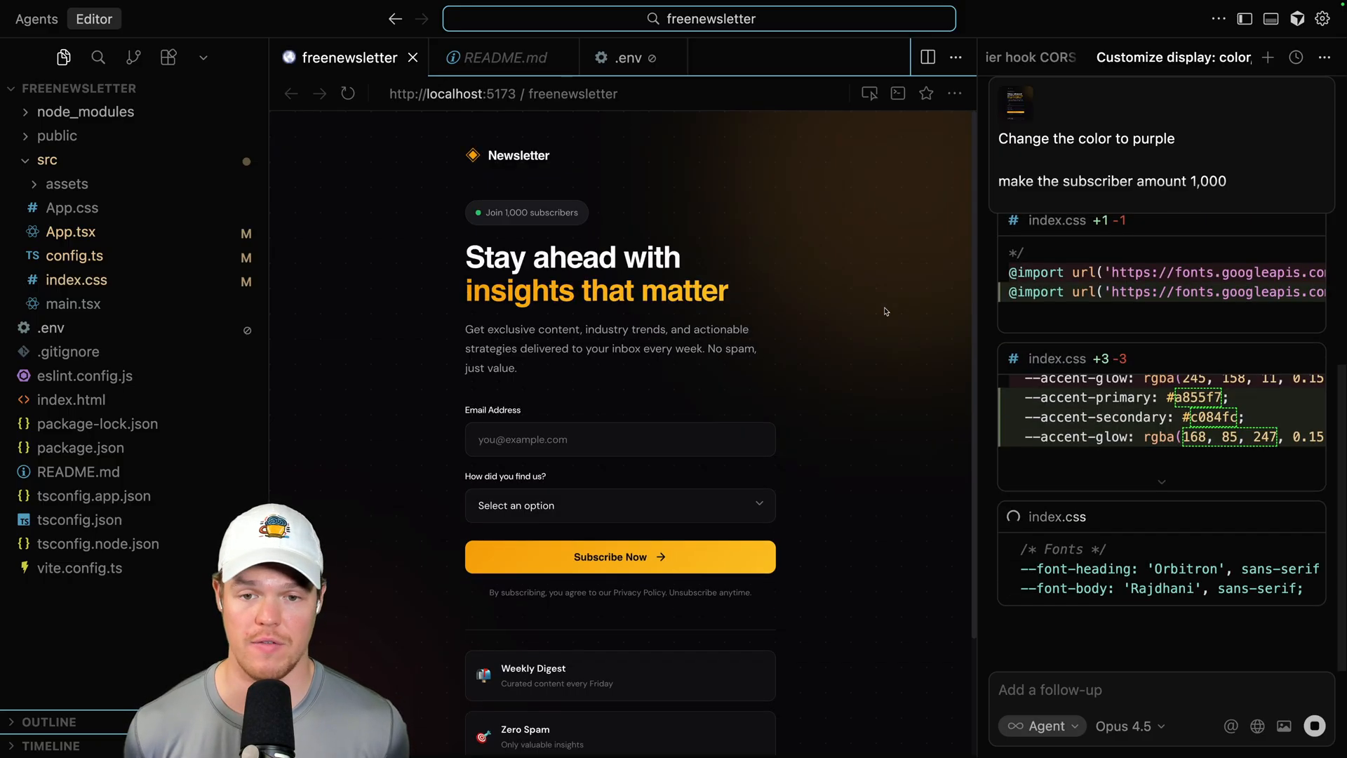
scroll("down", 3)
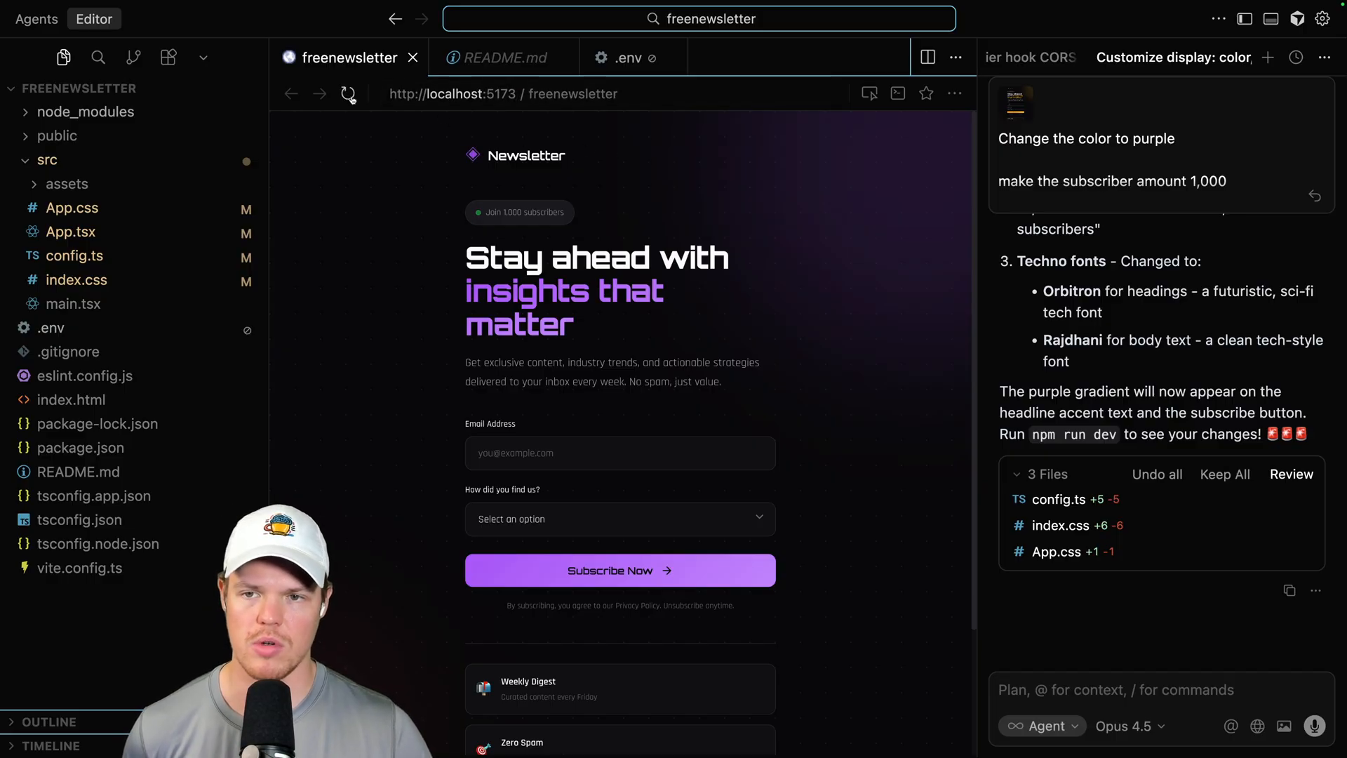
scroll("down", 3)
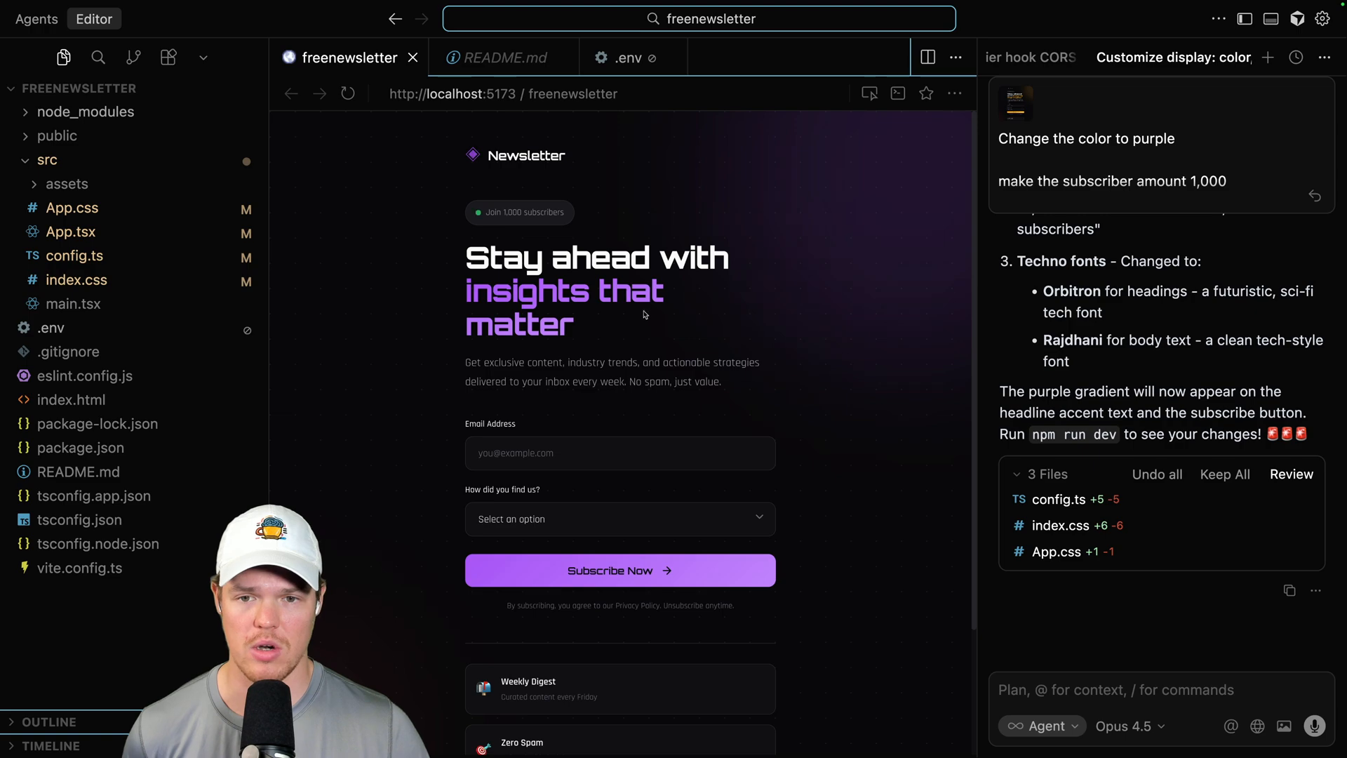
mouse_move(719, 323)
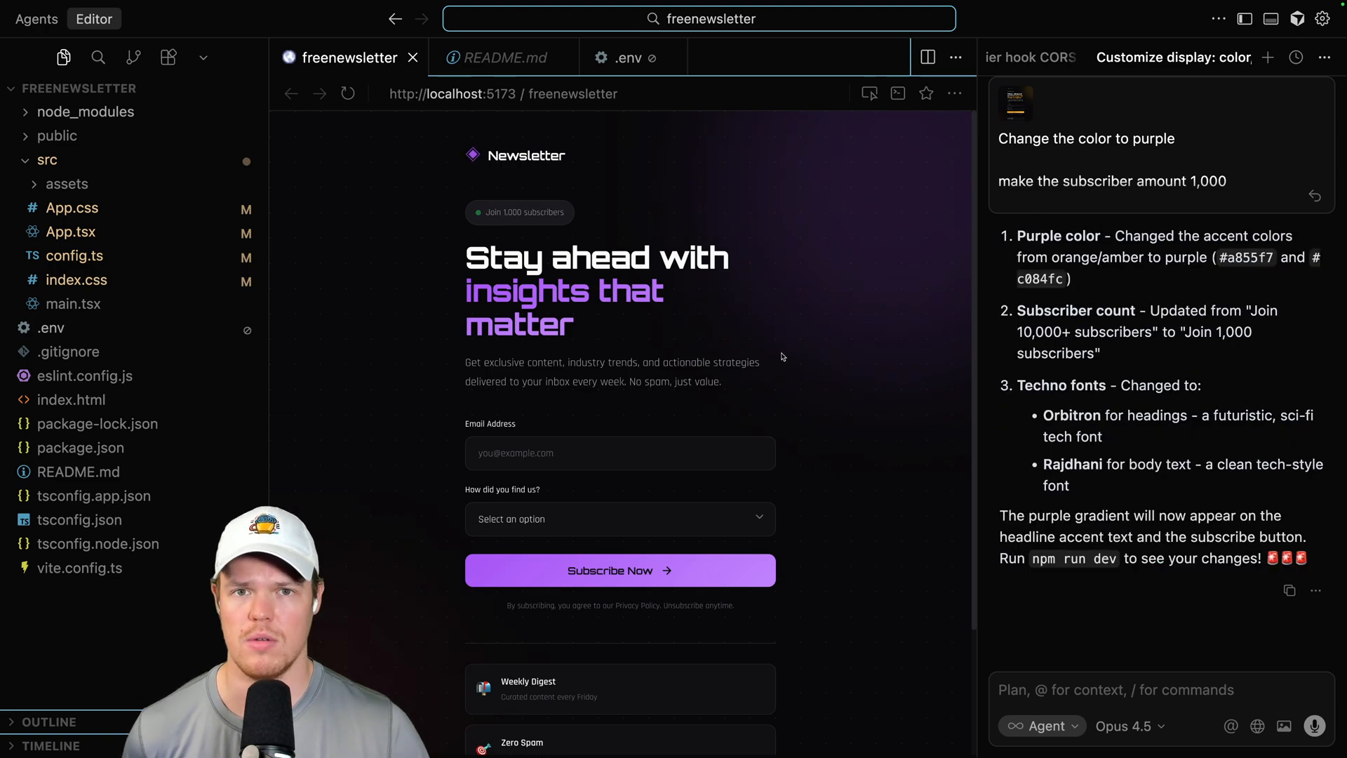
scroll("down", 3)
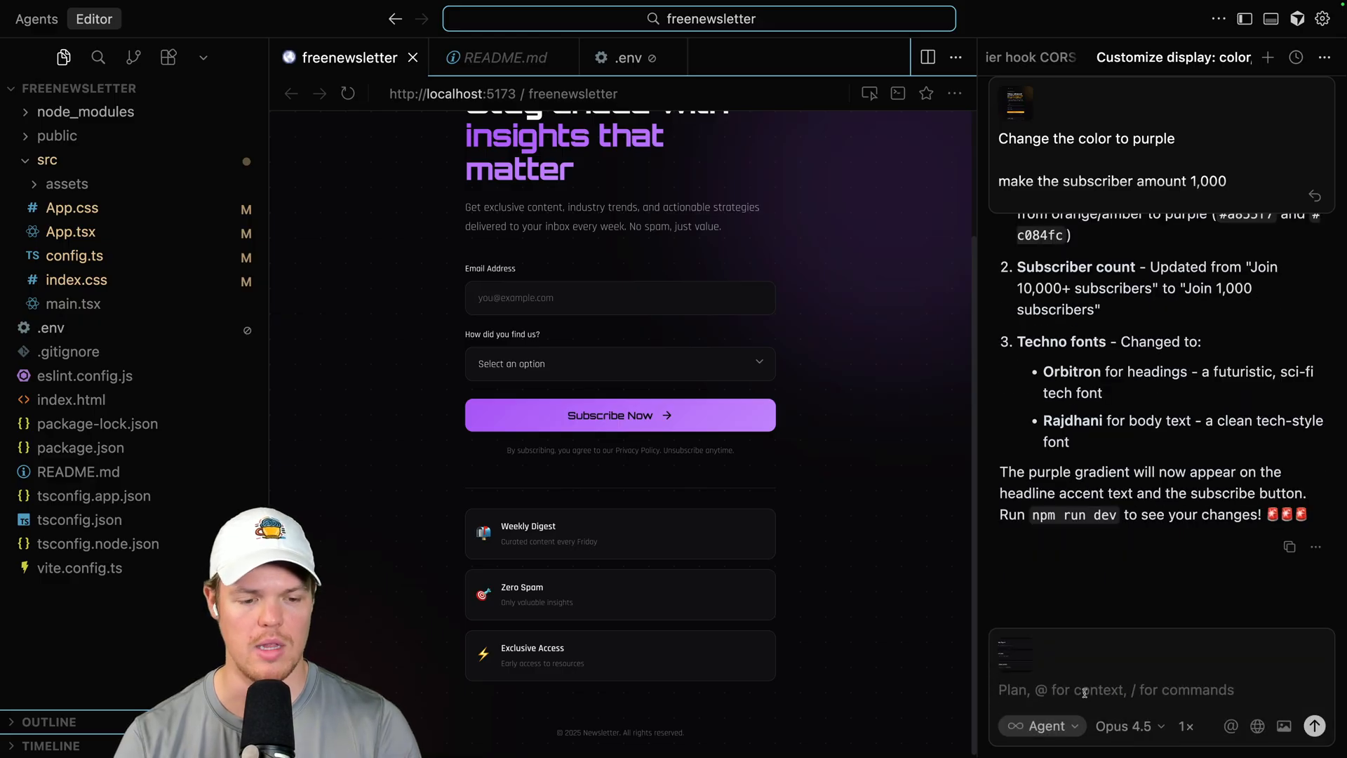
Ask the agent to set the three selling points to AI News, I Love Coffee and Make sure to leave like.
type("I want my th")
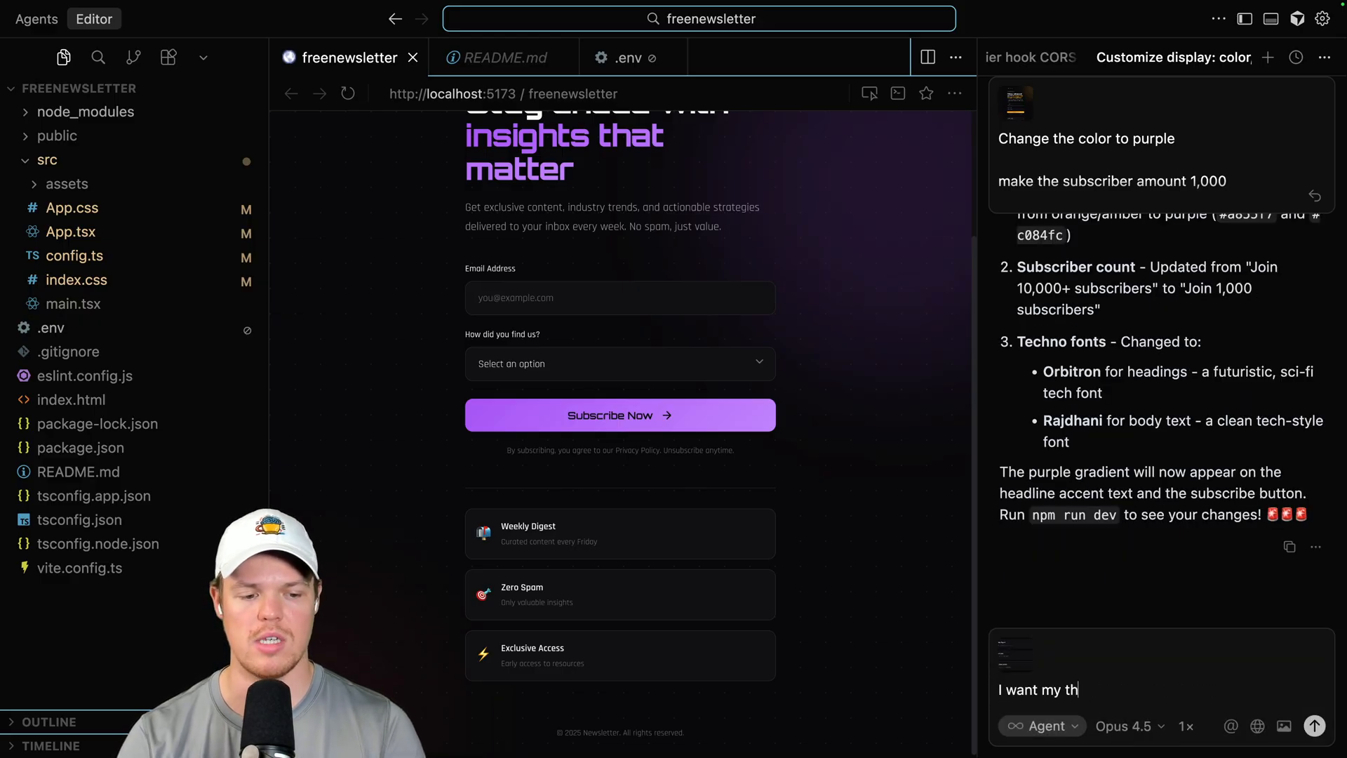
type("ree selling points to be")
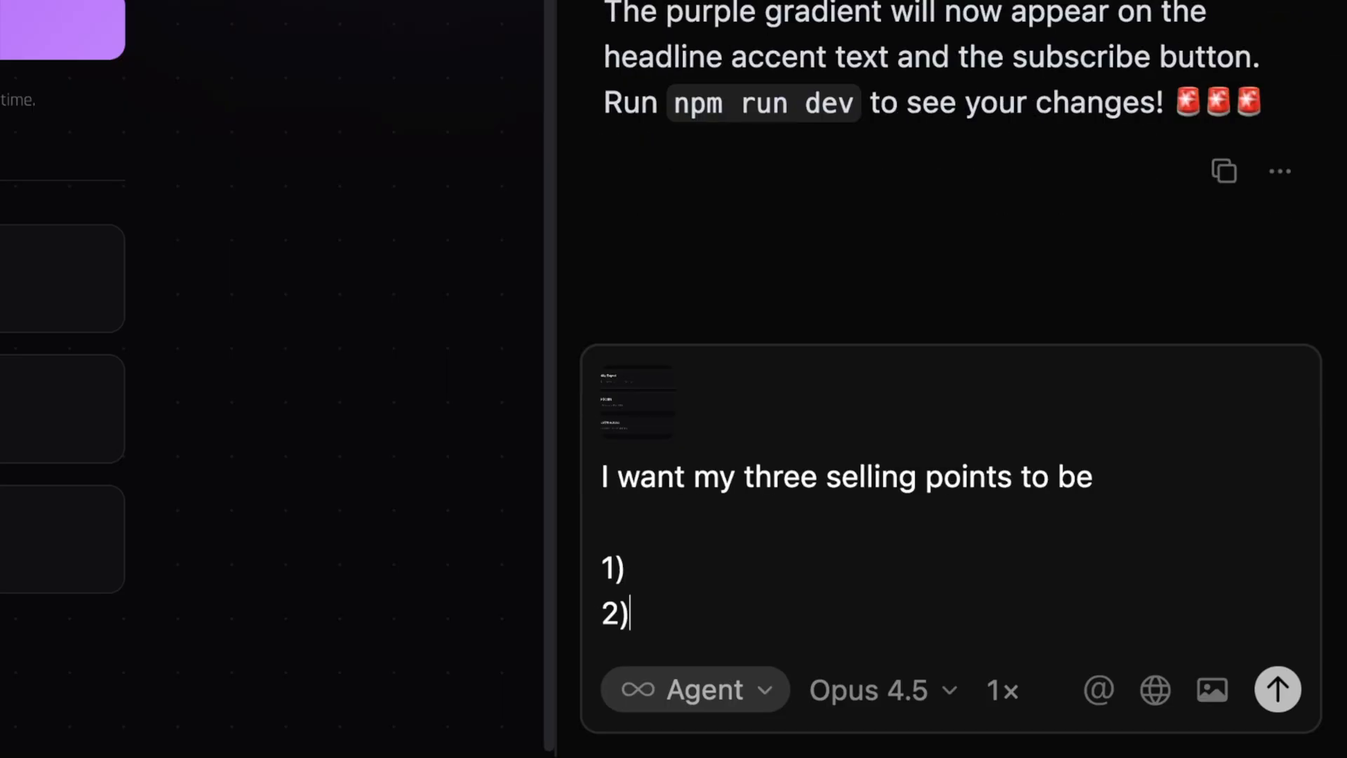
type("AI News")
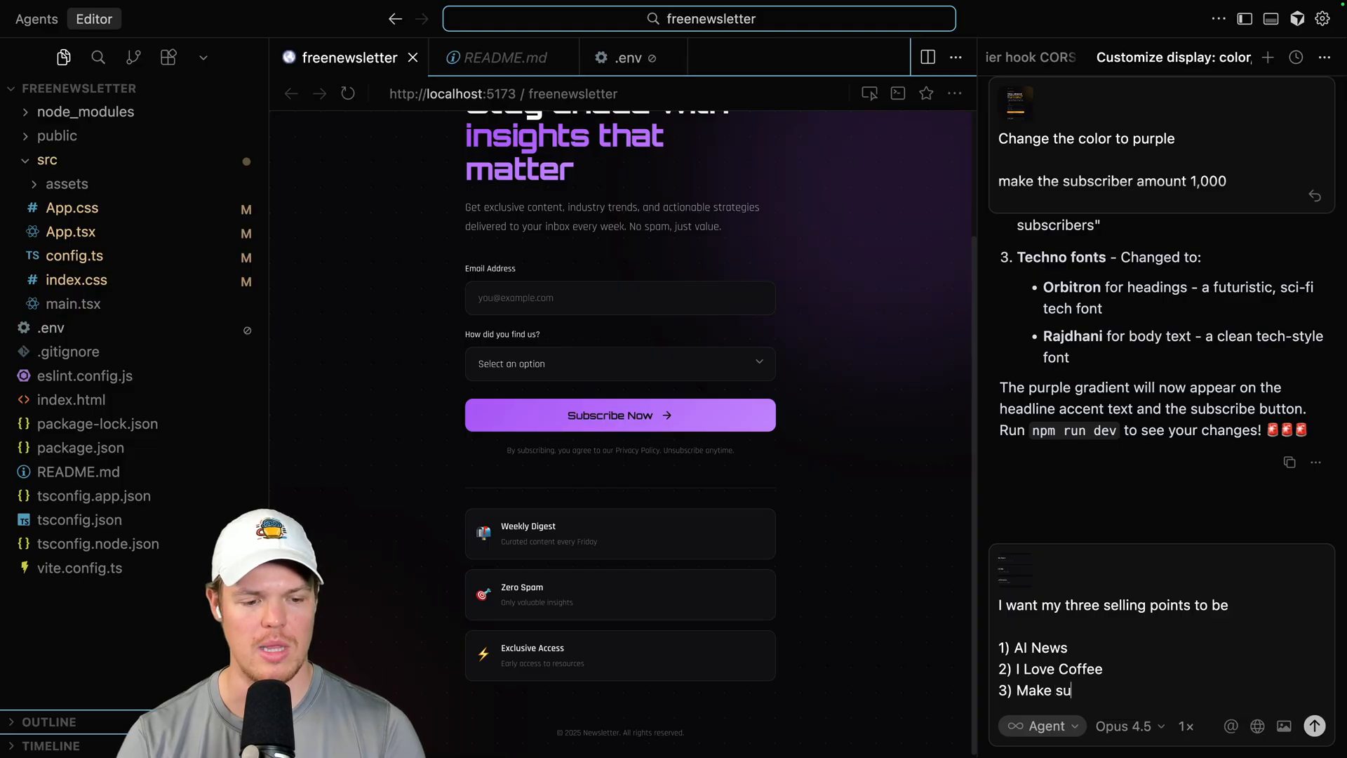
left_click(1315, 726)
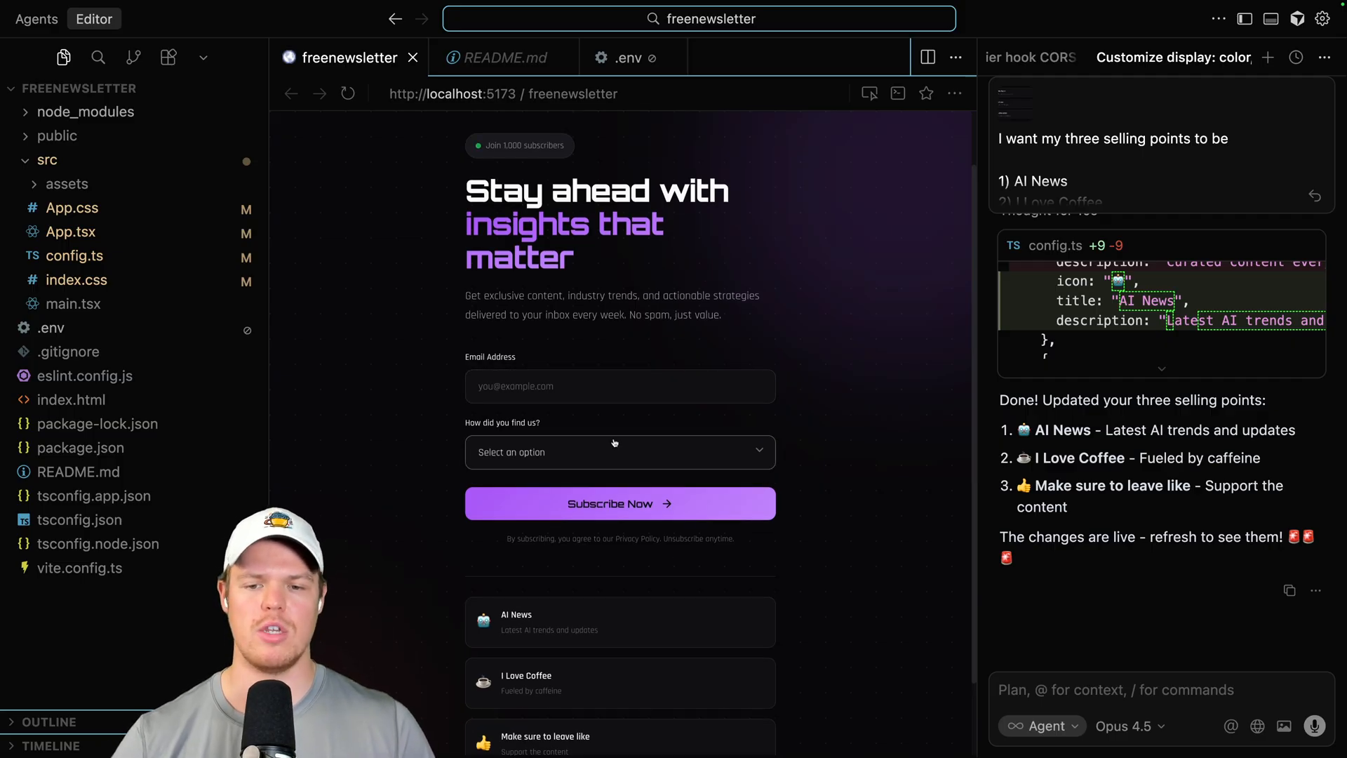
Check the preview's 'How did you find us?' dropdown options without choosing one.
left_click(619, 450)
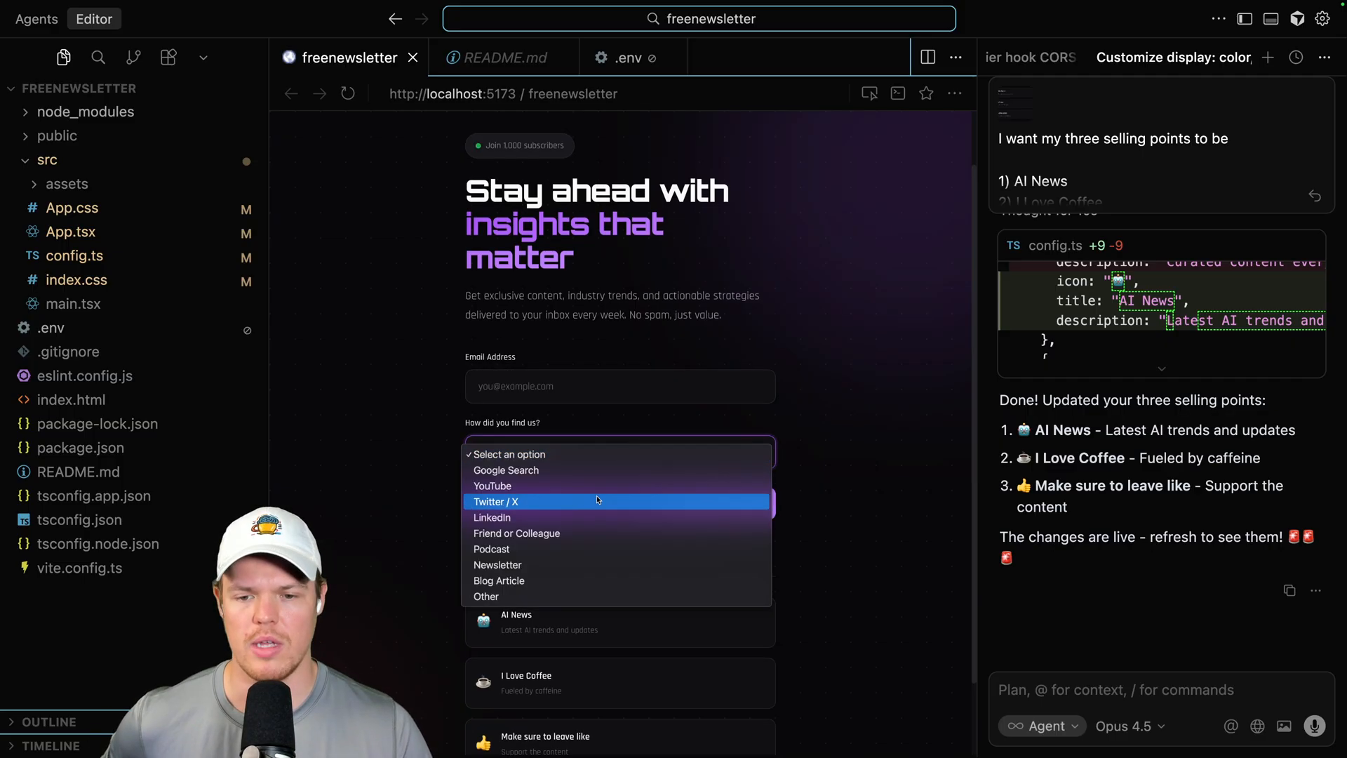
left_click(412, 422)
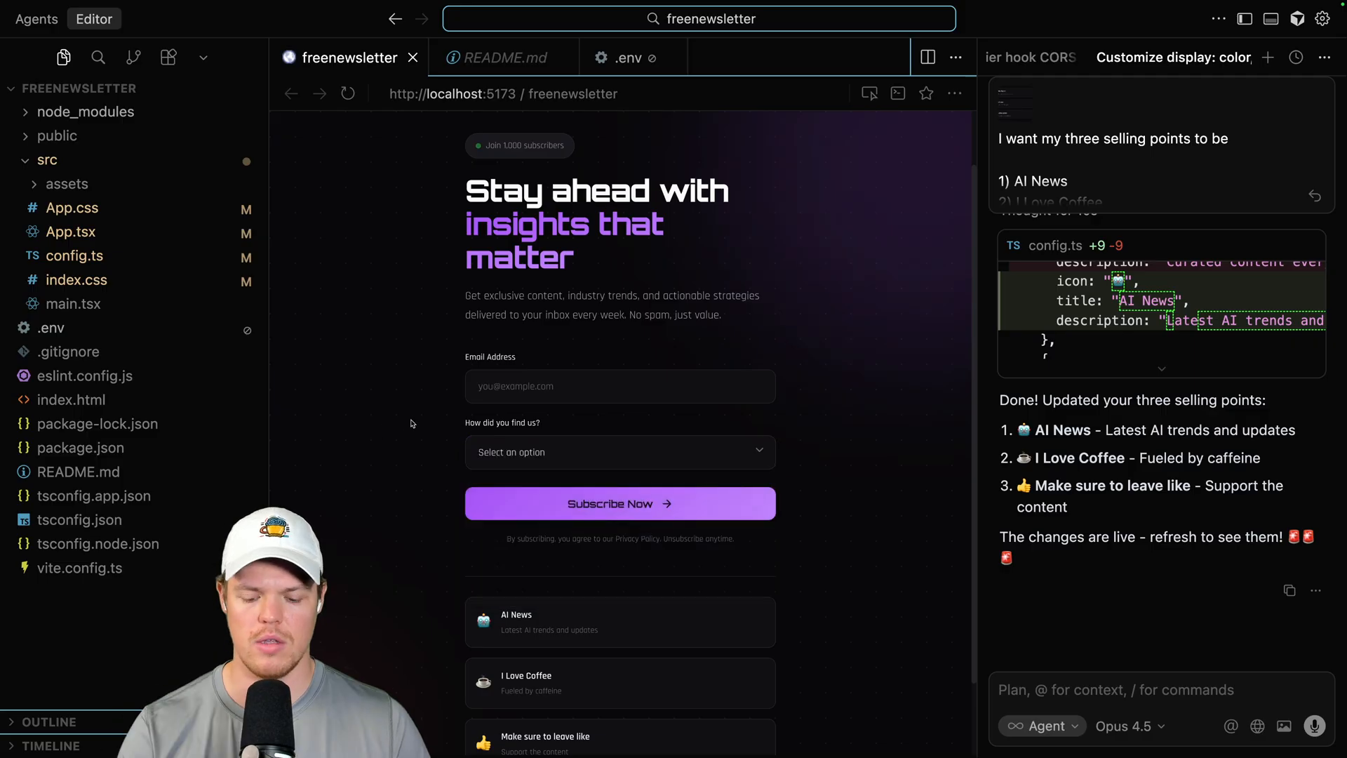
mouse_move(810, 724)
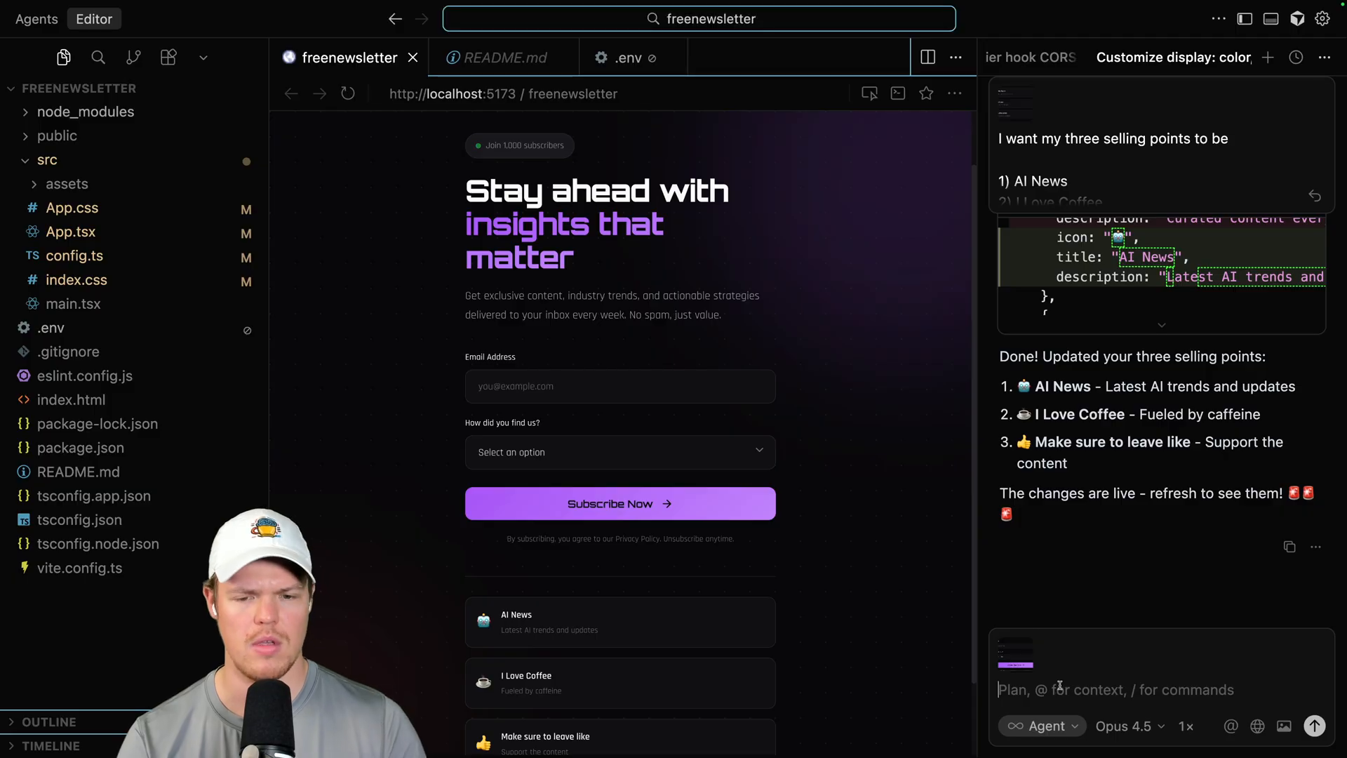
Ask the agent to add a phone number field to the signup form.
type("add p")
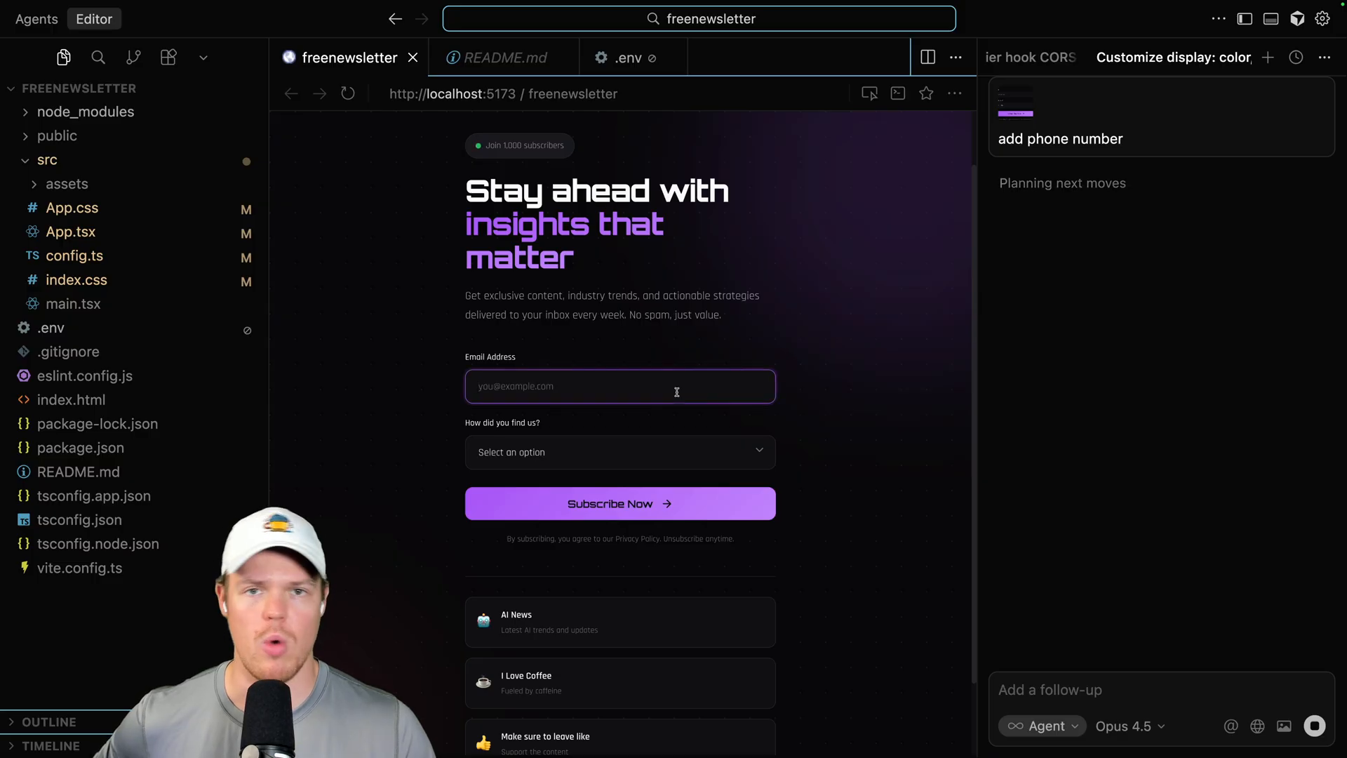
mouse_move(1166, 228)
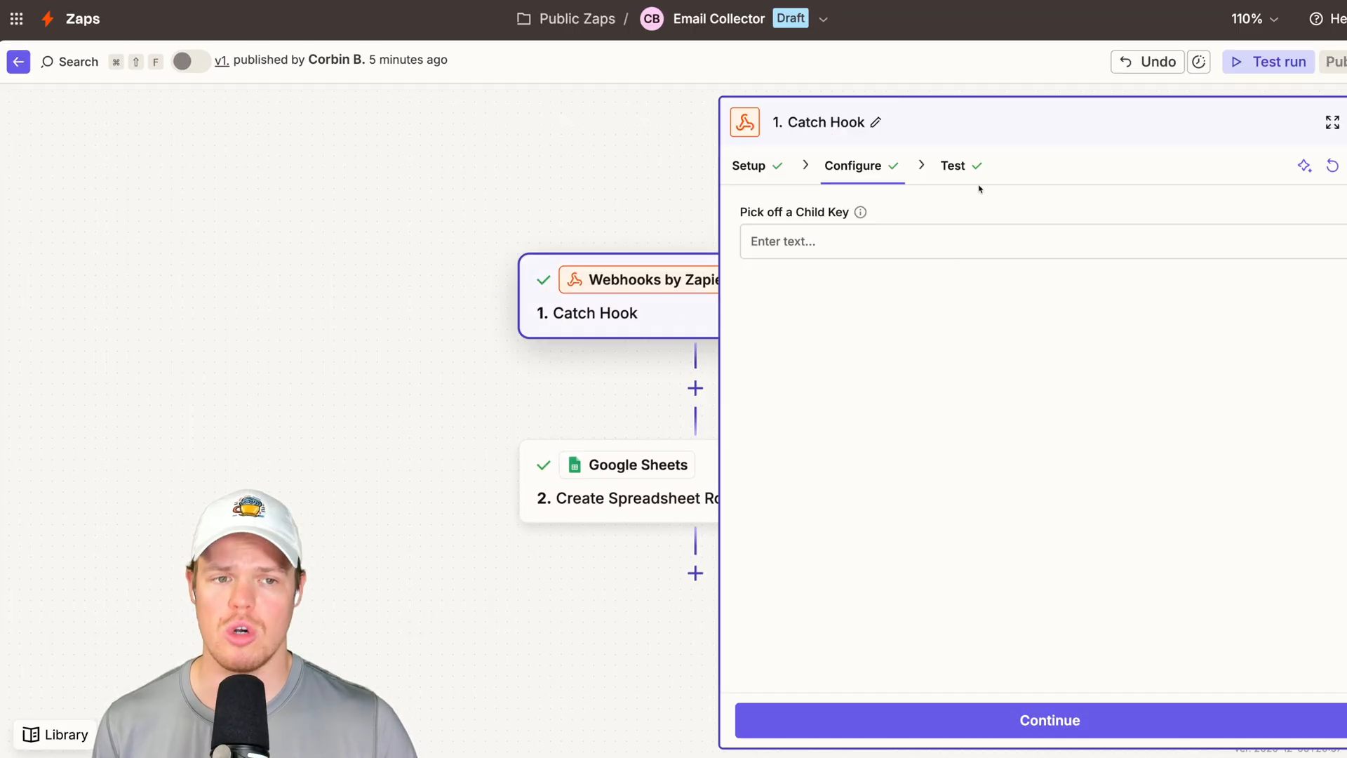
Return to the Zapier editor's Catch Hook step configuration.
left_click(951, 165)
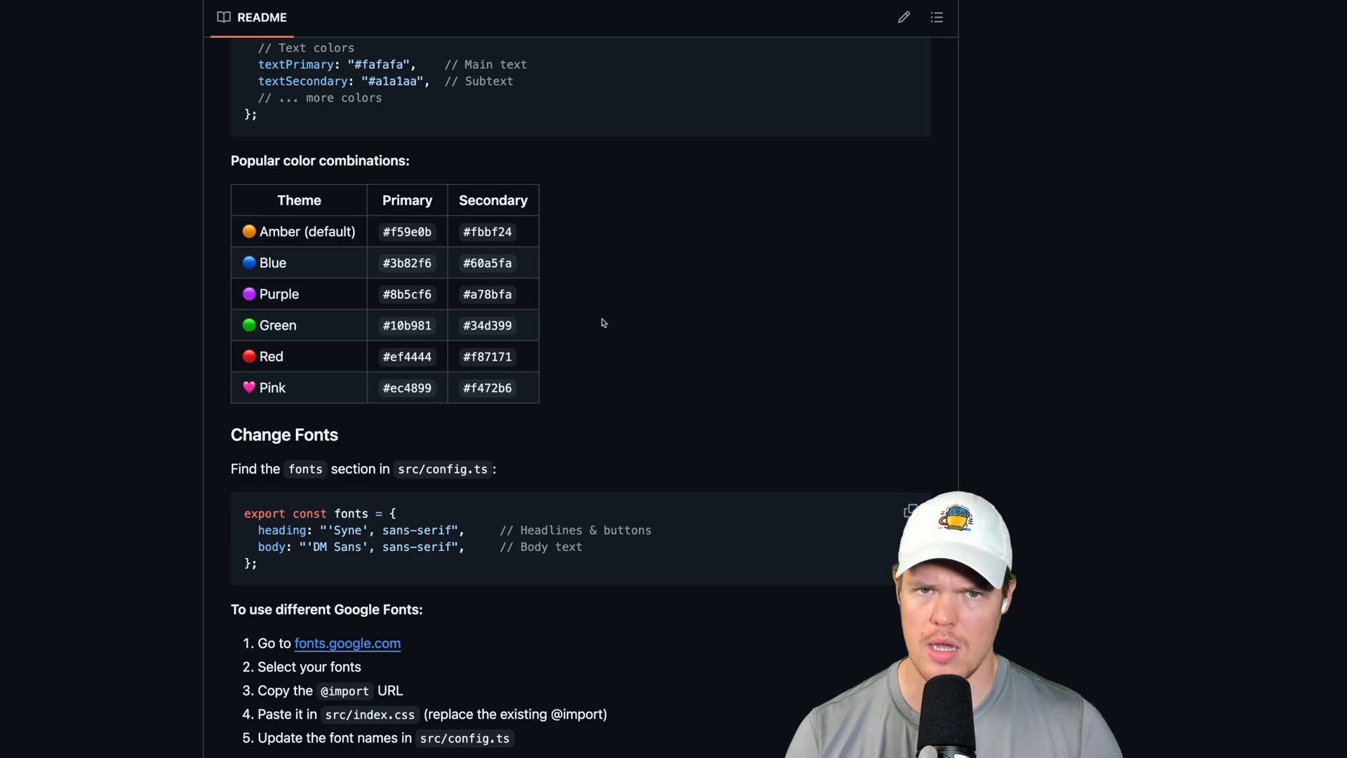
Scroll the README through its customization, build and free deployment sections and back.
scroll("down", 3)
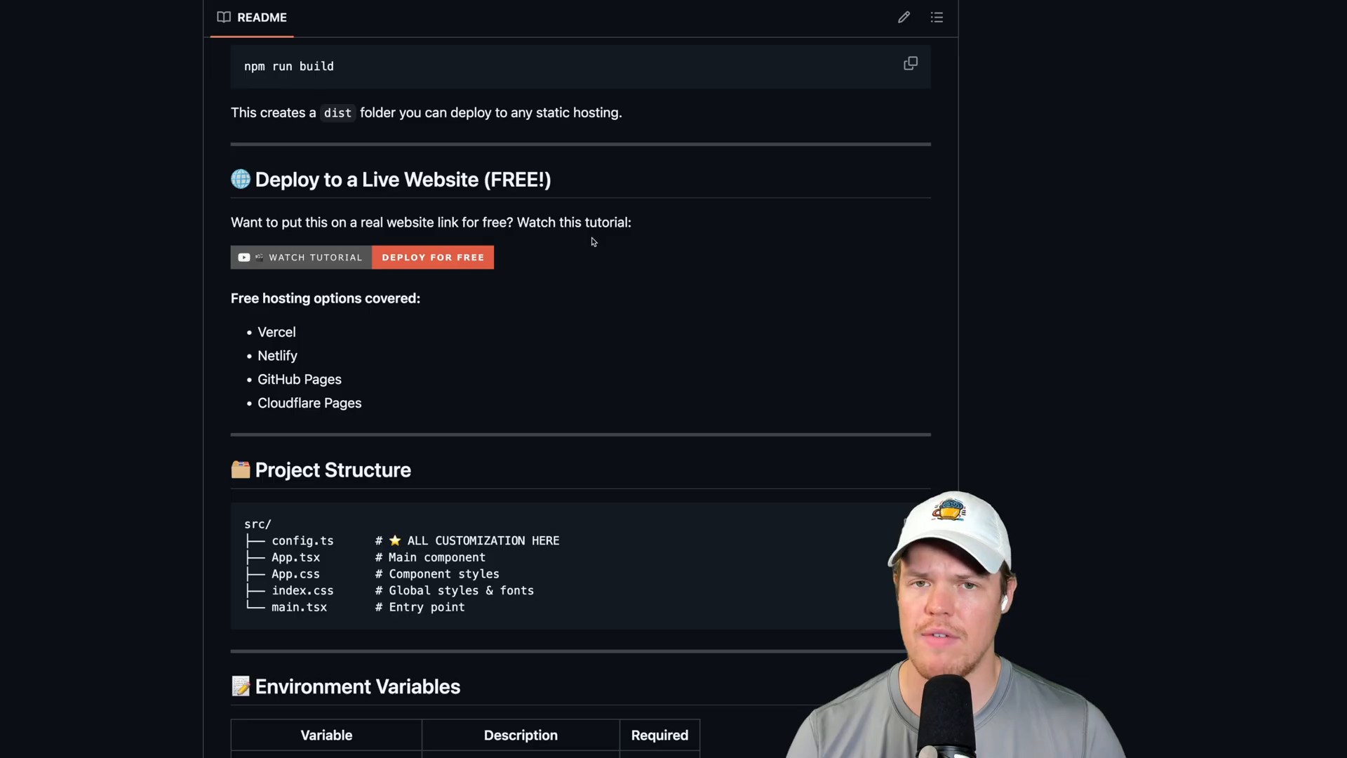
scroll("up", 3)
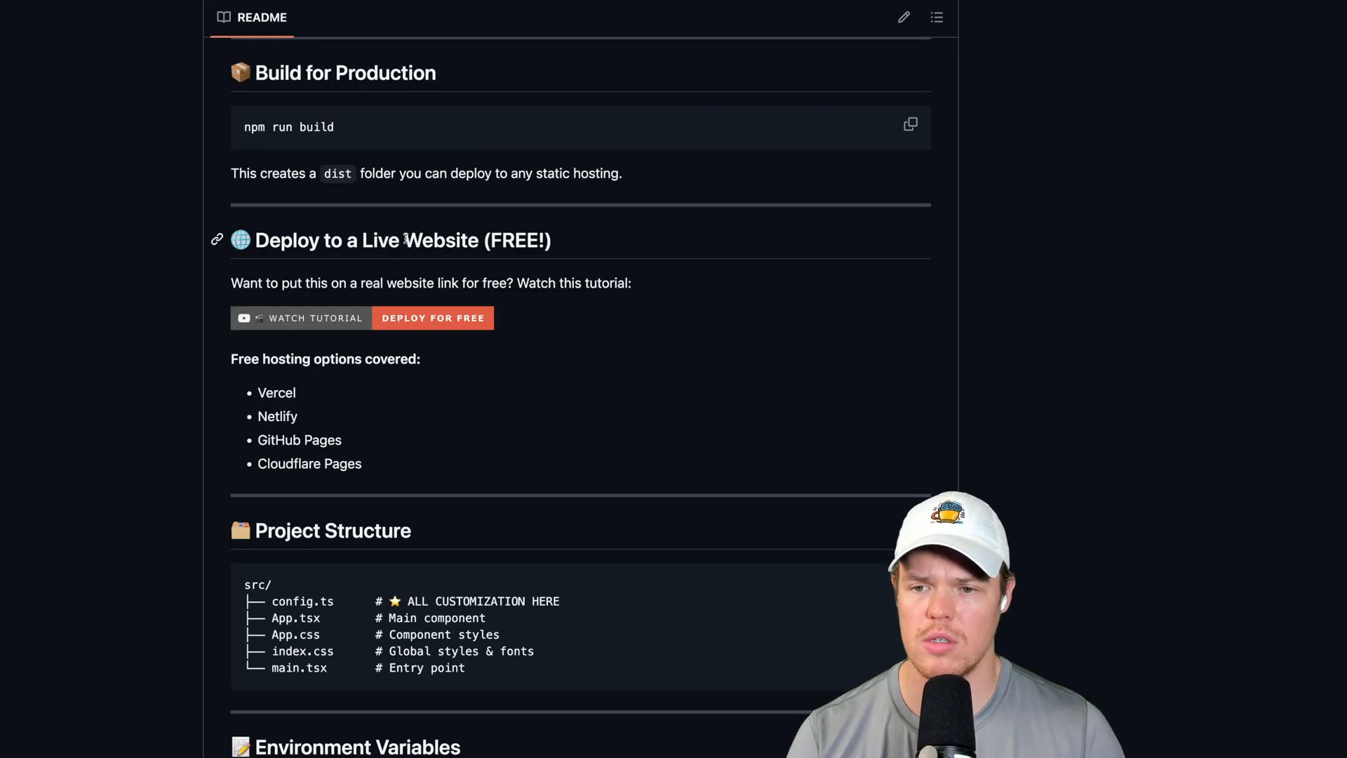